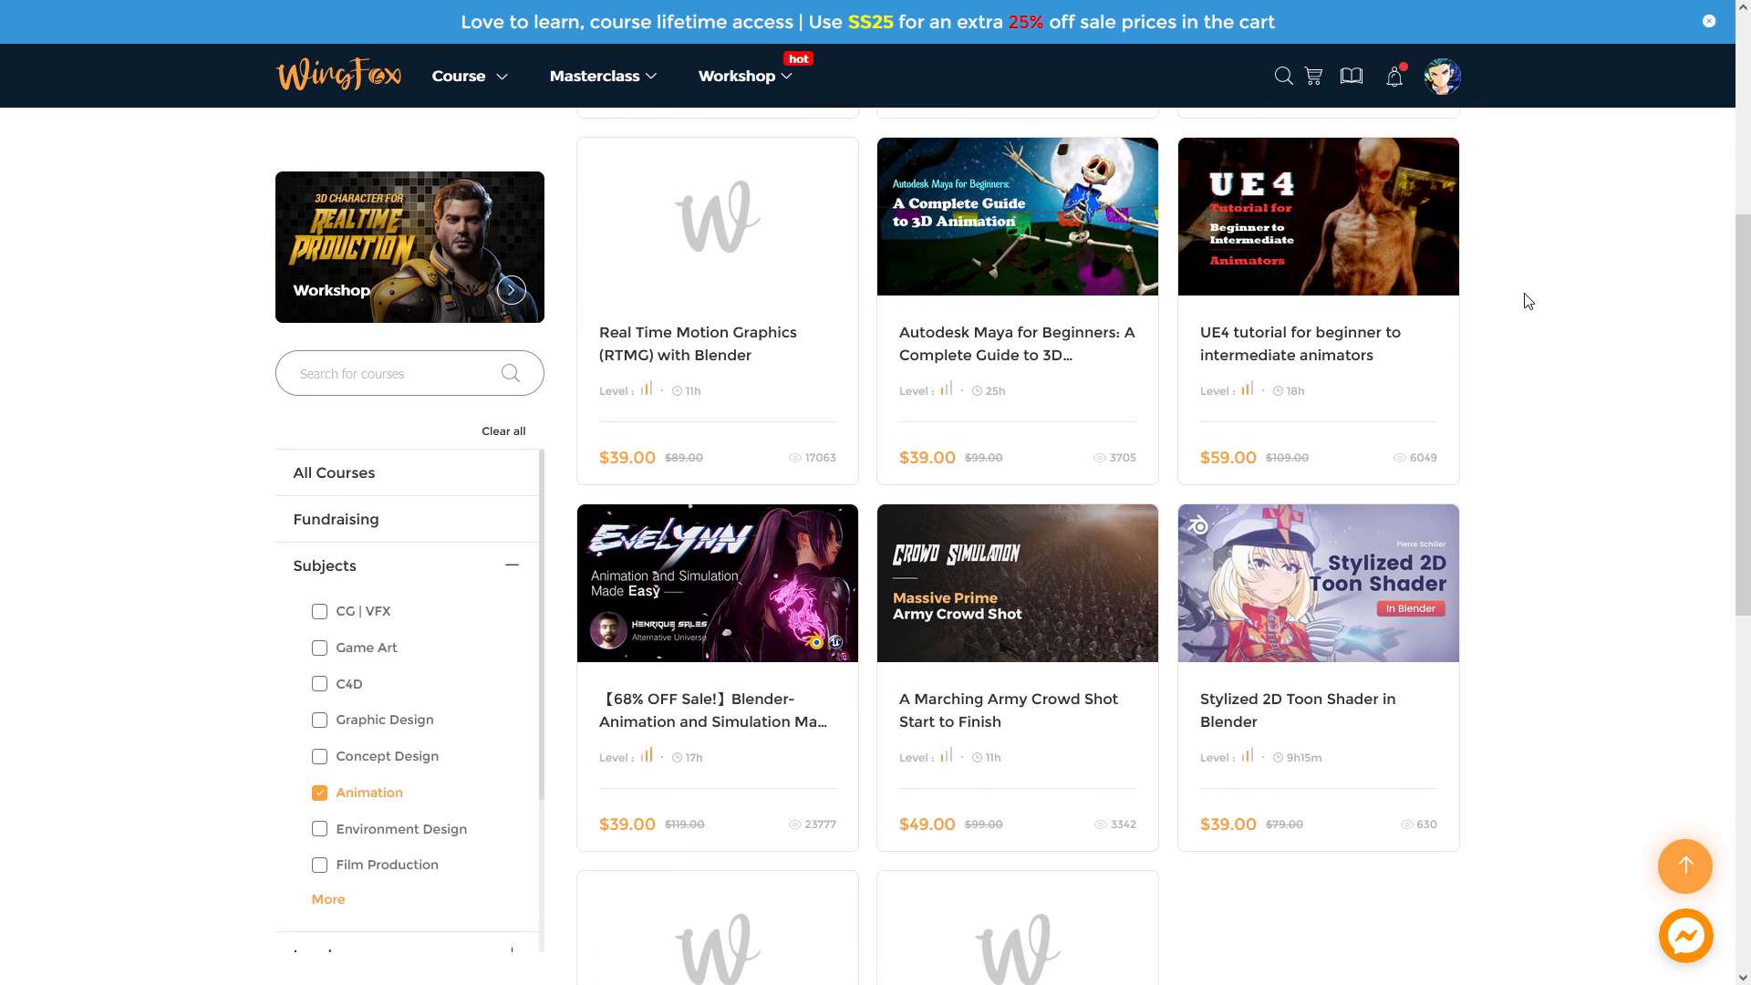
# Open the 'Stylized 2D Toon Shader in Blender' course from the Animation course grid.
pyautogui.scroll(-3)
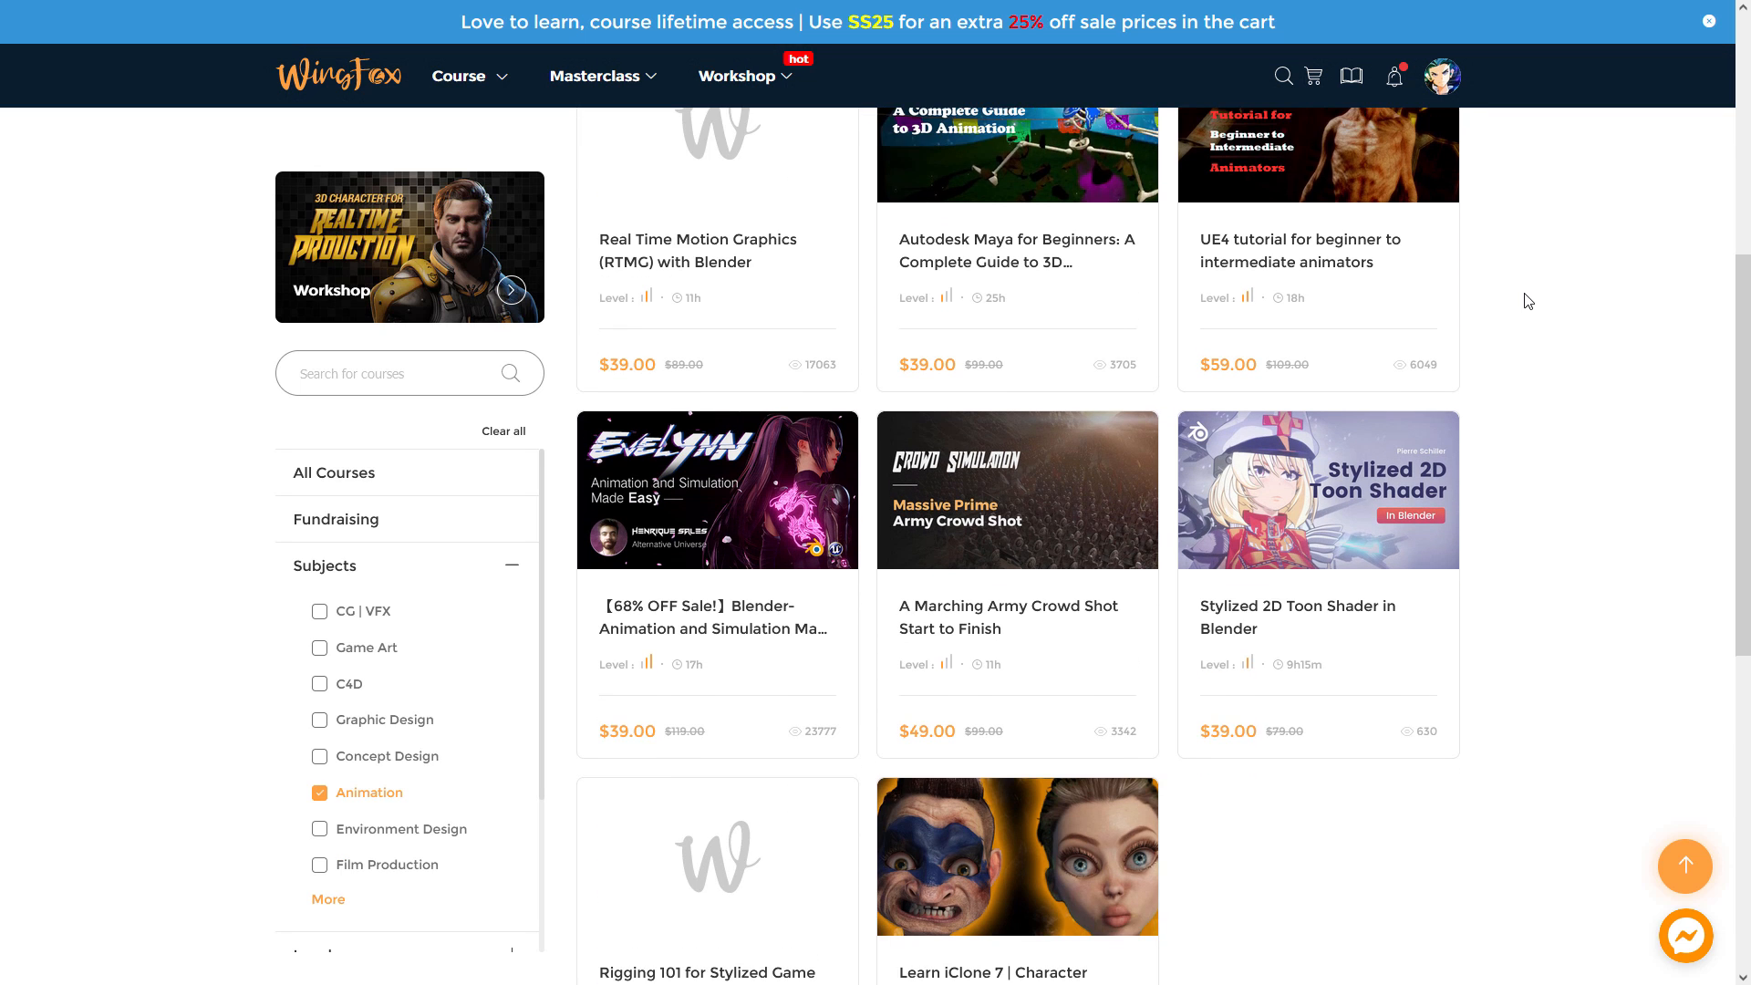
pyautogui.click(1317, 491)
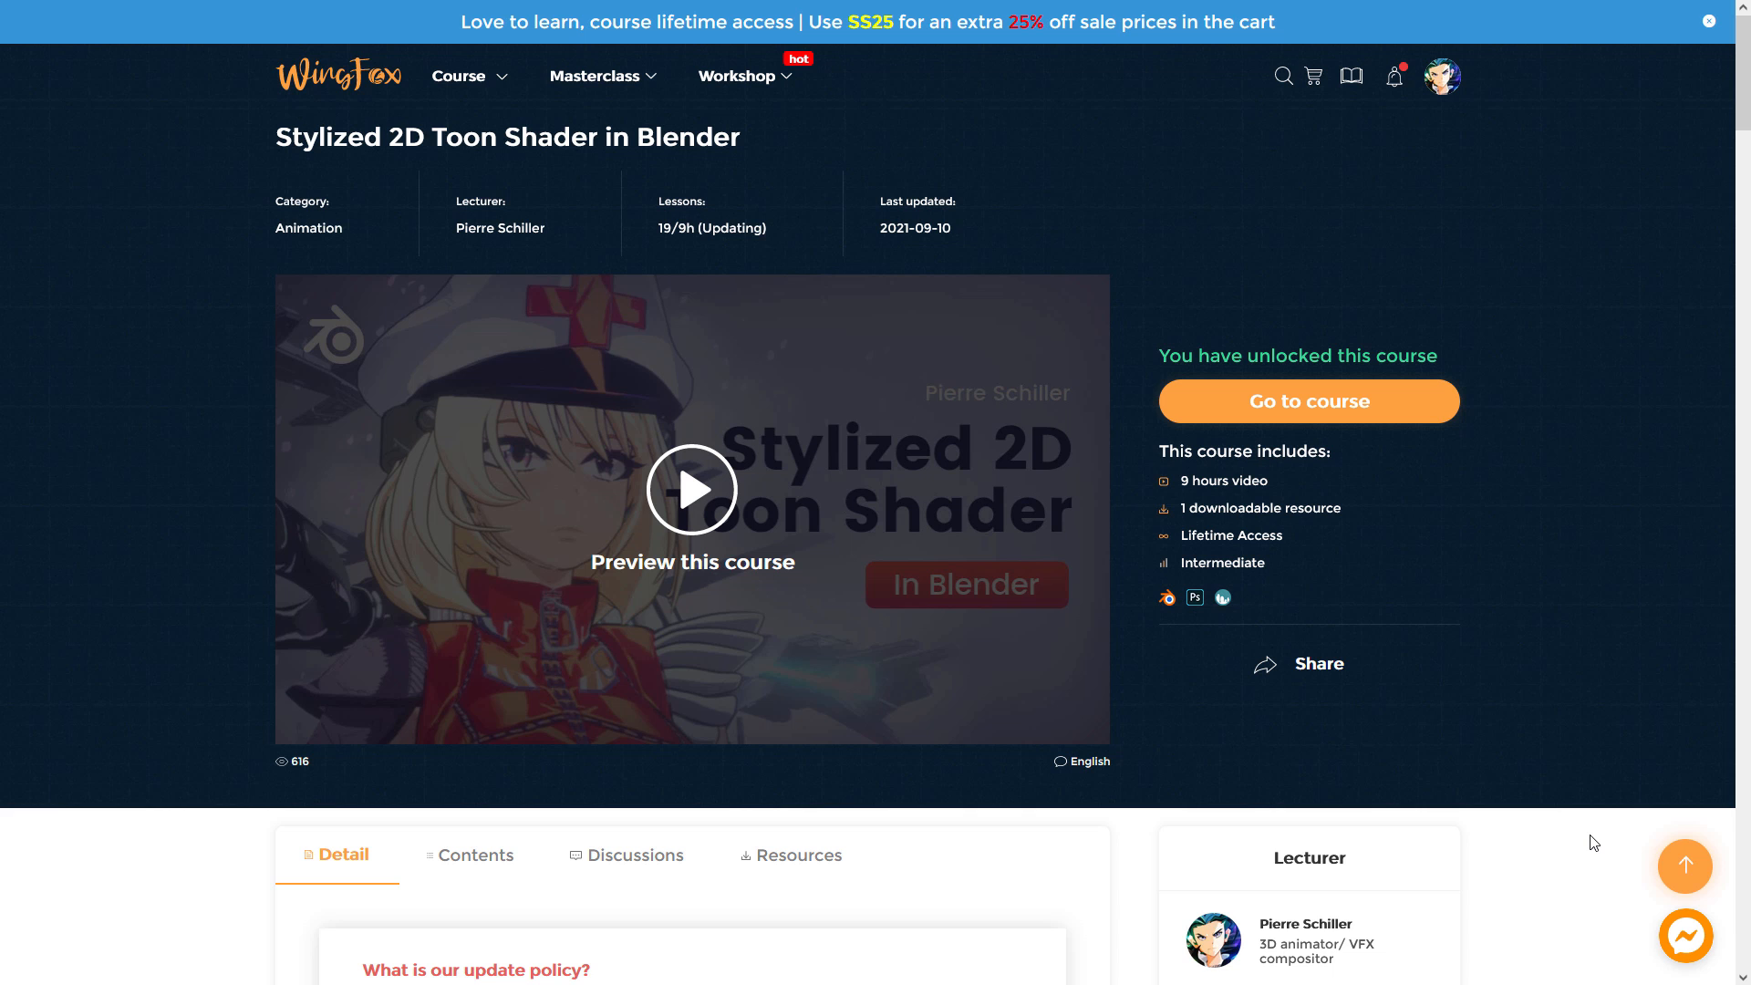
pyautogui.moveTo(1572, 491)
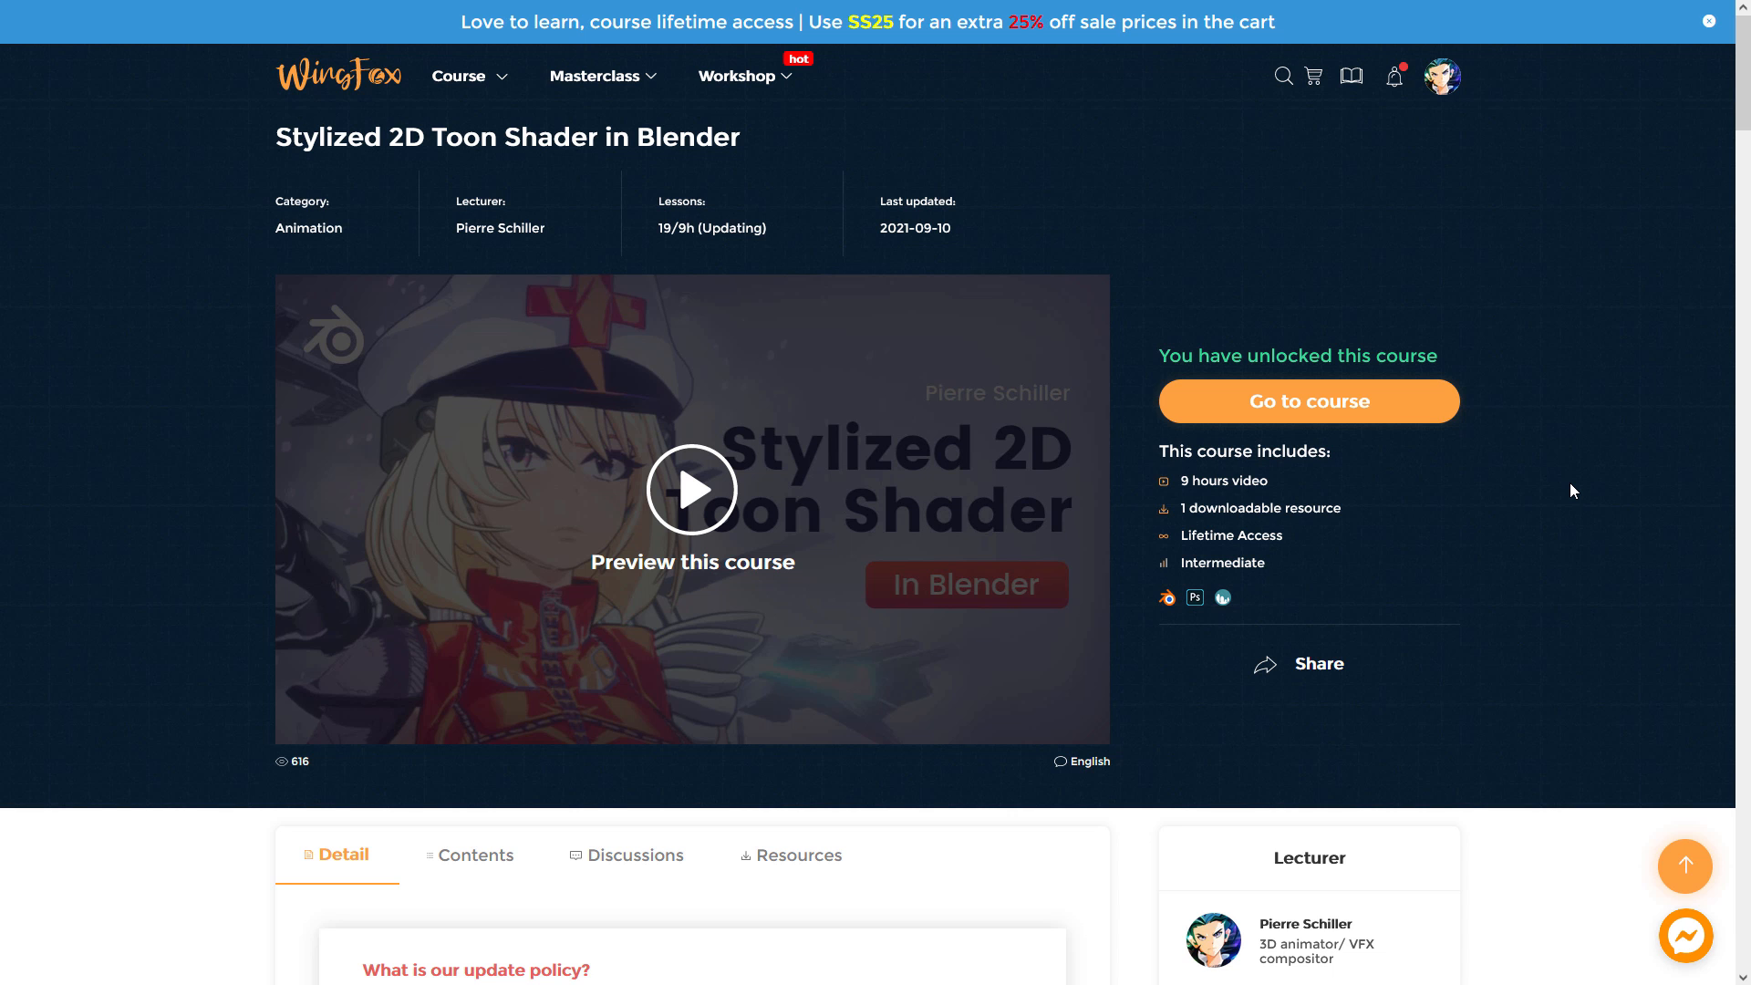
# Read the Detail tab through update policy, introduction and learning outcomes to Lecturer's Works.
pyautogui.scroll(-3)
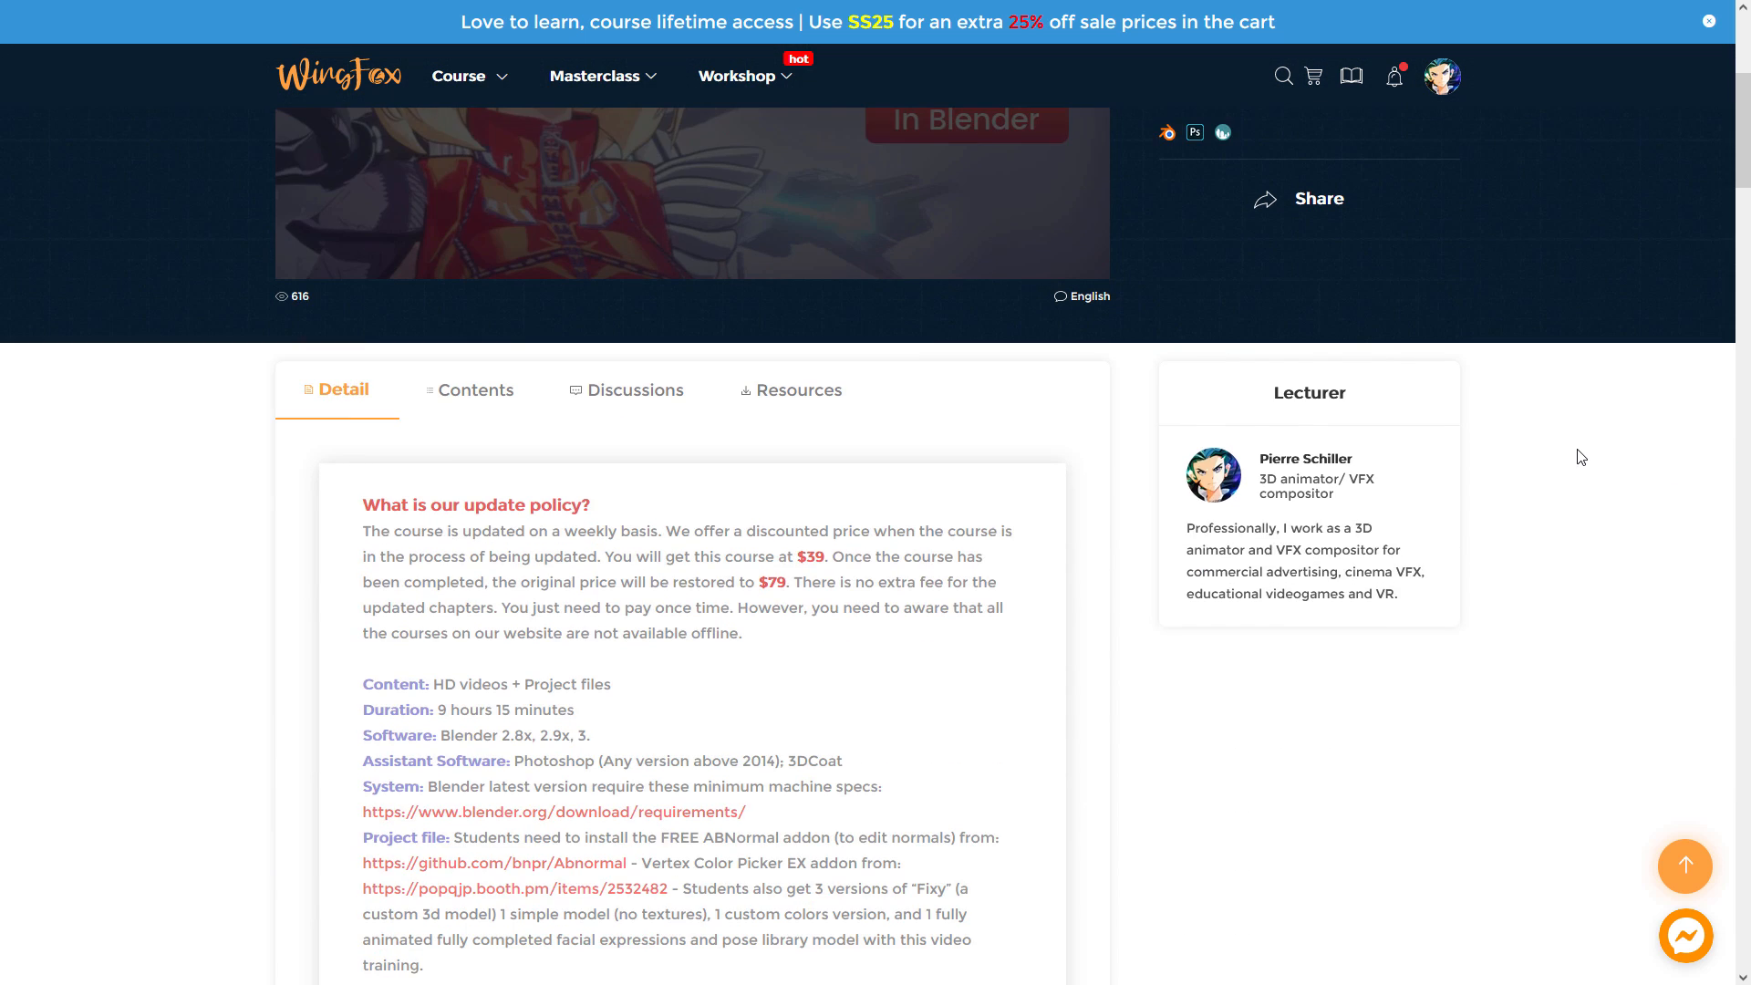
pyautogui.scroll(-3)
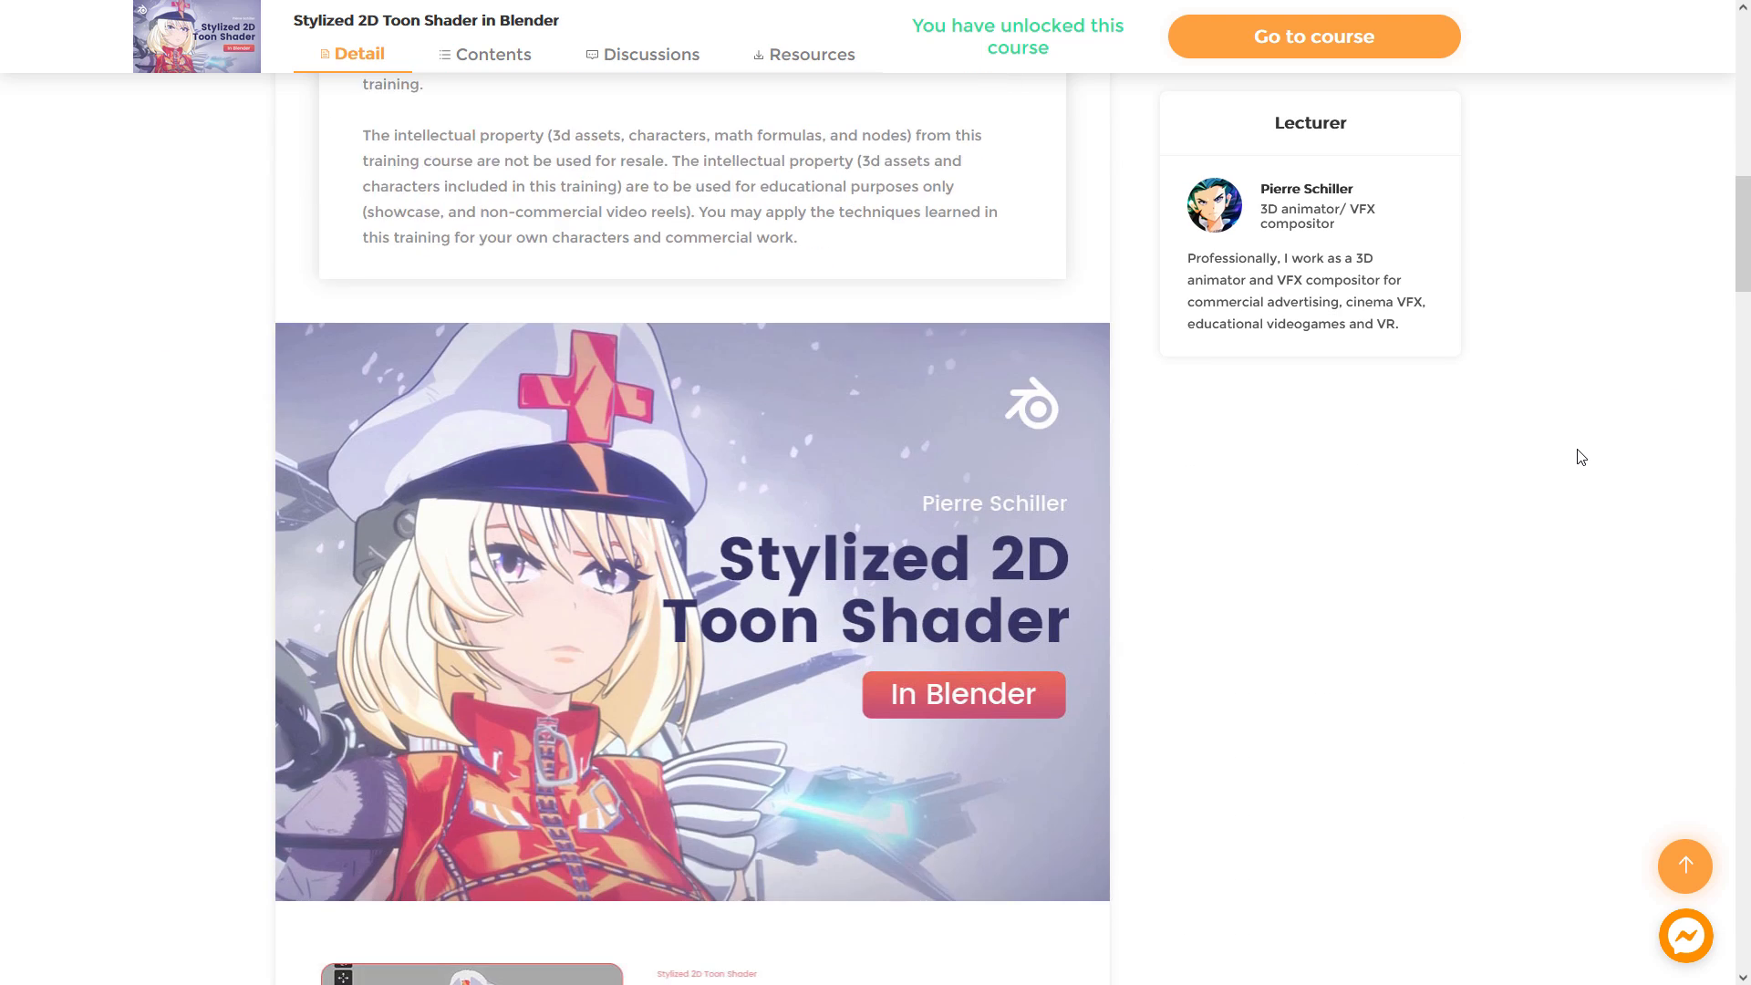
pyautogui.scroll(-3)
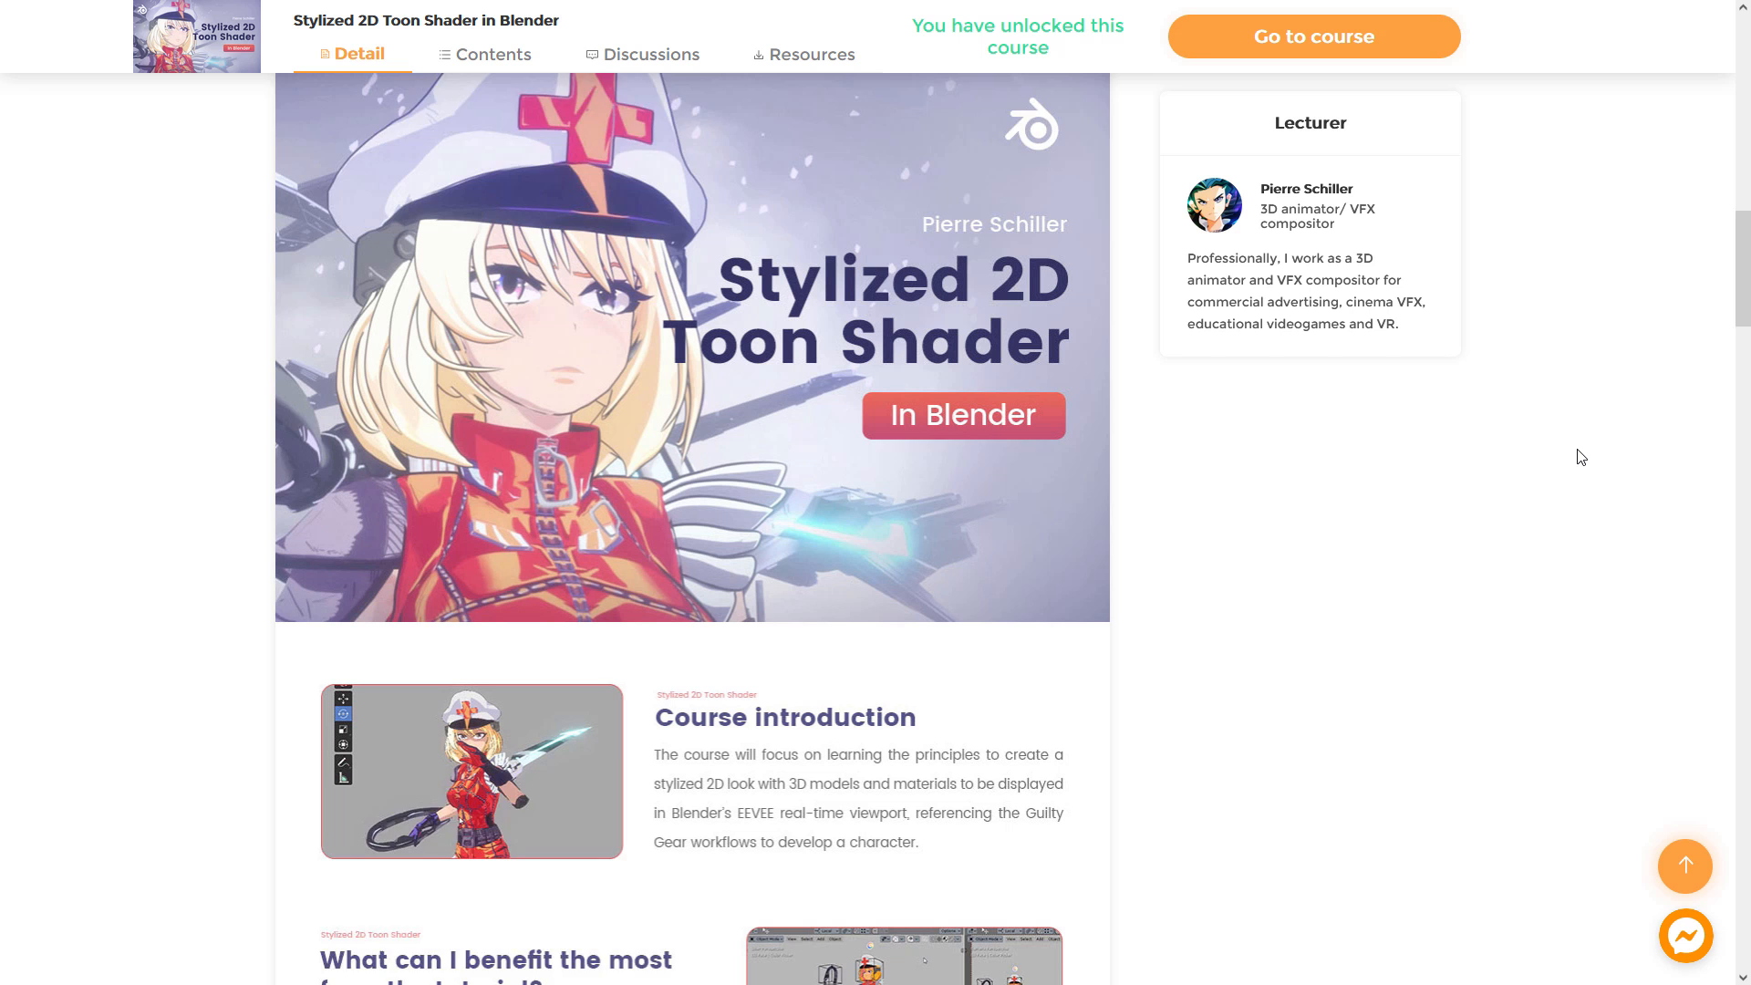
pyautogui.scroll(-3)
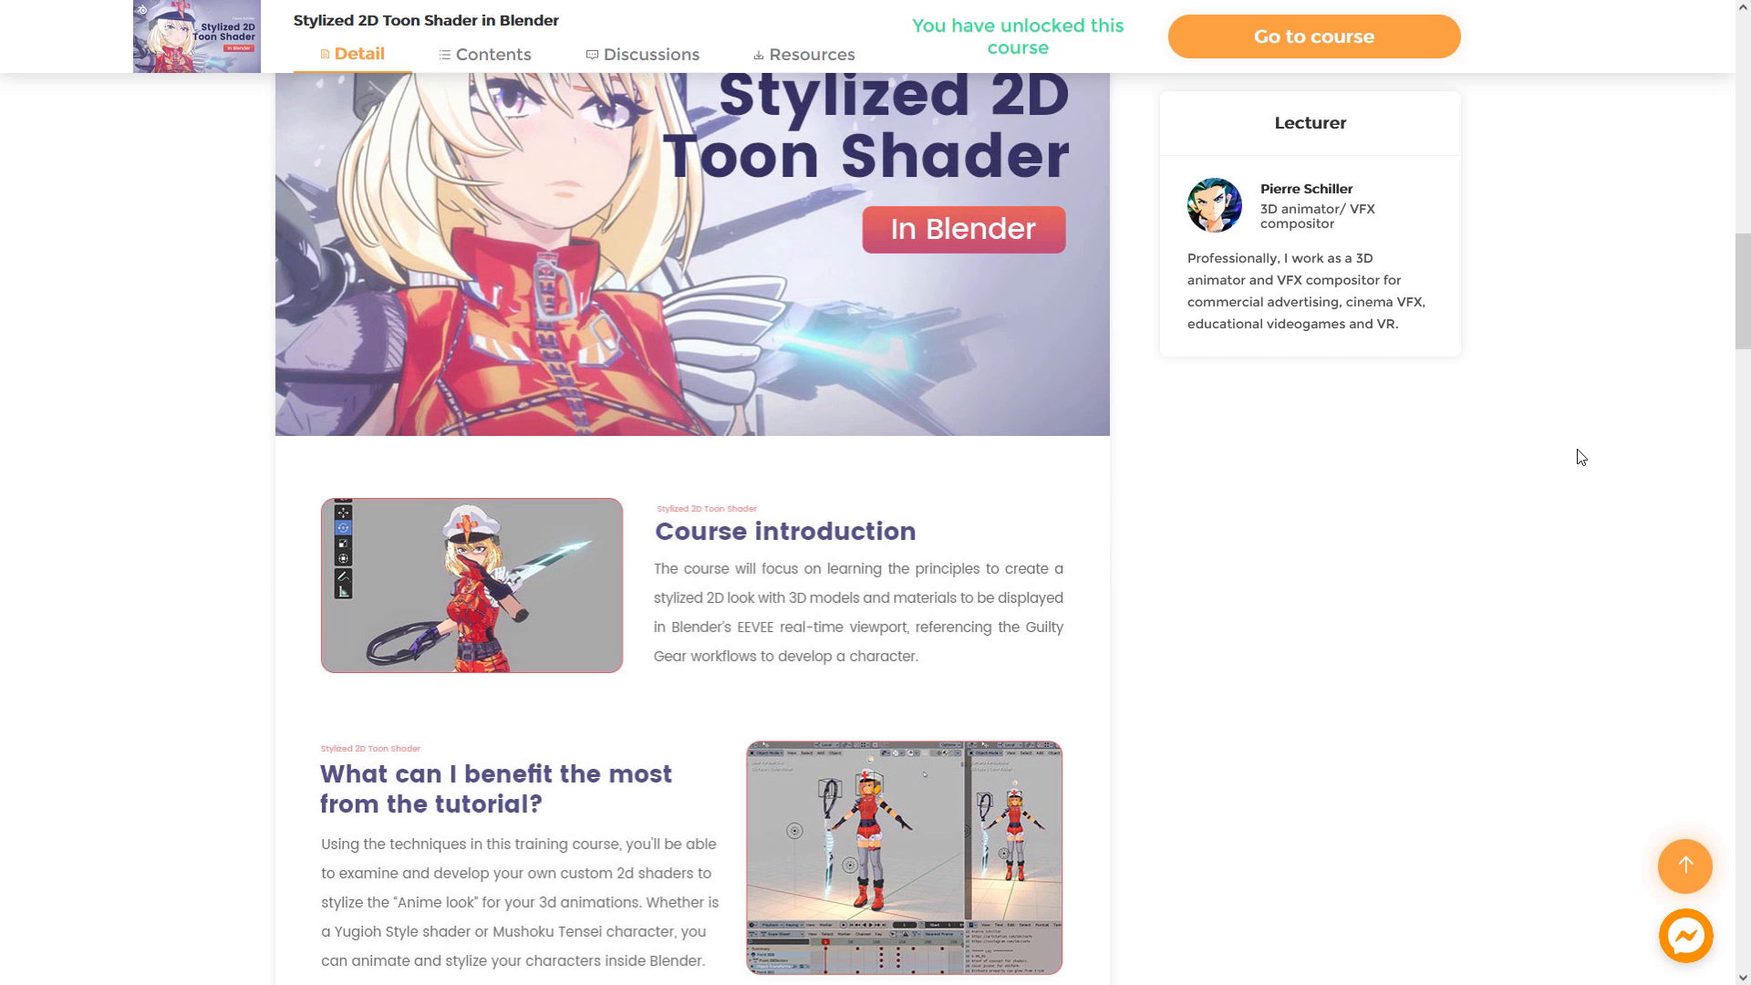
pyautogui.scroll(-3)
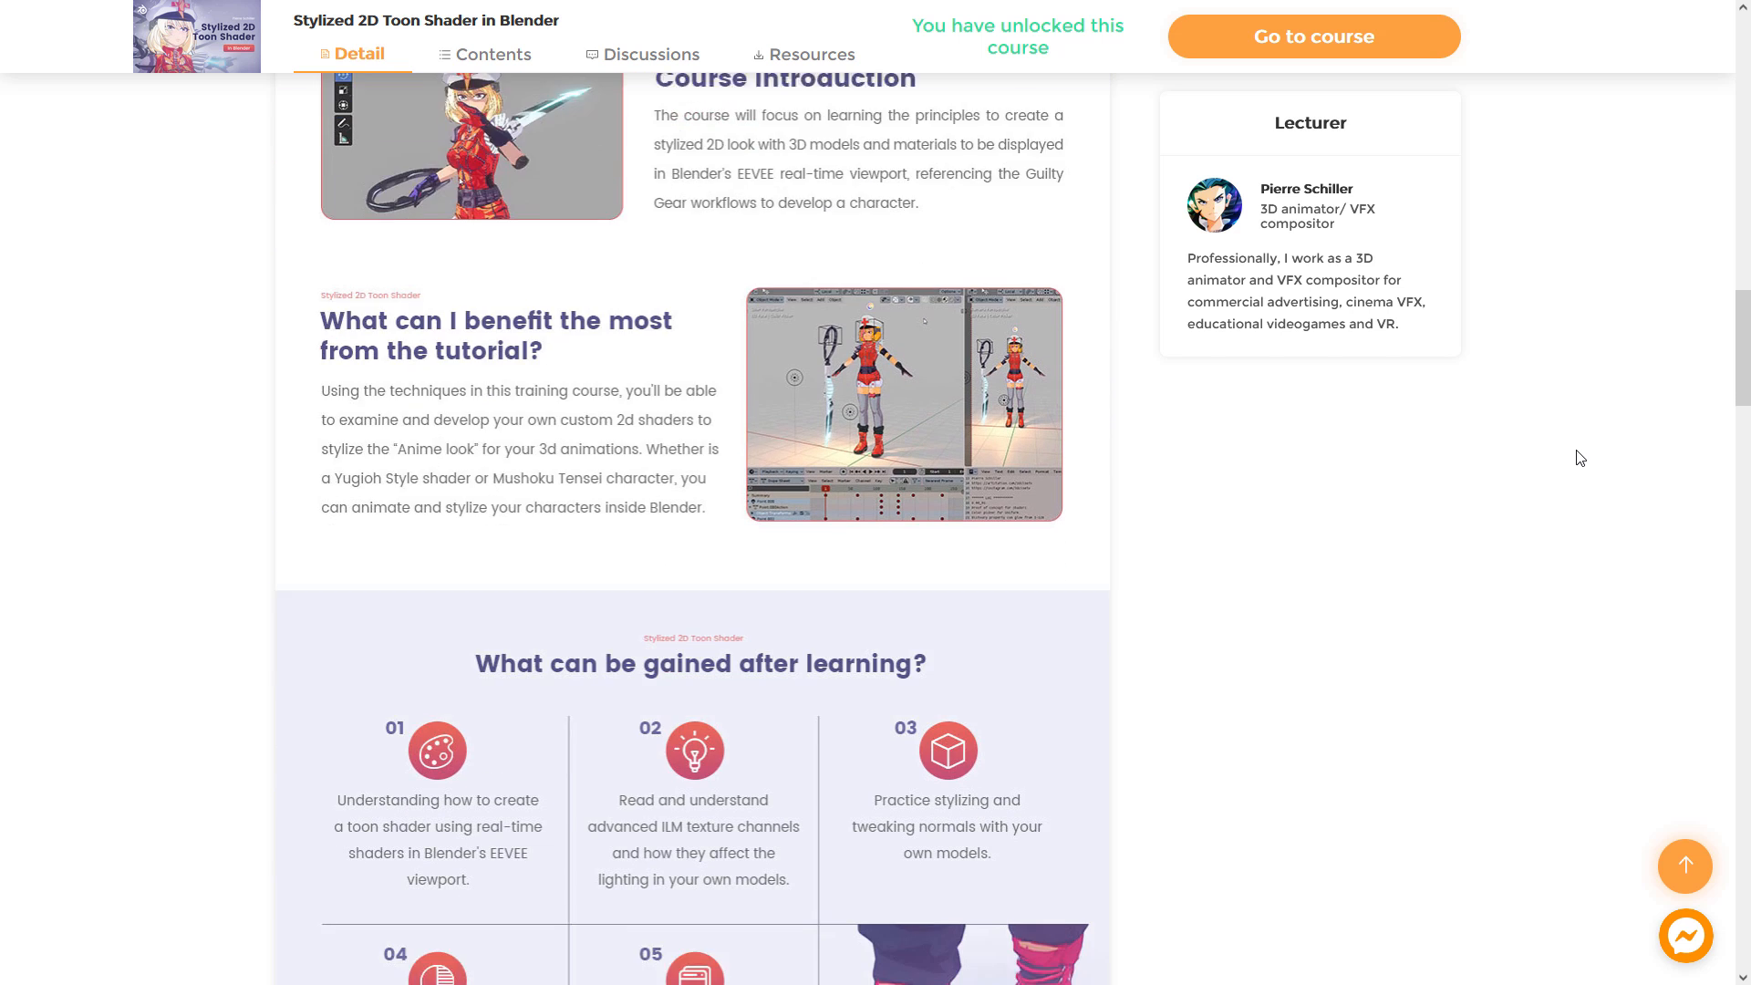
pyautogui.scroll(-3)
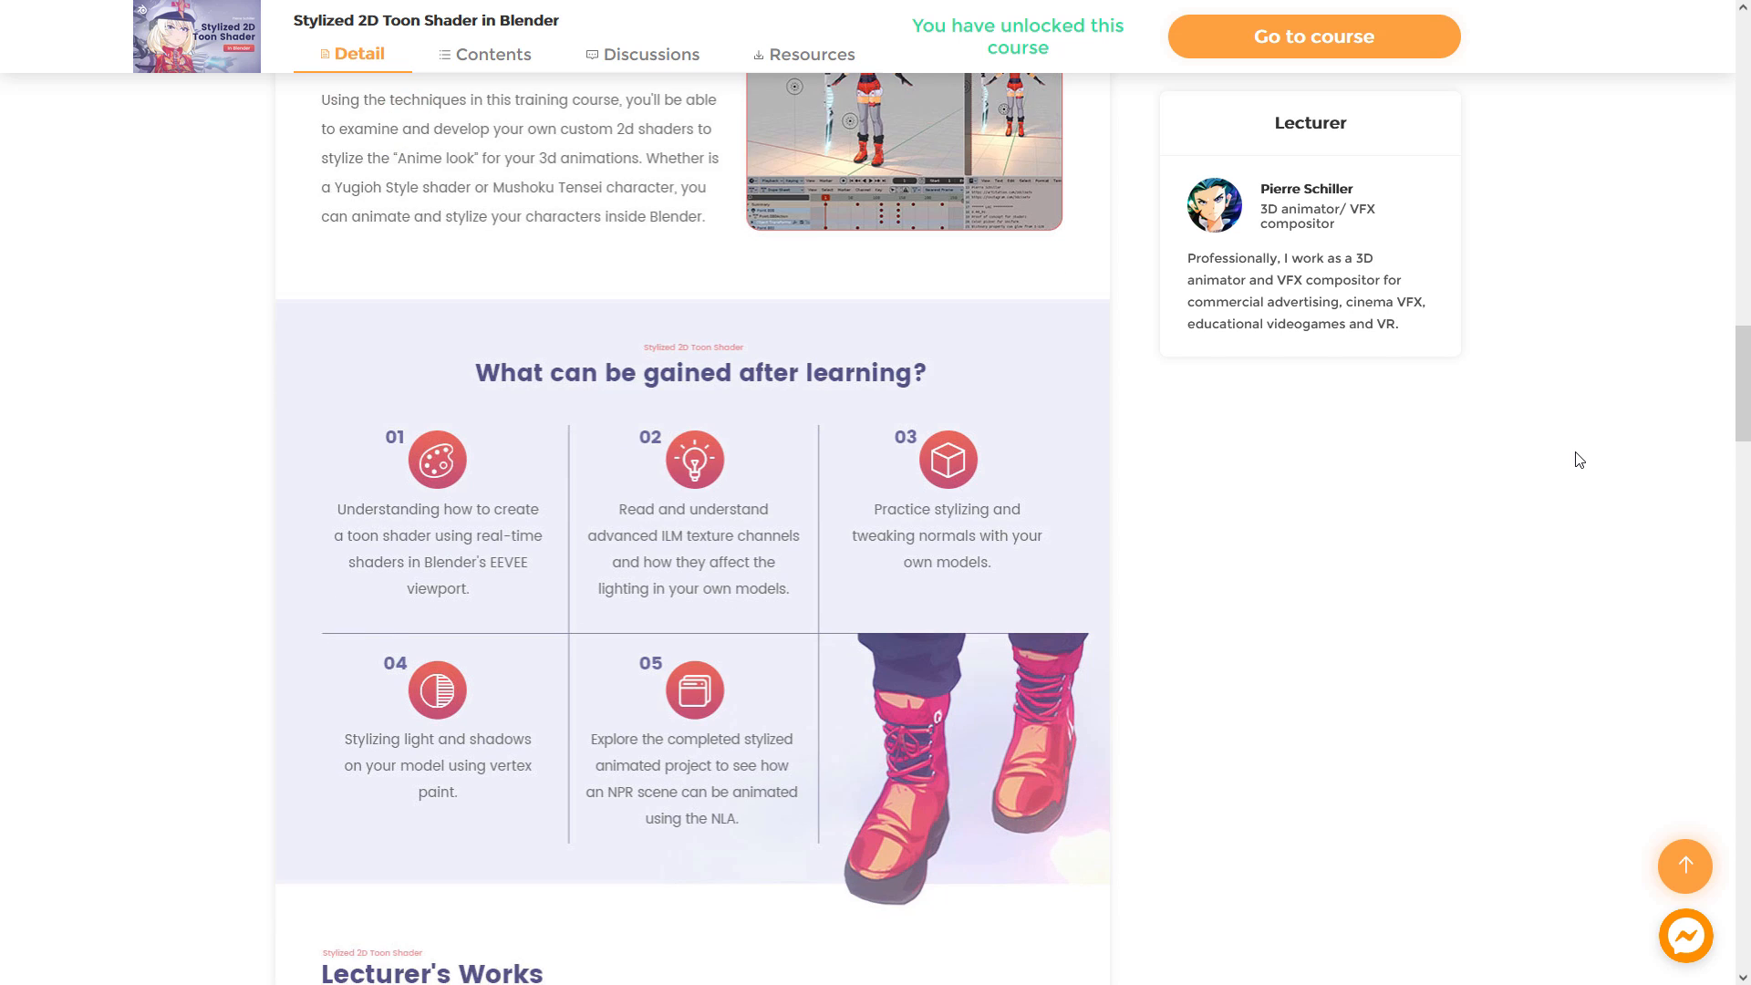
pyautogui.scroll(-3)
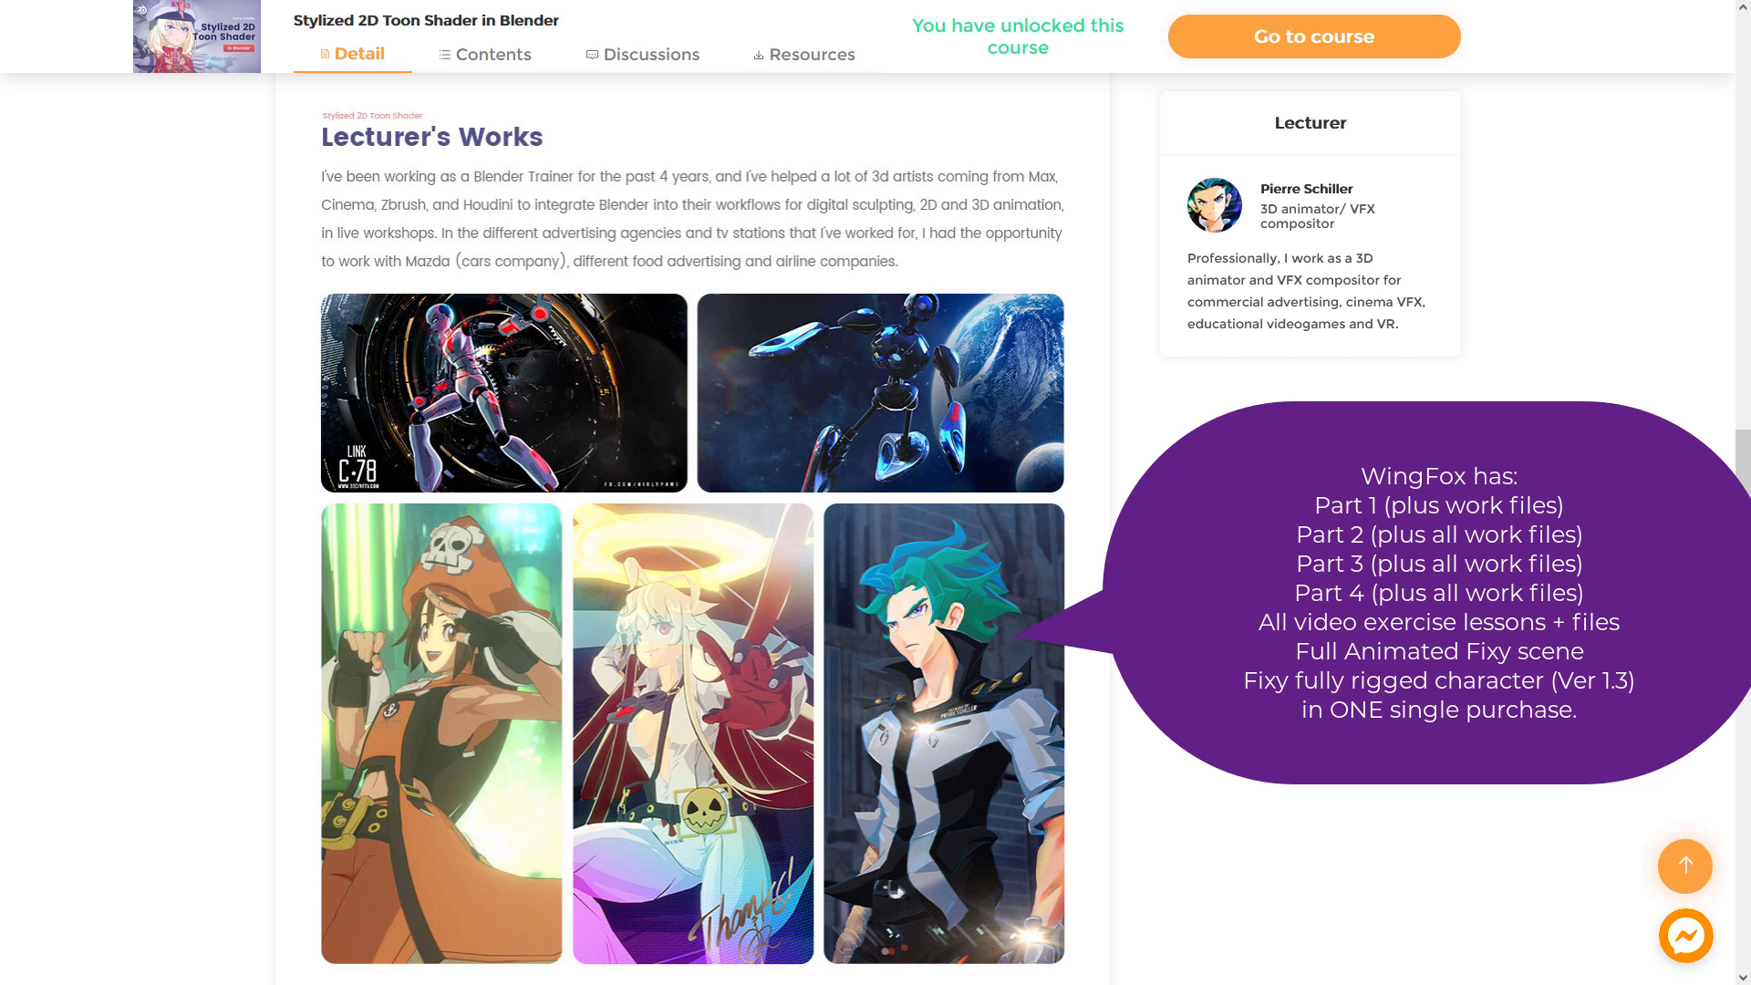
# Scroll past Case Presentation to read Core Knowledge Points Sections 01–03.
pyautogui.scroll(-3)
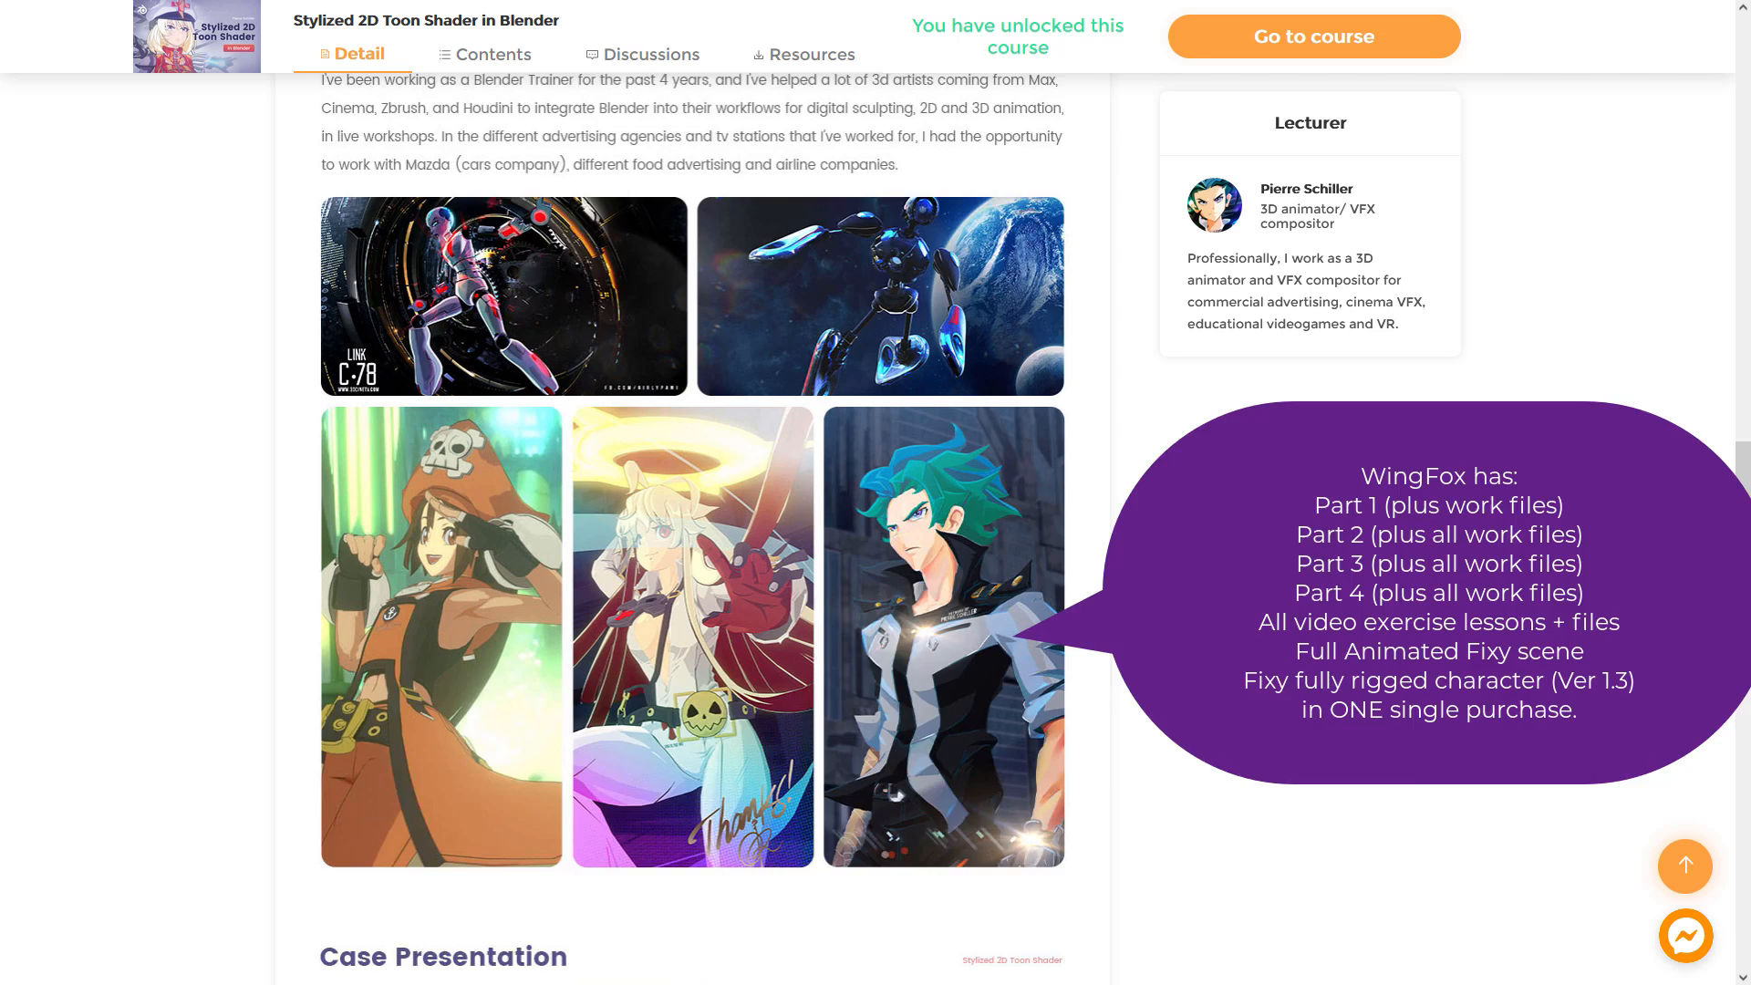
pyautogui.scroll(-3)
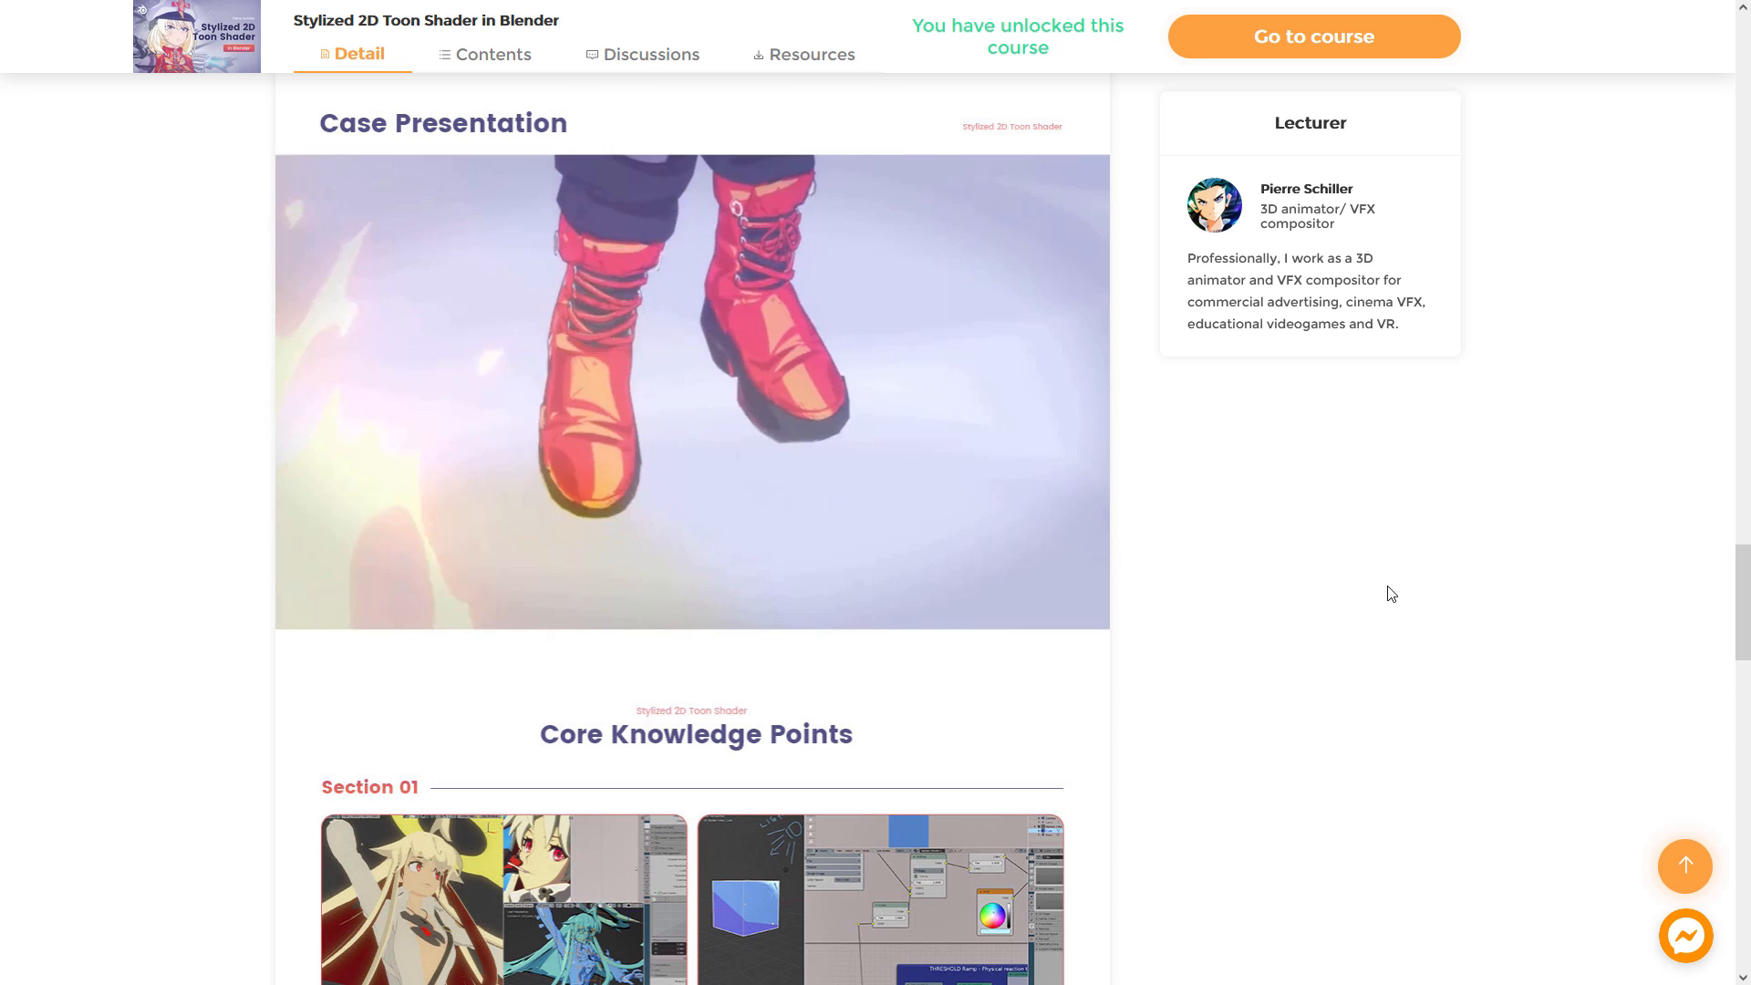
pyautogui.scroll(-3)
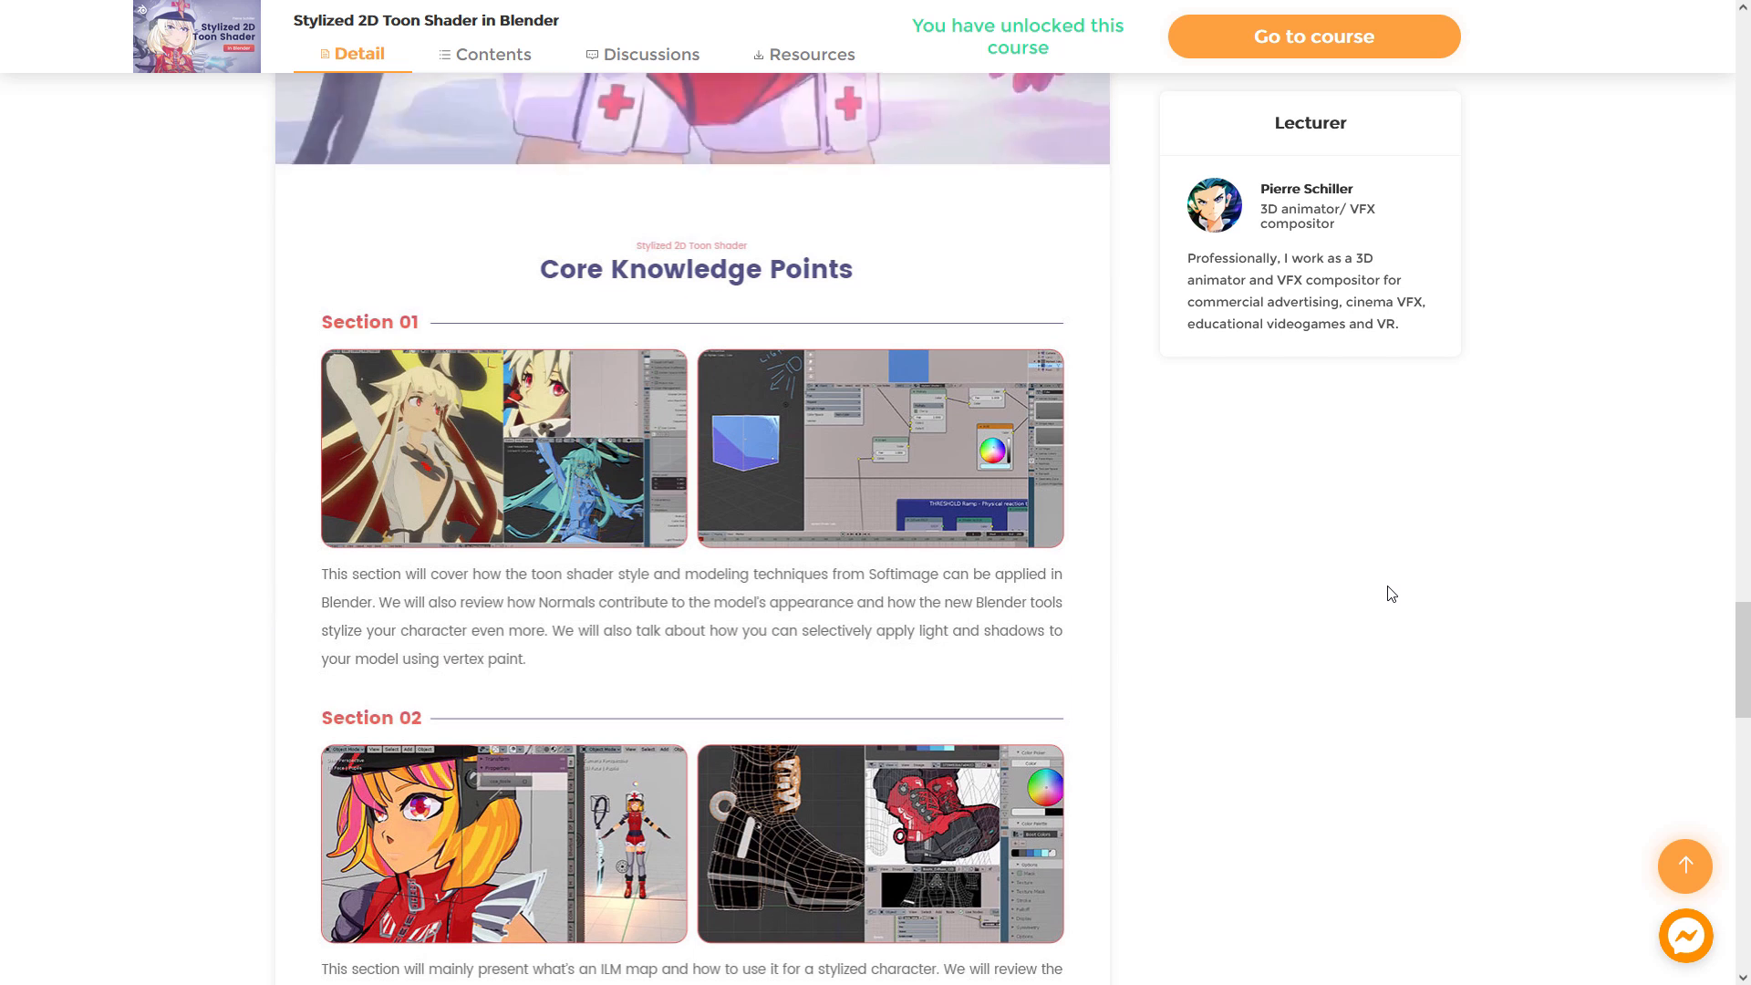
pyautogui.scroll(-3)
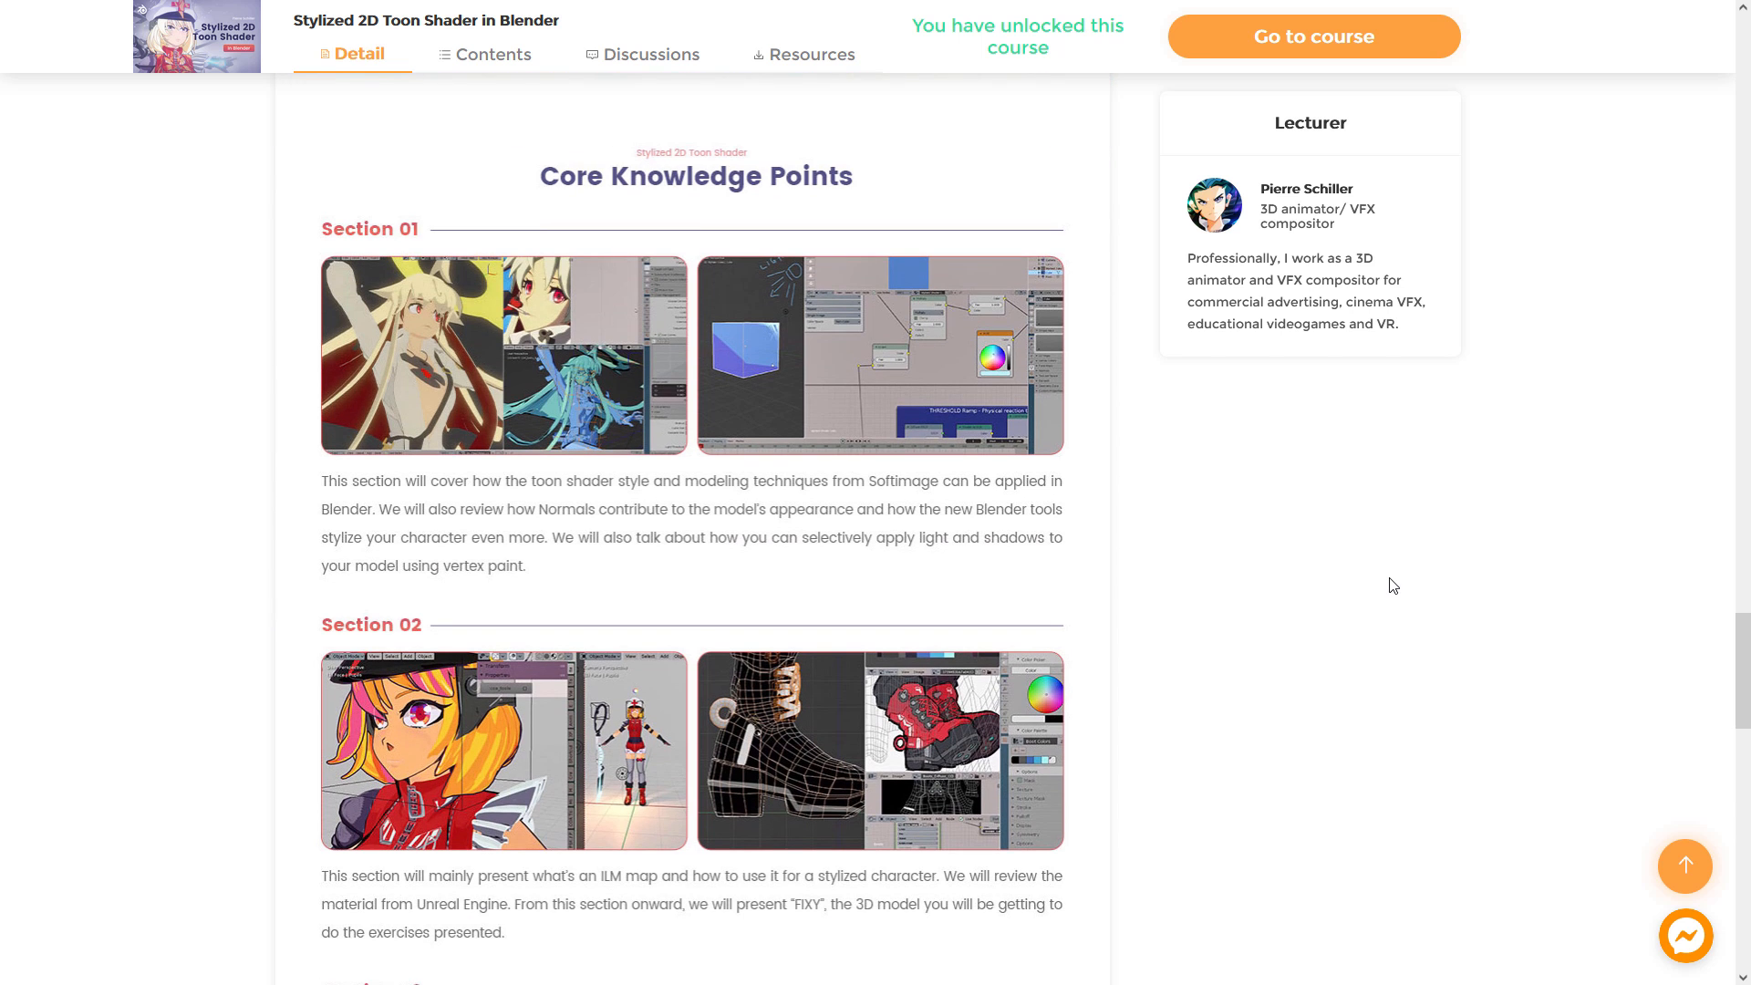
pyautogui.scroll(-3)
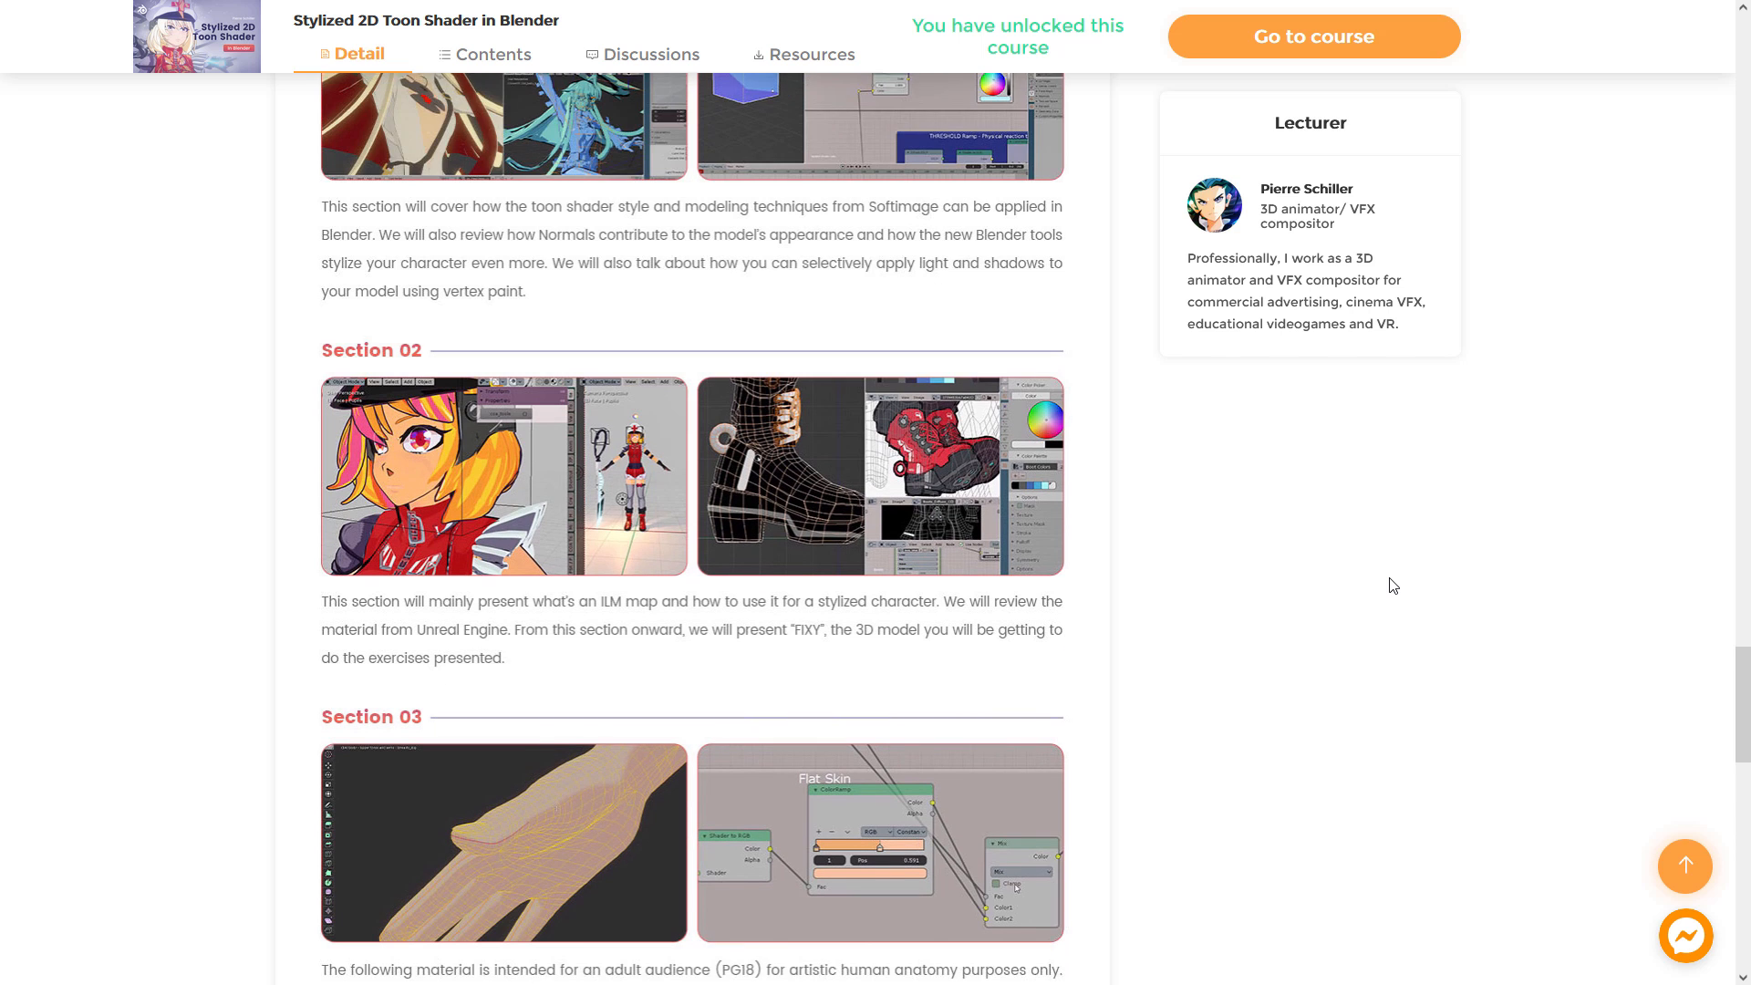
pyautogui.scroll(-3)
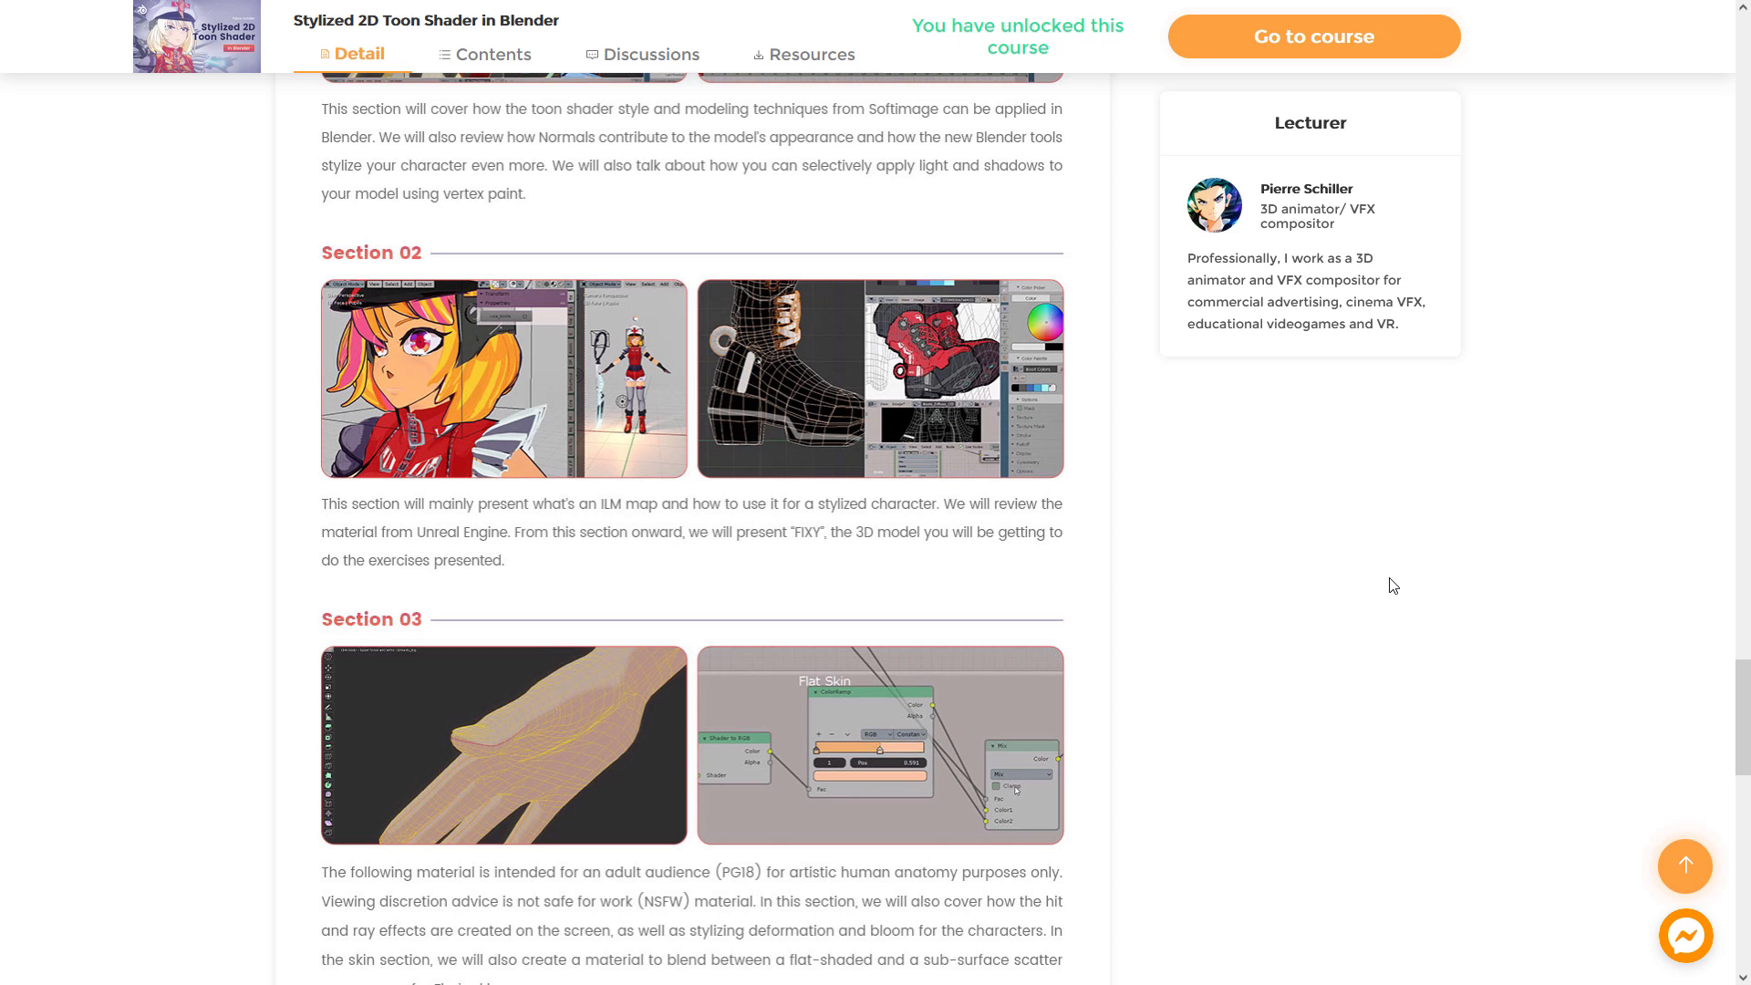
pyautogui.scroll(-3)
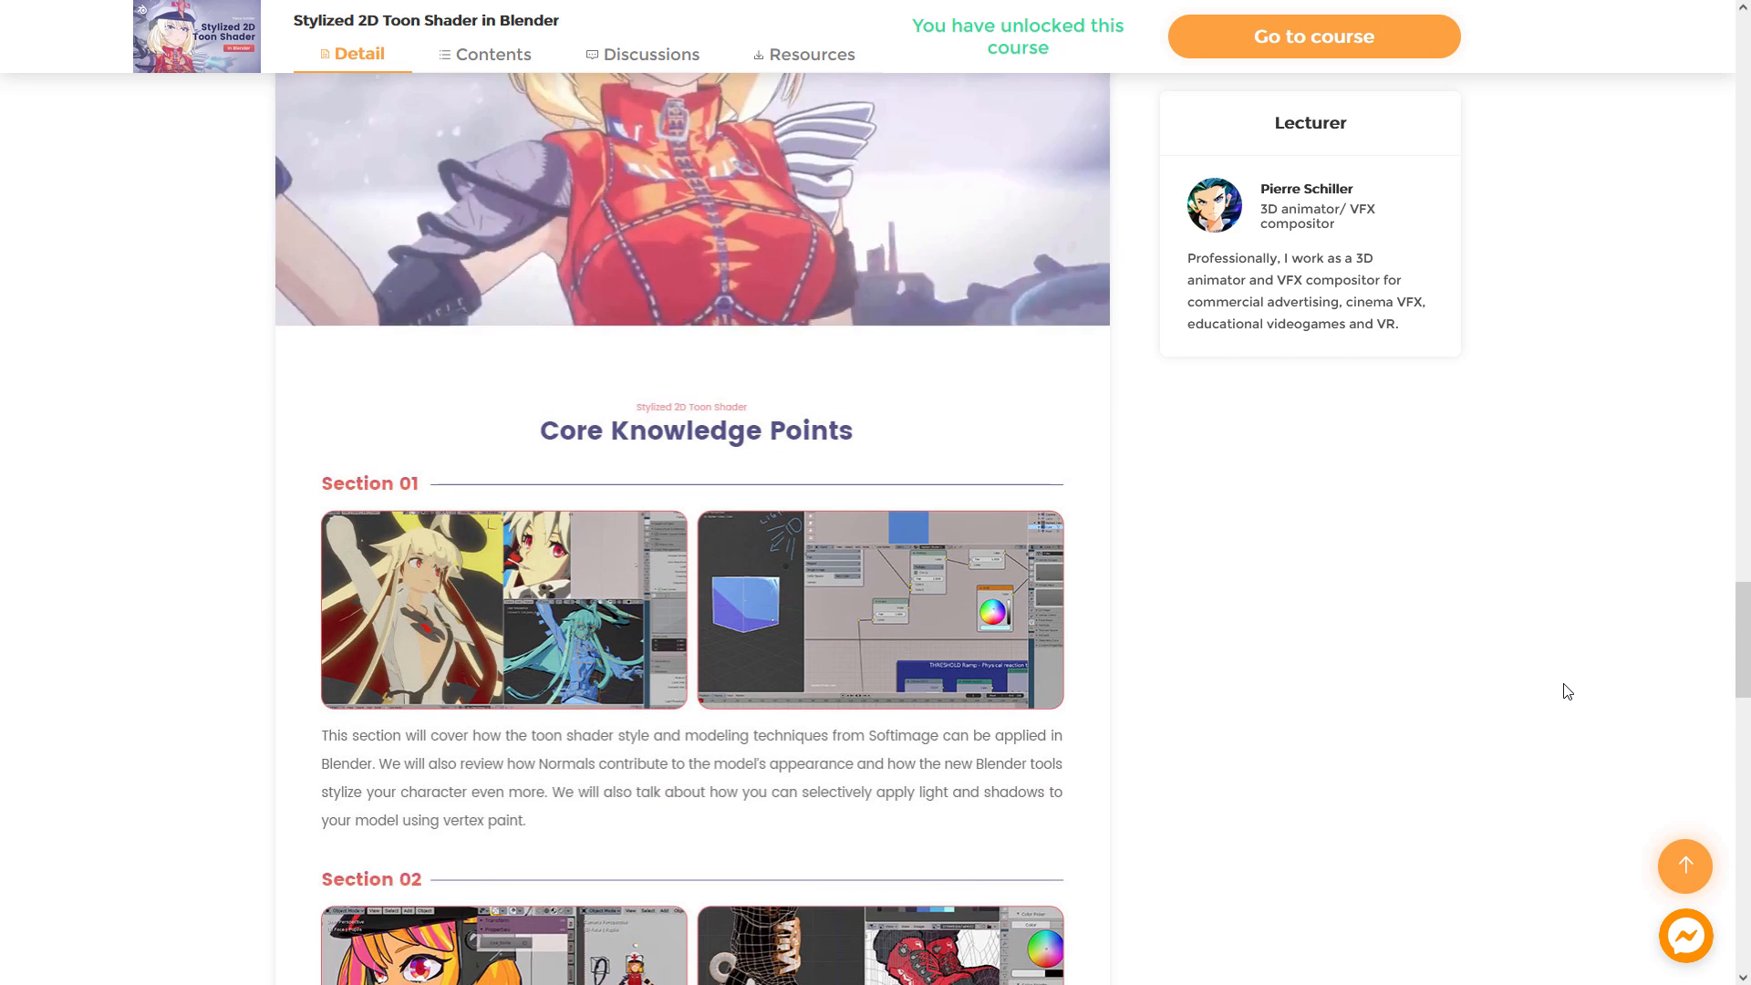
# Scroll through the course page before returning to the 11 Animation course results.
pyautogui.scroll(-3)
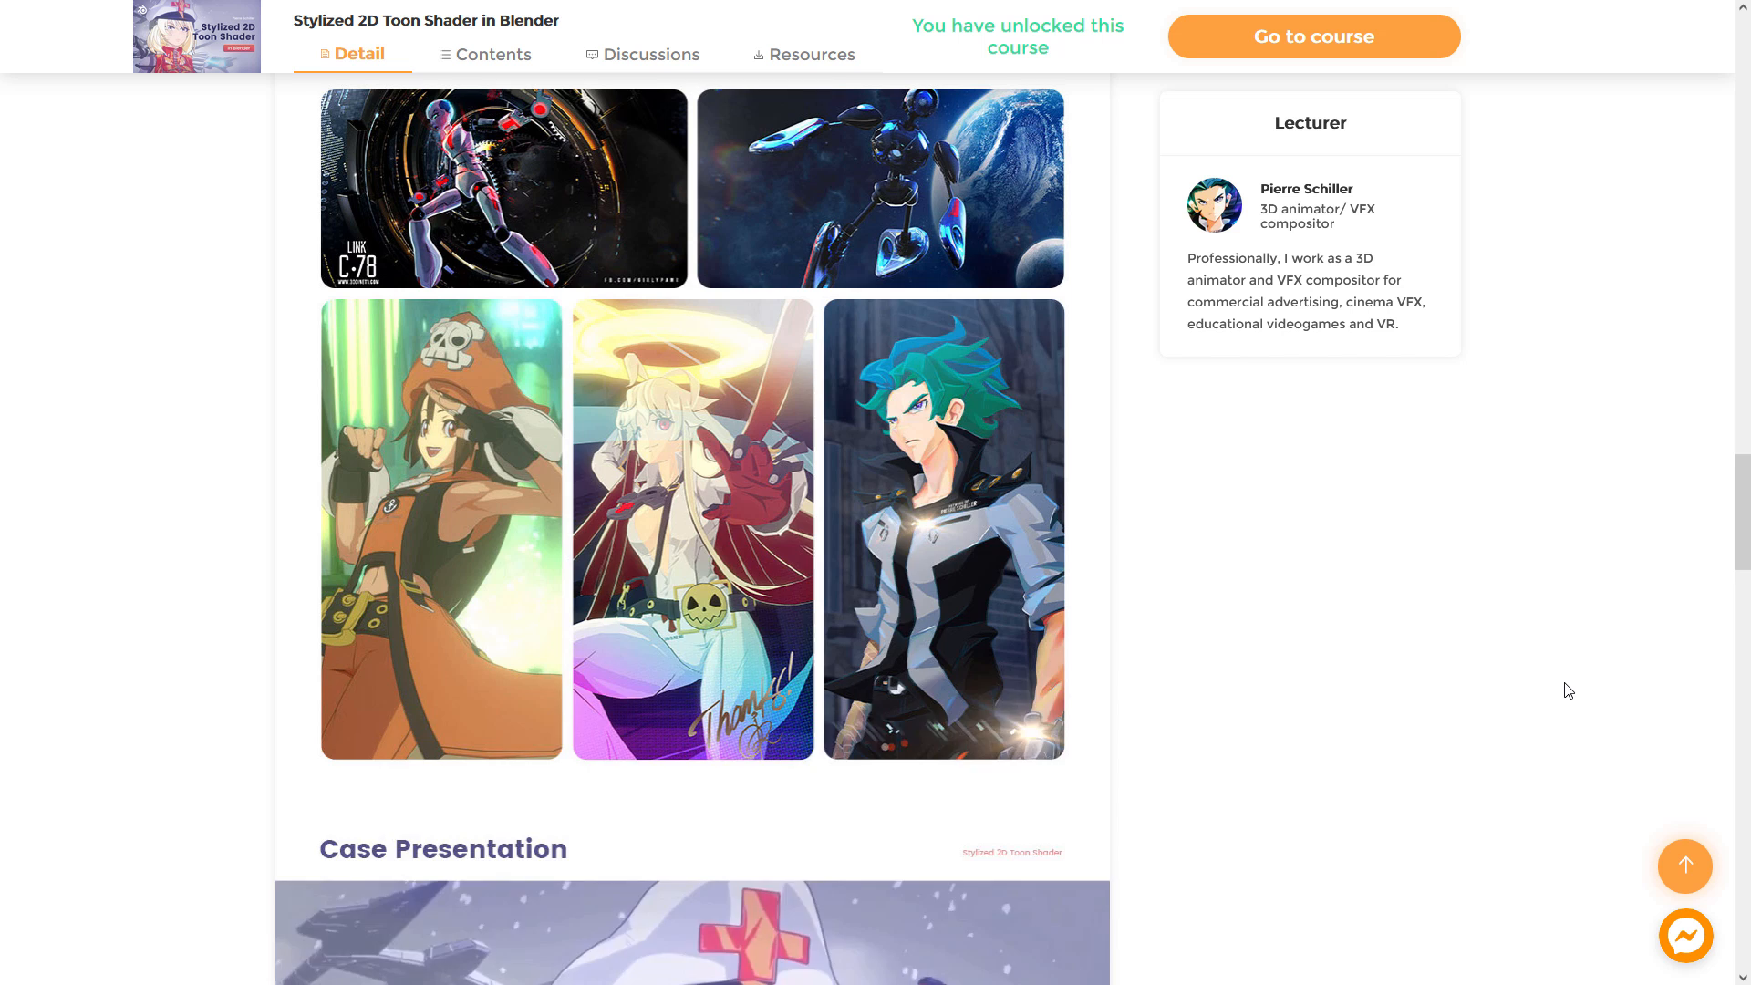
pyautogui.scroll(-3)
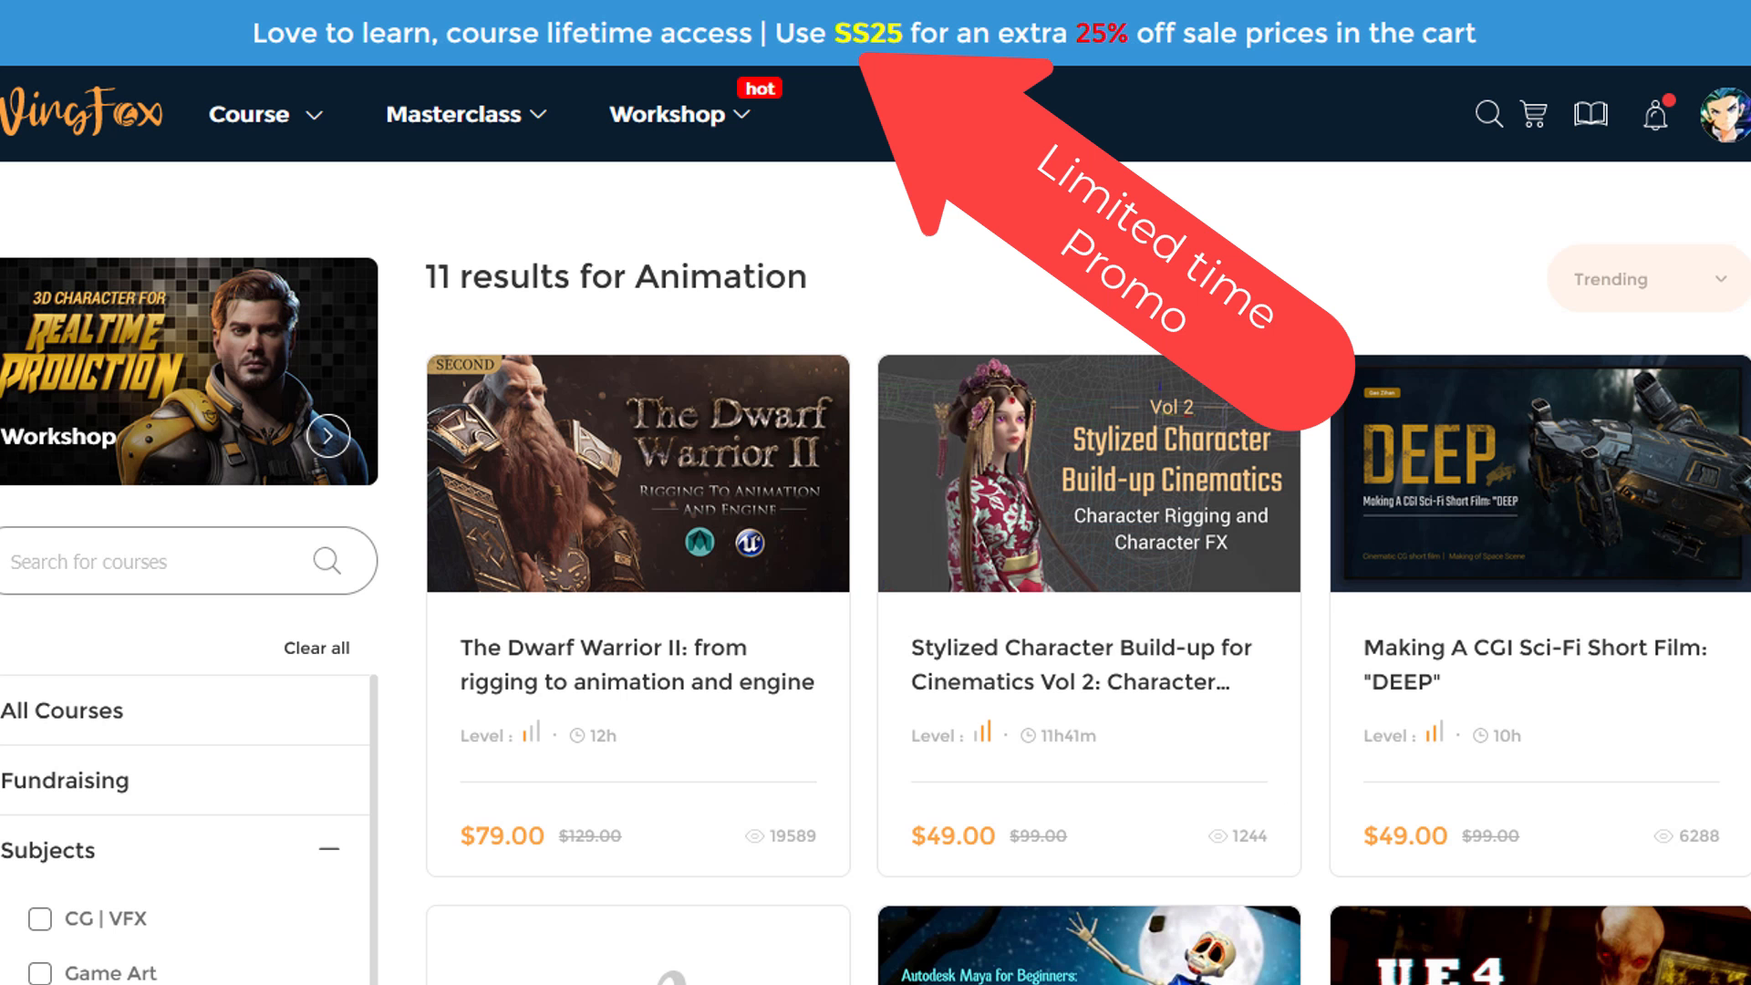
# Scroll the Subjects filter to switch from Animation to CG | VFX and Film Production.
pyautogui.scroll(-3)
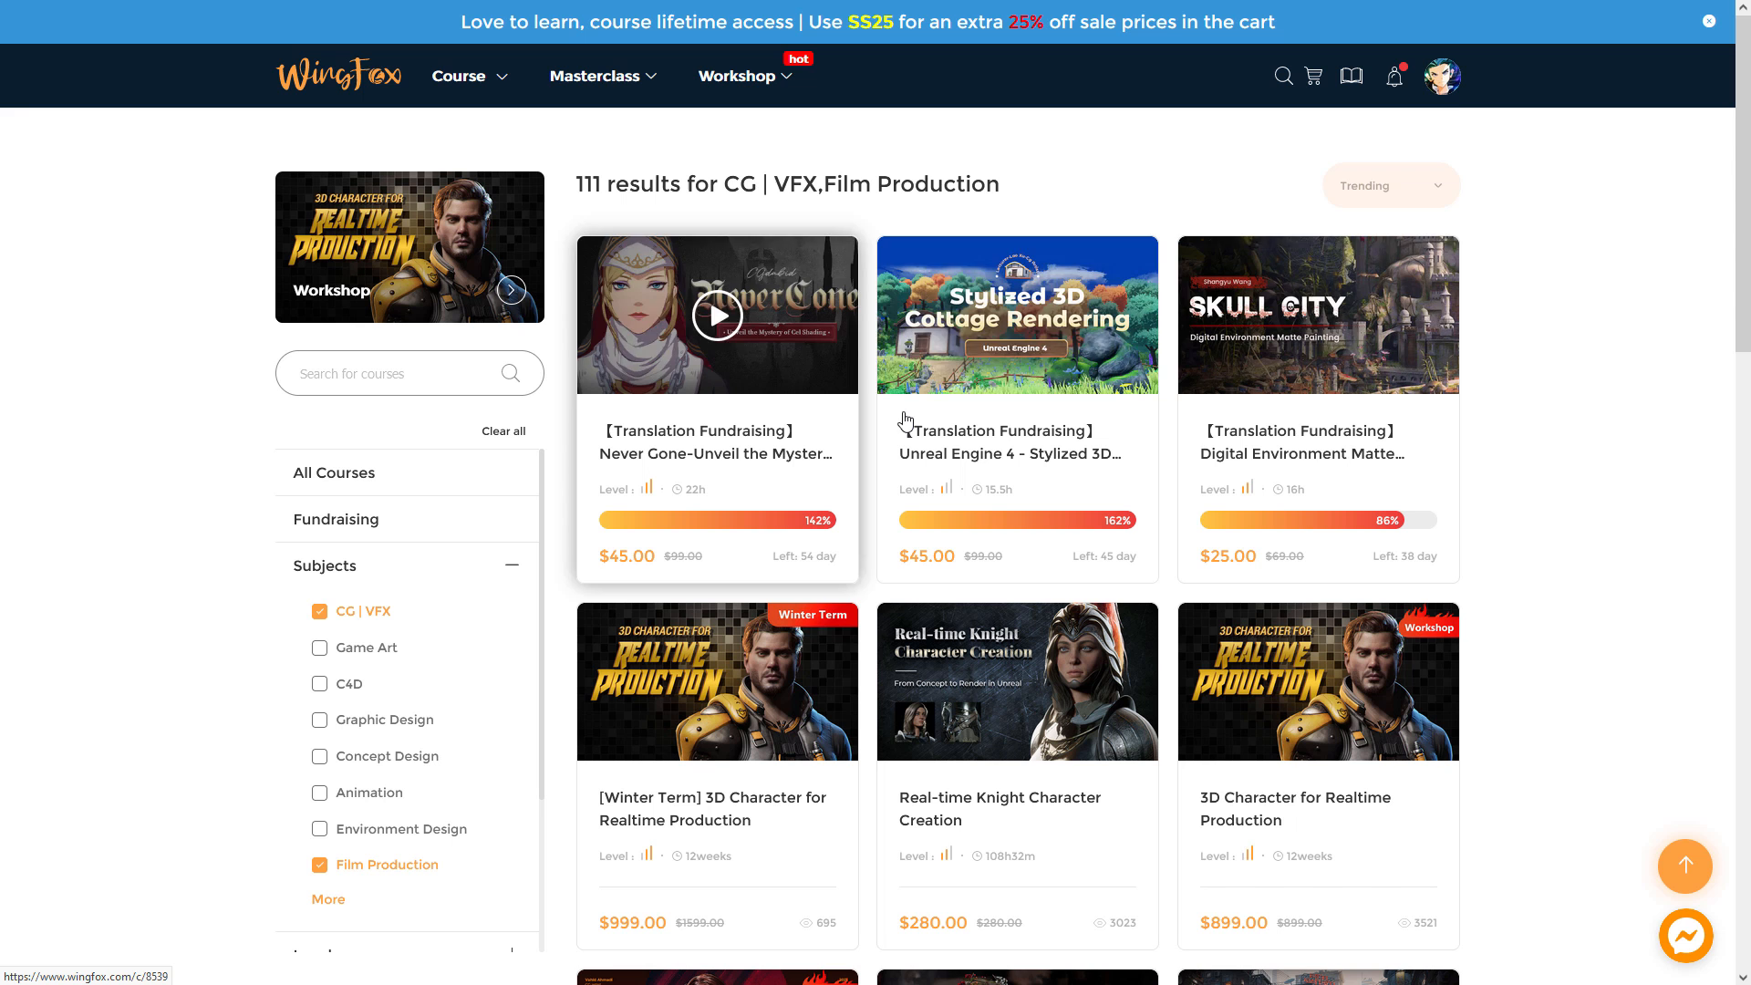
# Browse the first page of the 111 CG | VFX and Film Production results down to the pagination.
pyautogui.scroll(-3)
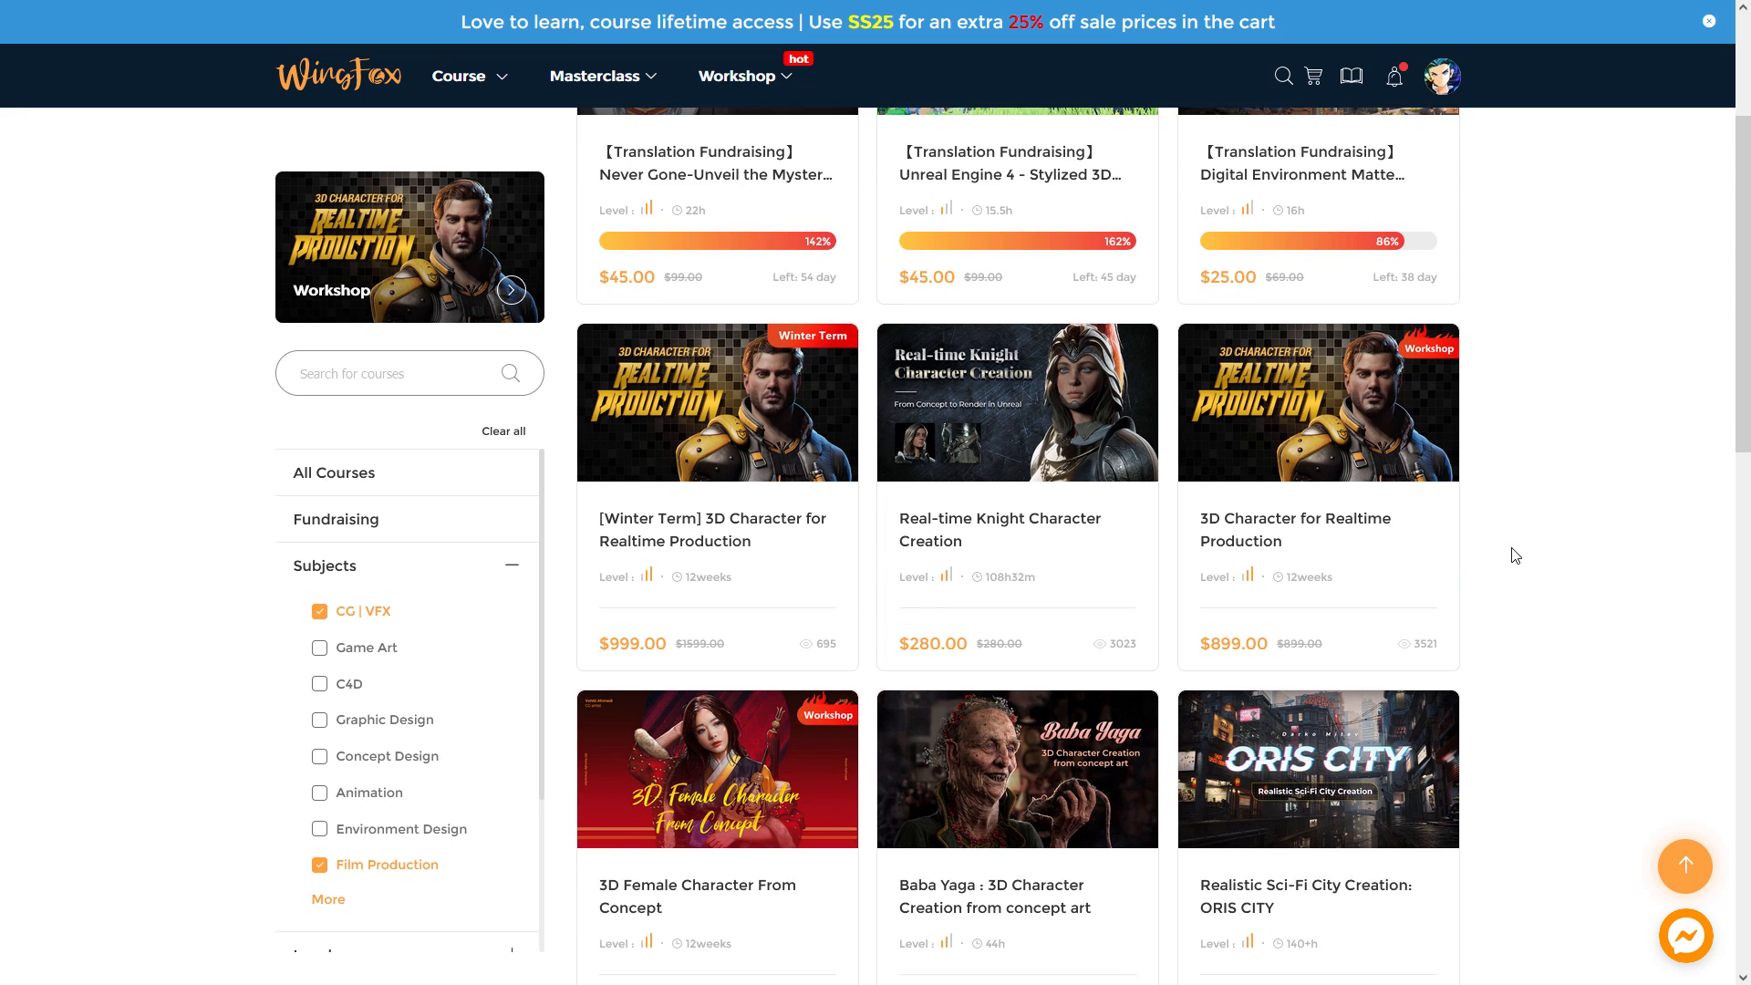
pyautogui.scroll(-3)
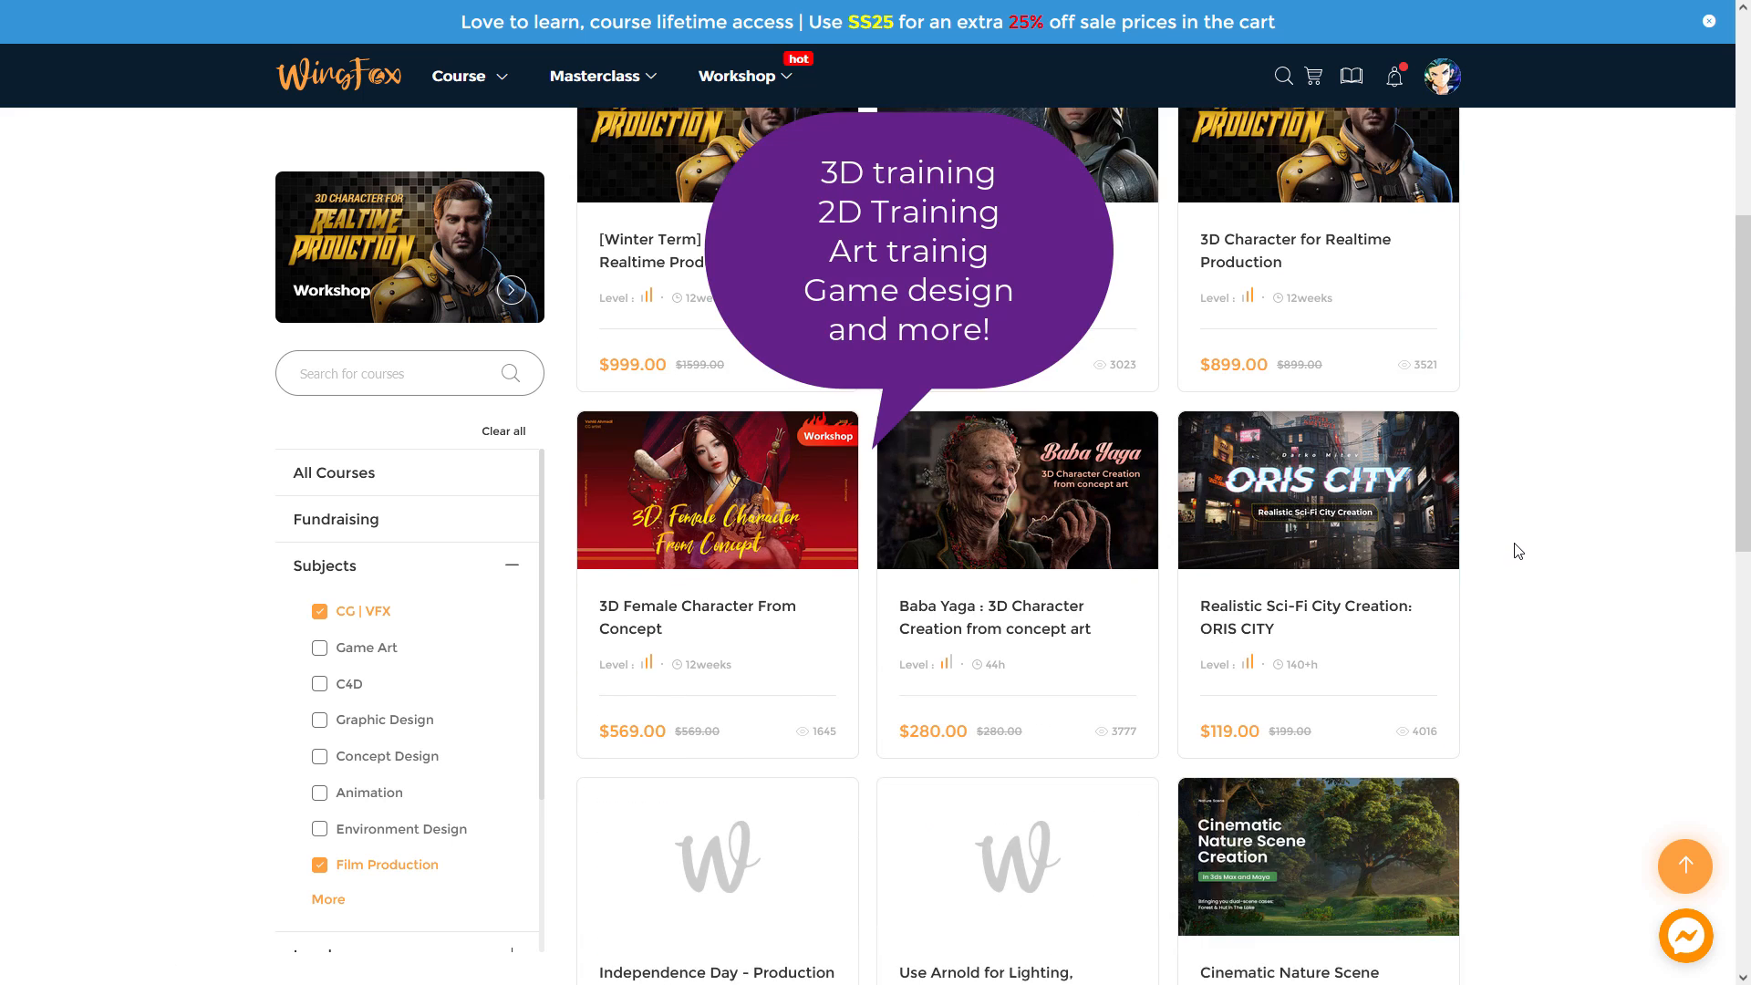
pyautogui.scroll(-3)
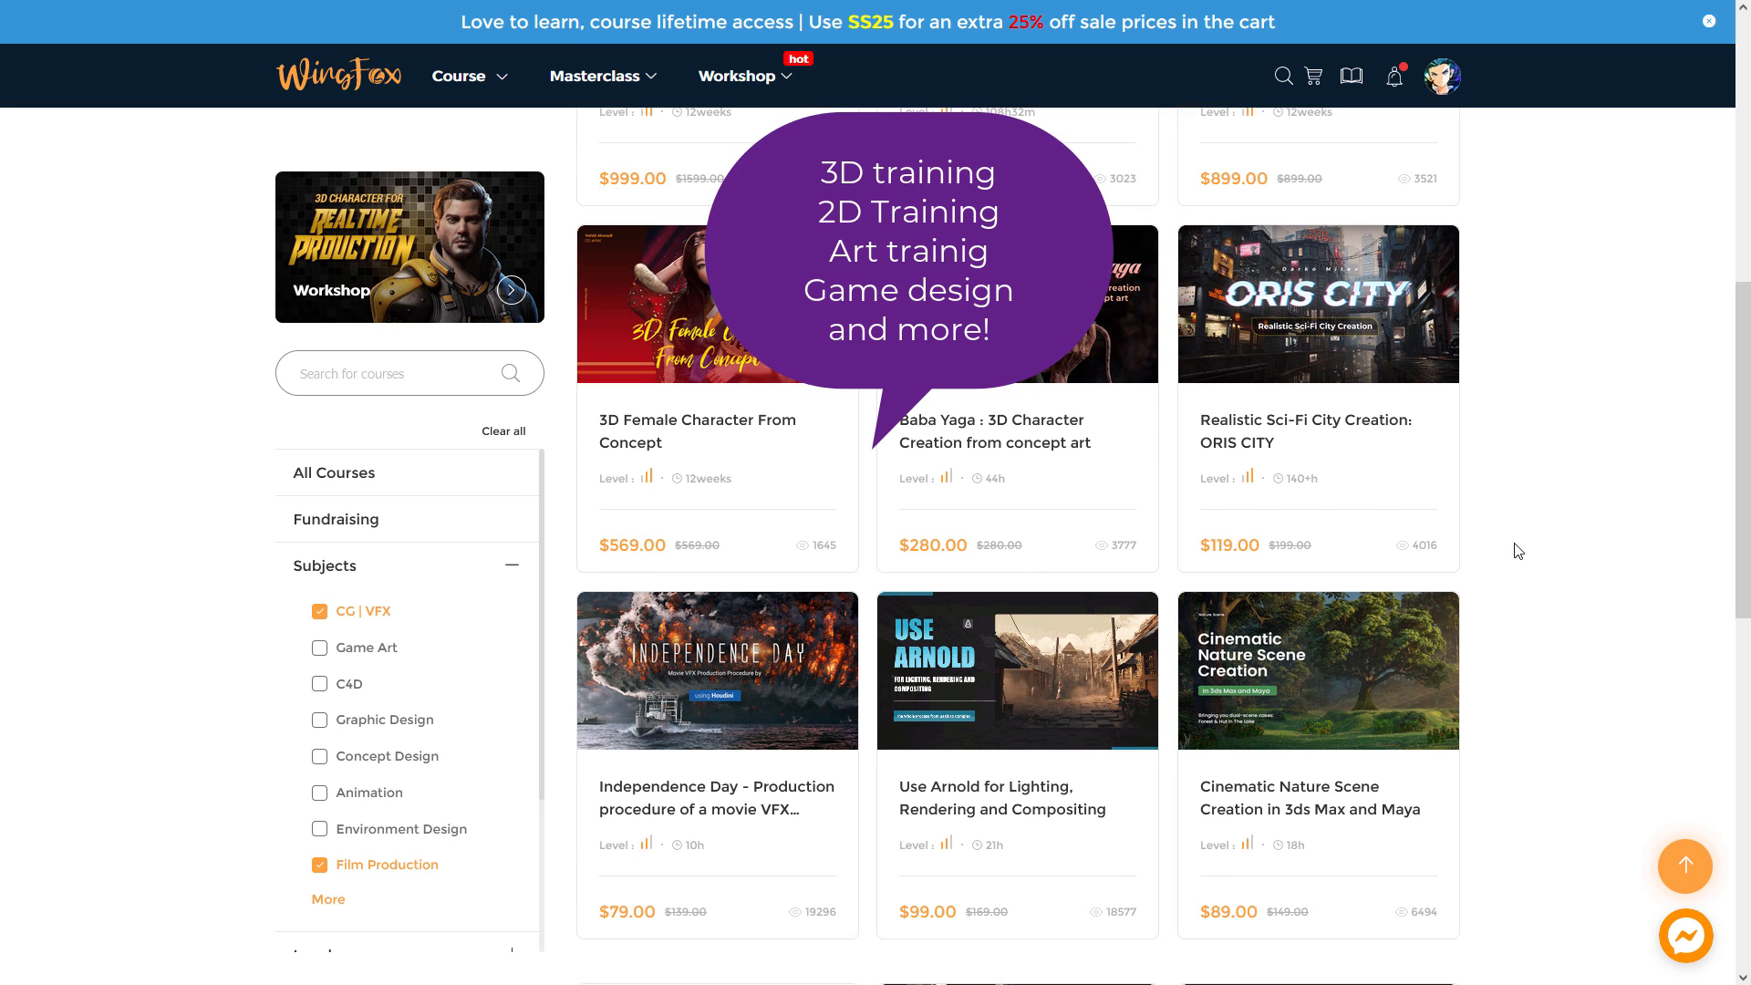
pyautogui.scroll(-3)
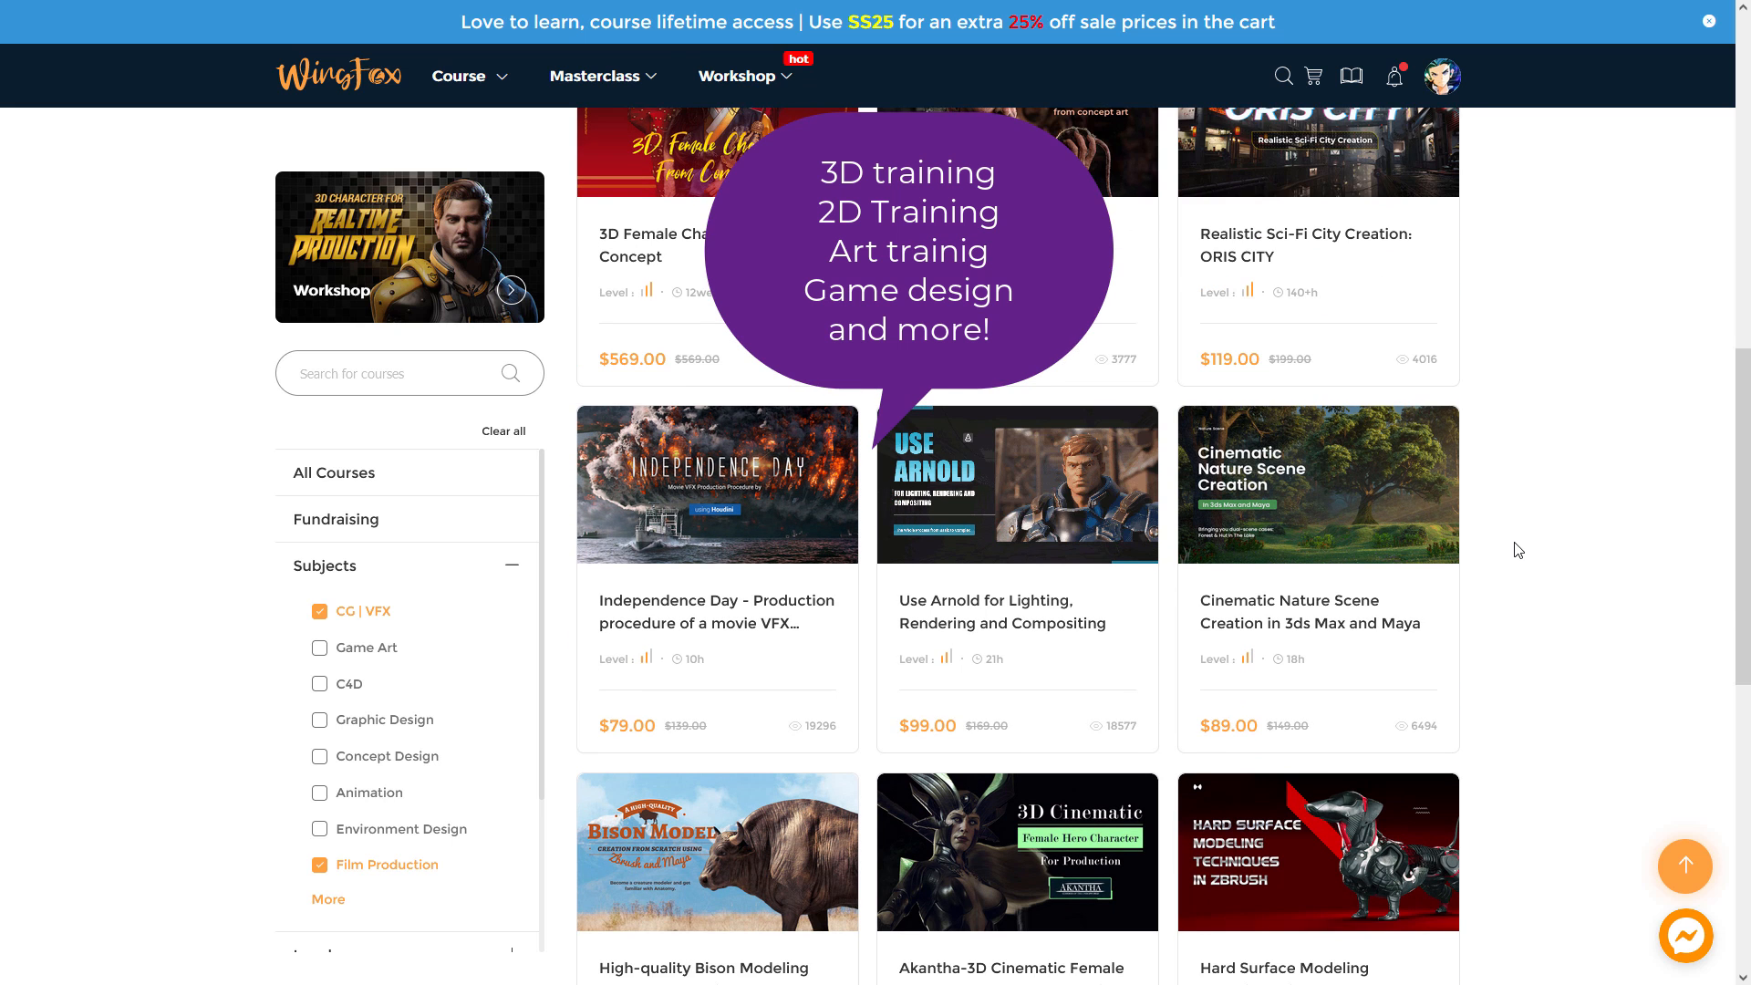
pyautogui.scroll(-3)
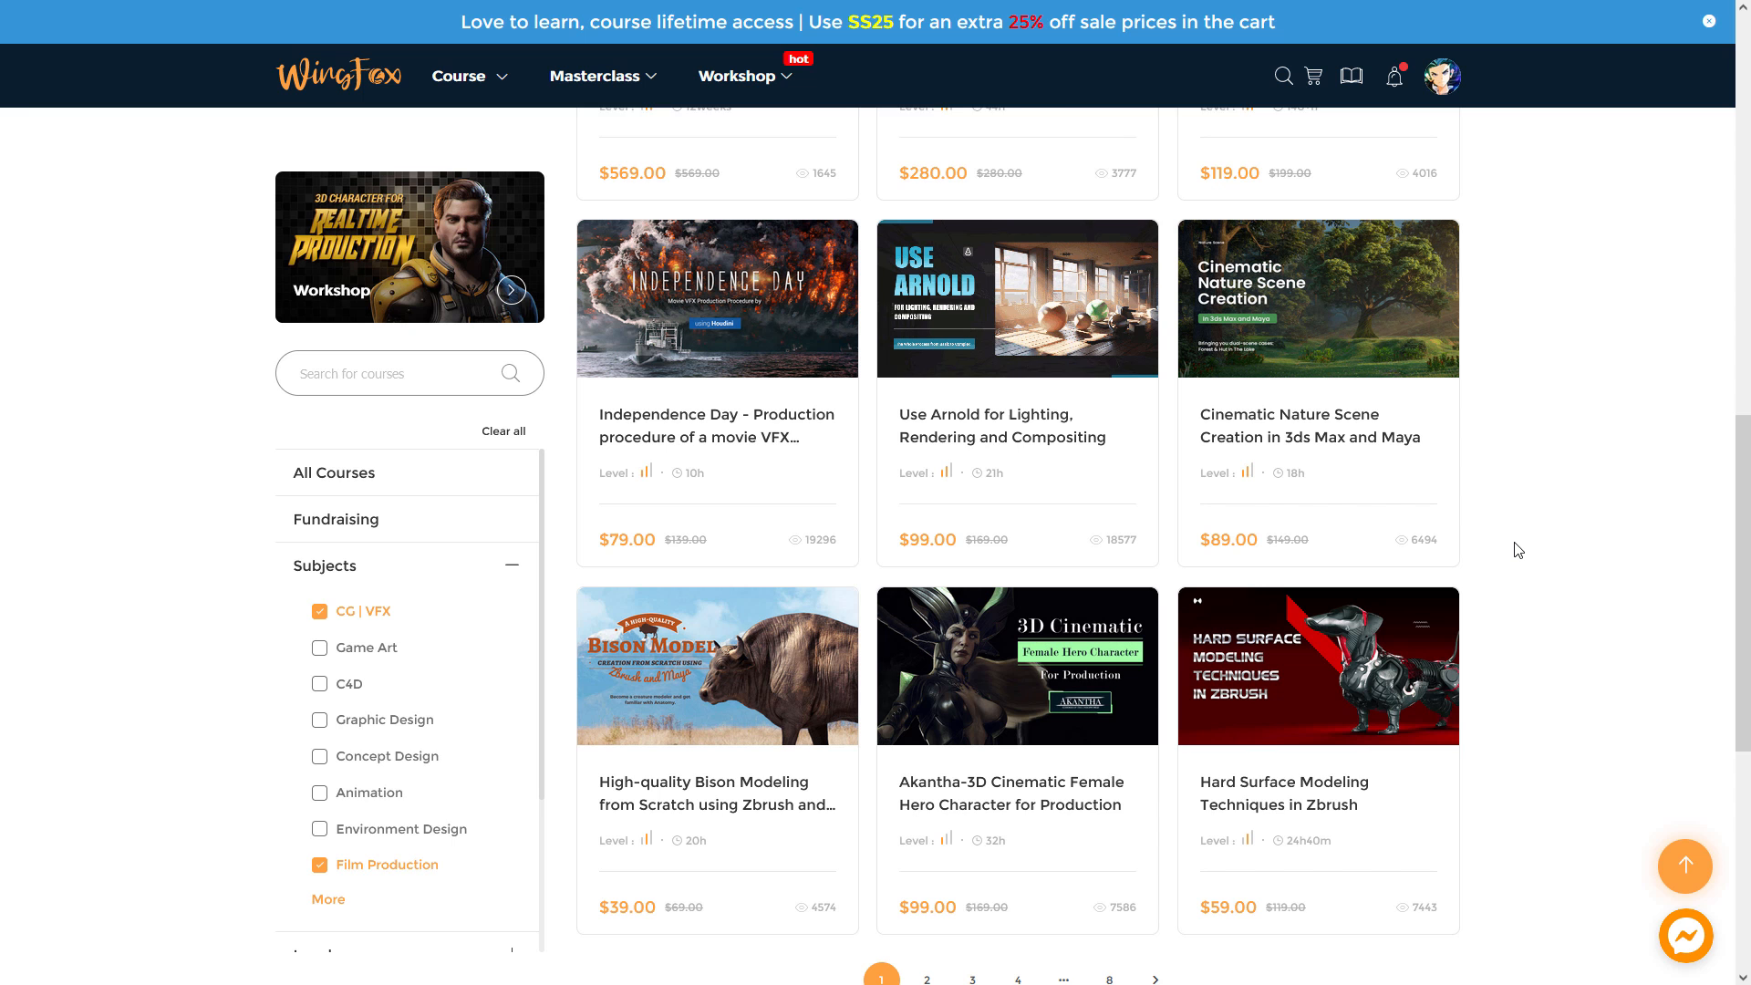
pyautogui.scroll(-3)
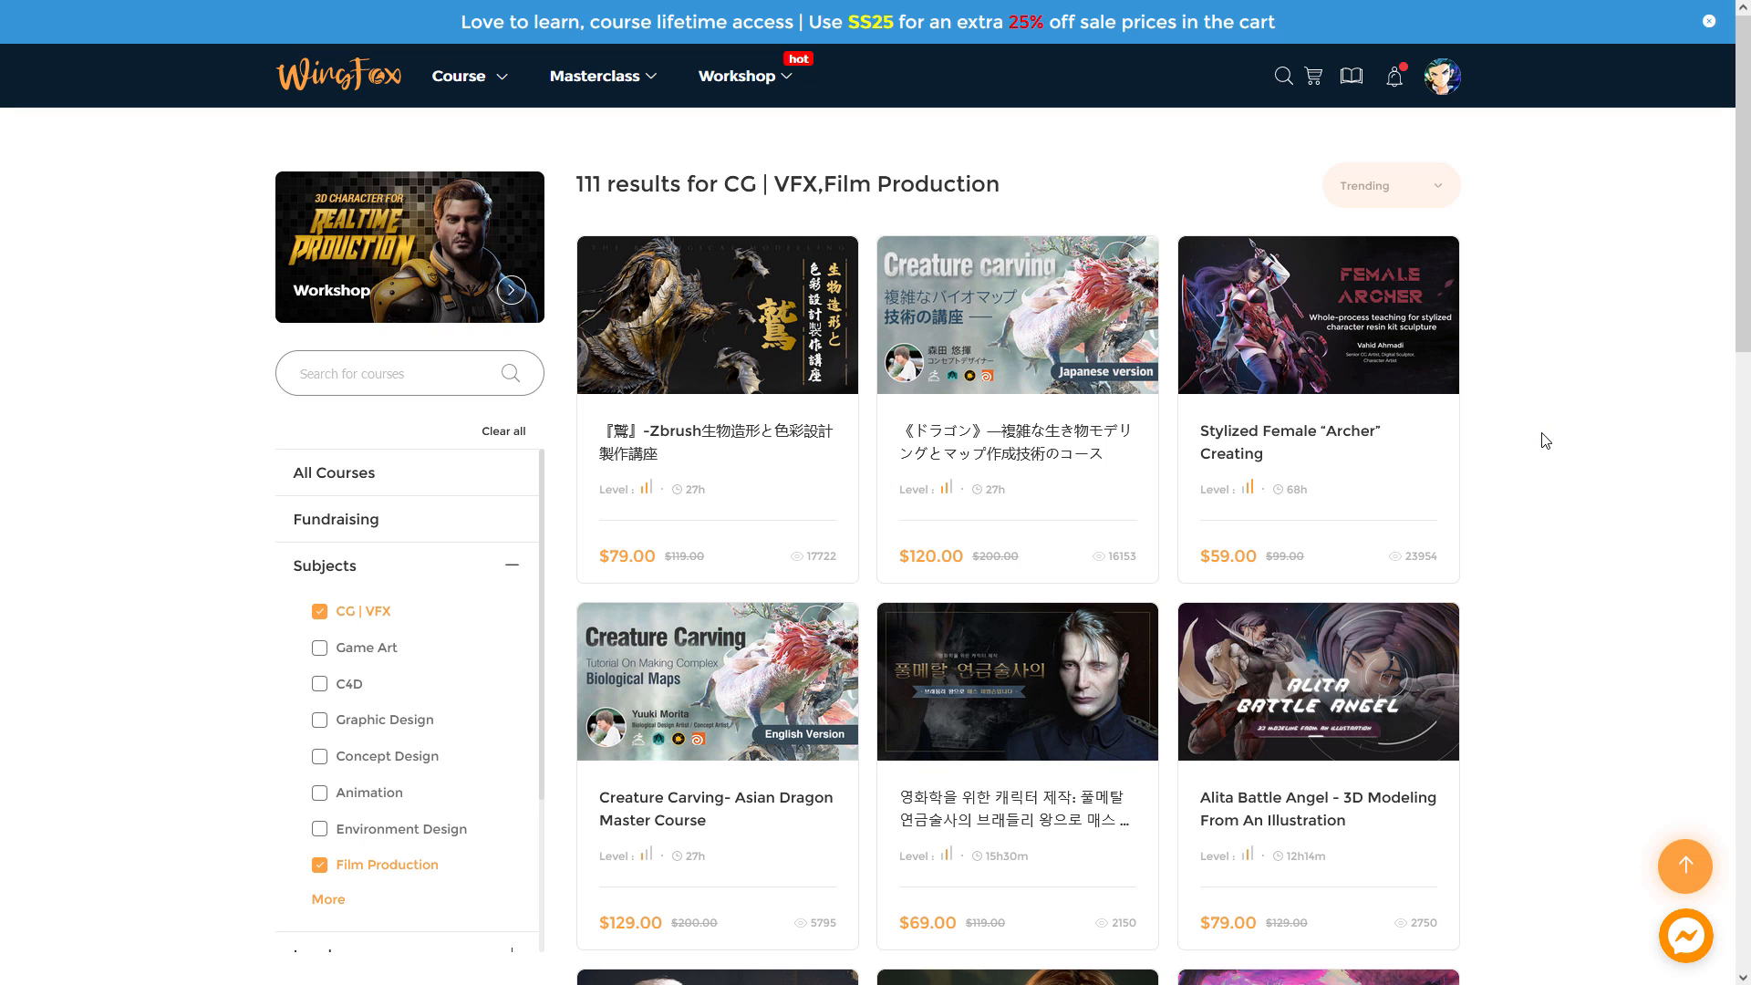
# Browse another results page before reopening the 'Stylized 2D Toon Shader in Blender' course.
pyautogui.scroll(-3)
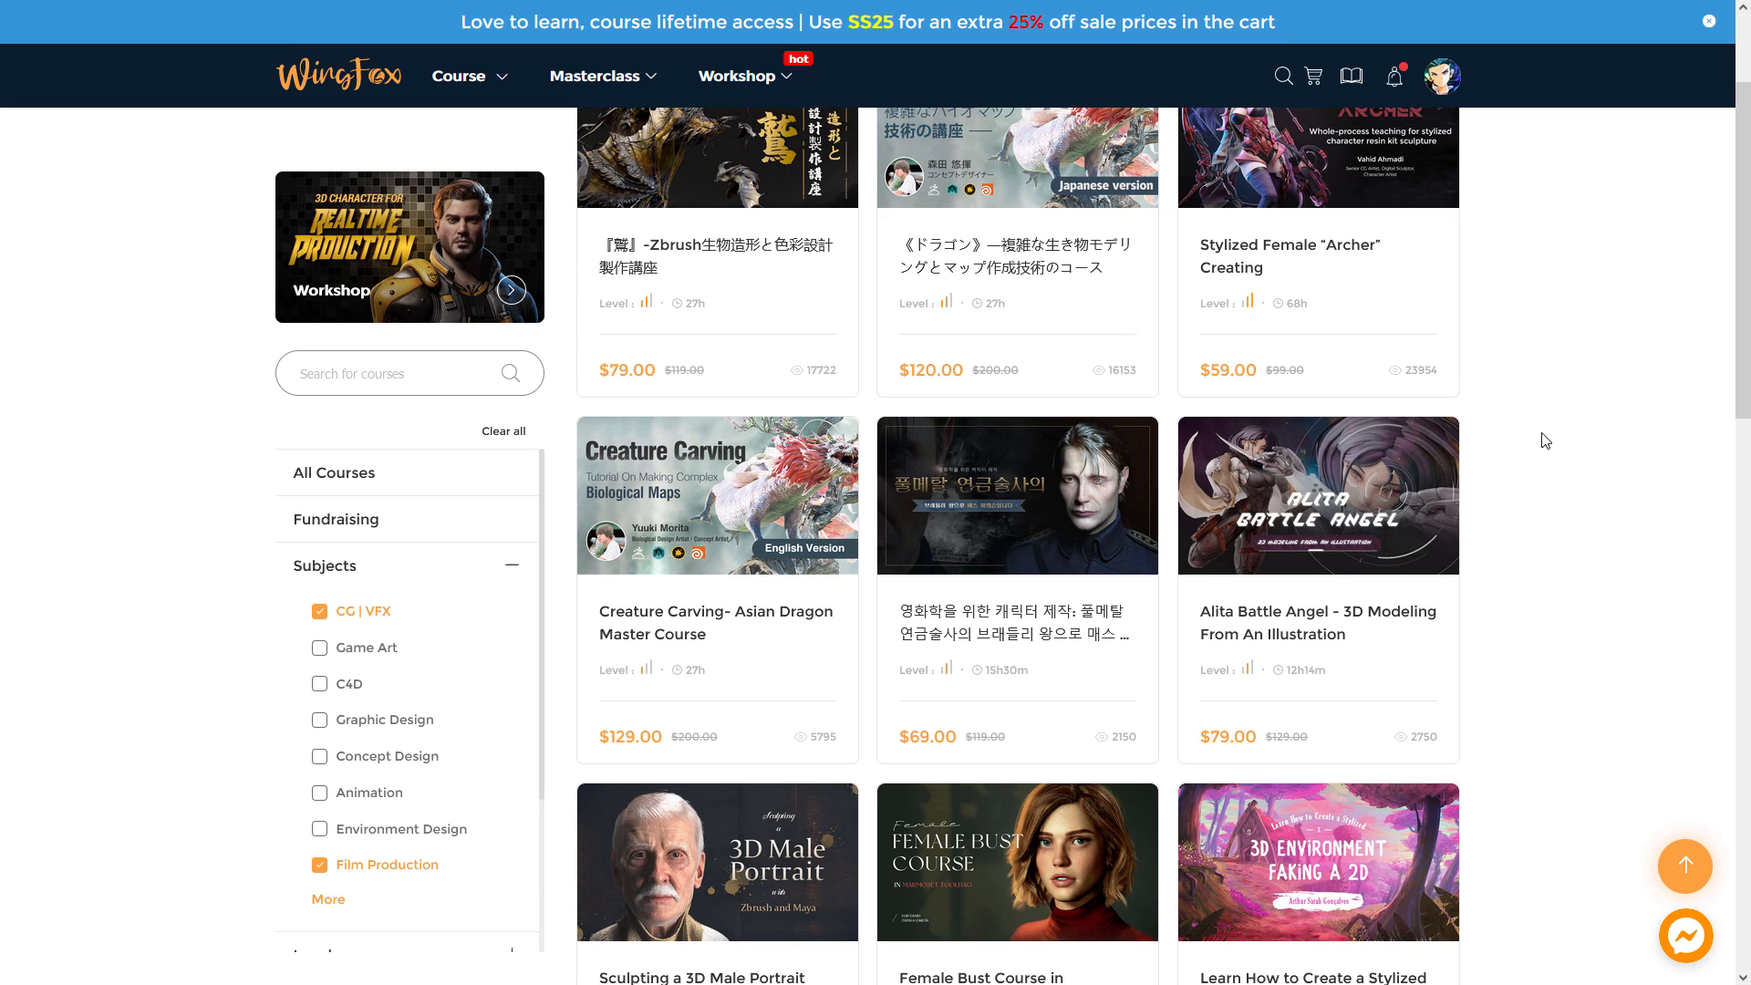
pyautogui.scroll(-3)
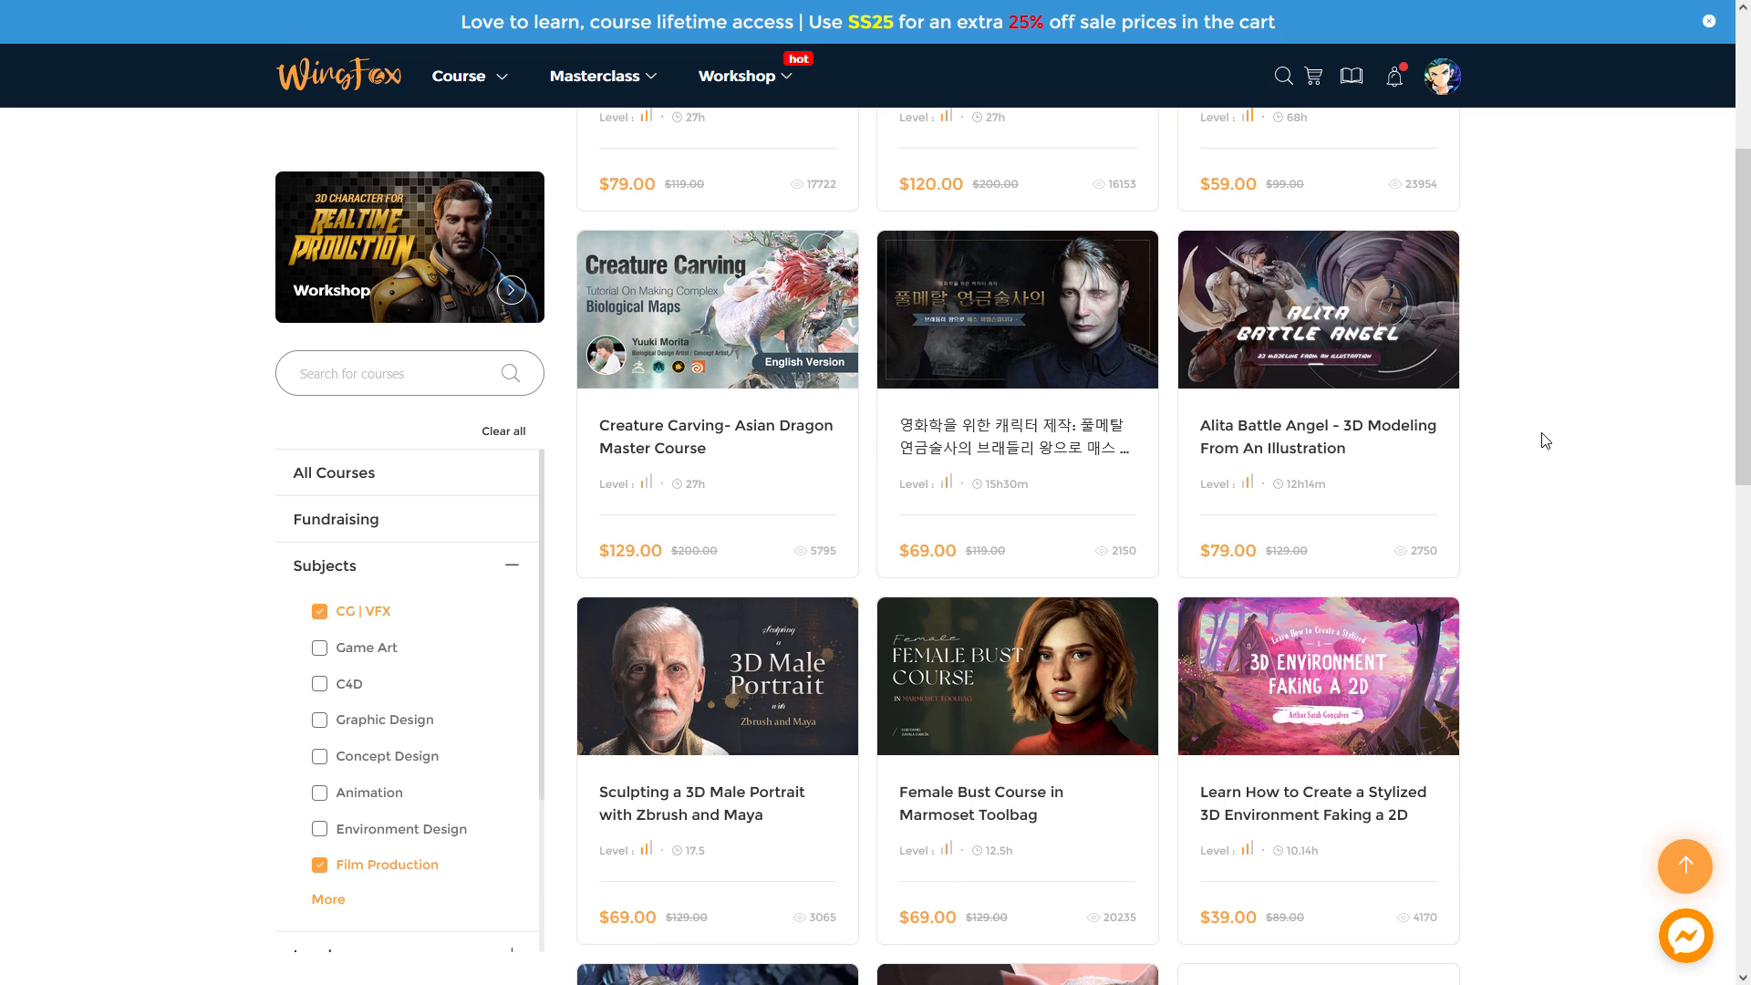
pyautogui.scroll(-3)
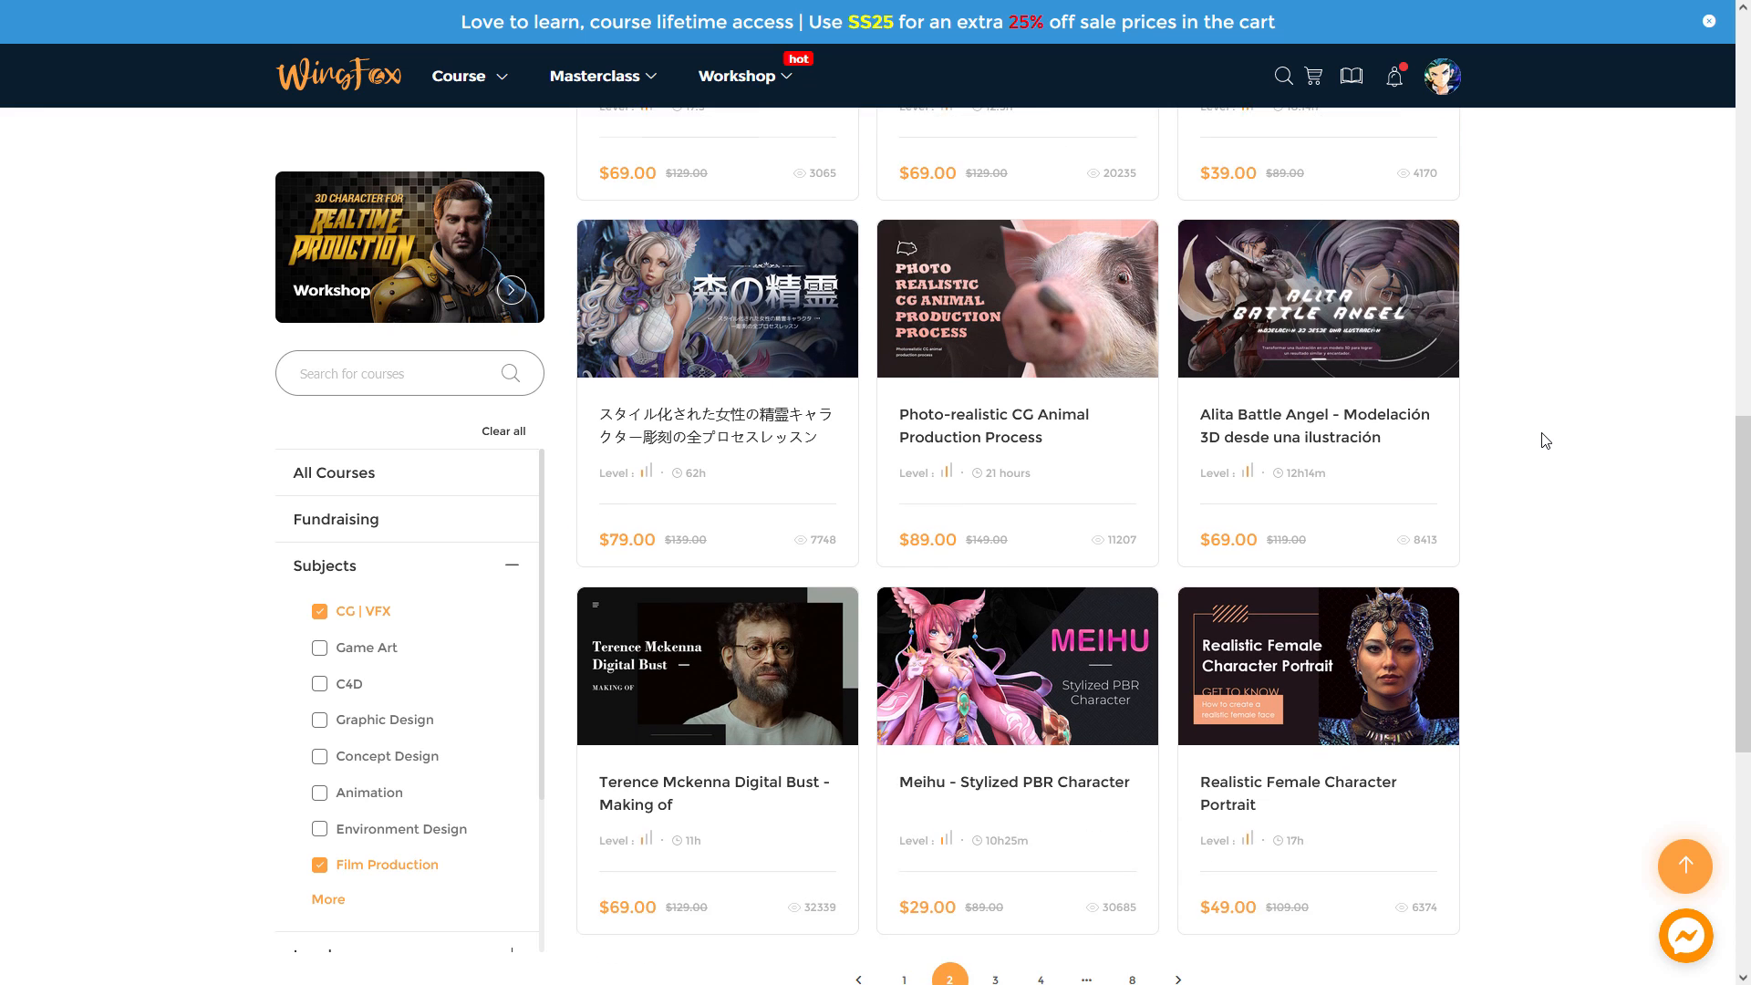
pyautogui.scroll(-3)
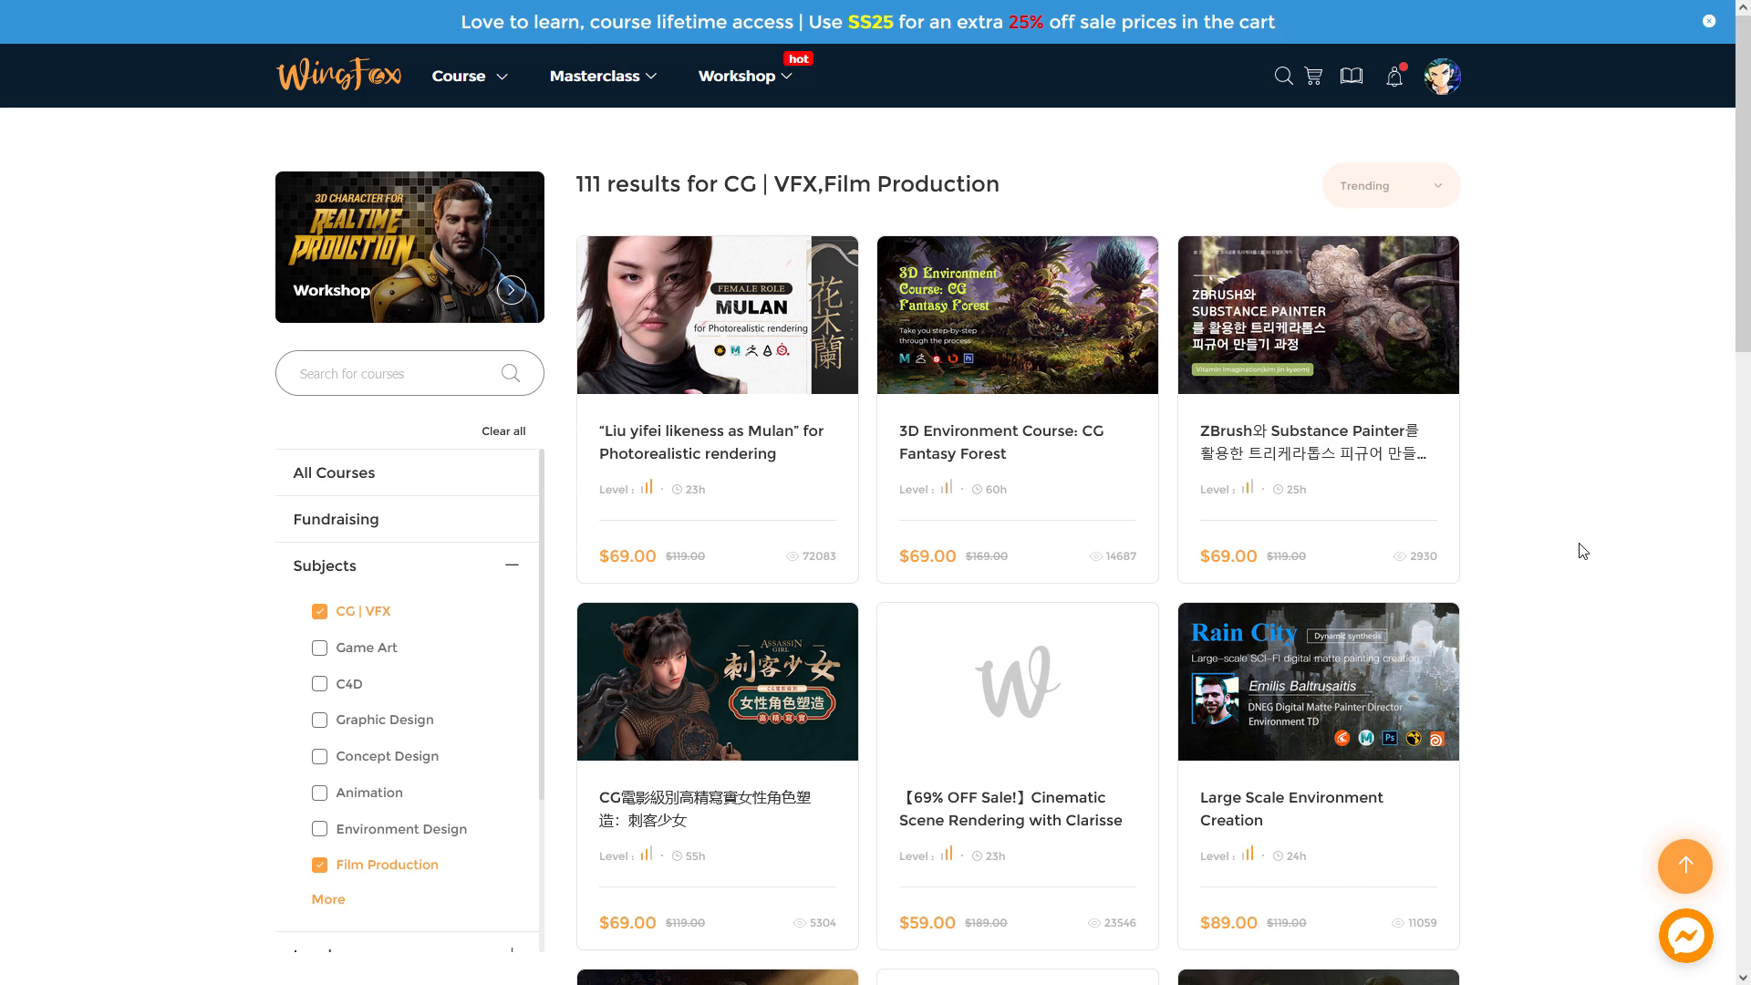
pyautogui.scroll(-3)
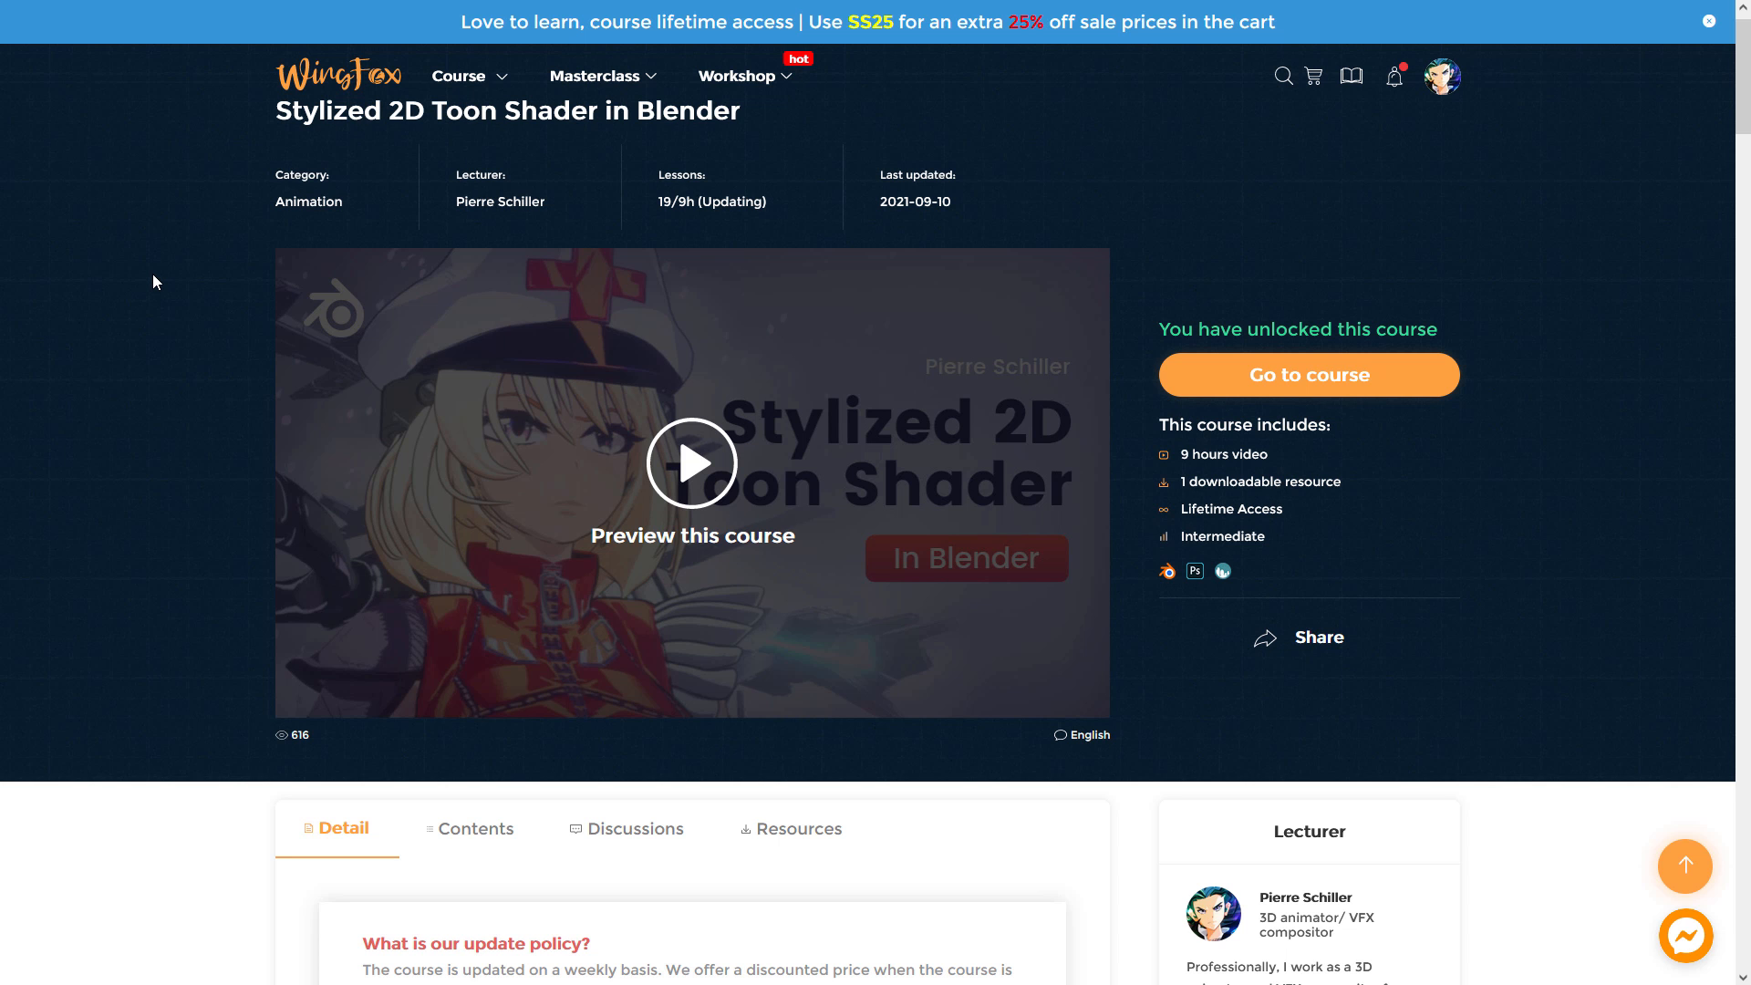
# Scroll the Detail tab past Case Presentation through Core Knowledge Points to Section 04.
pyautogui.scroll(-3)
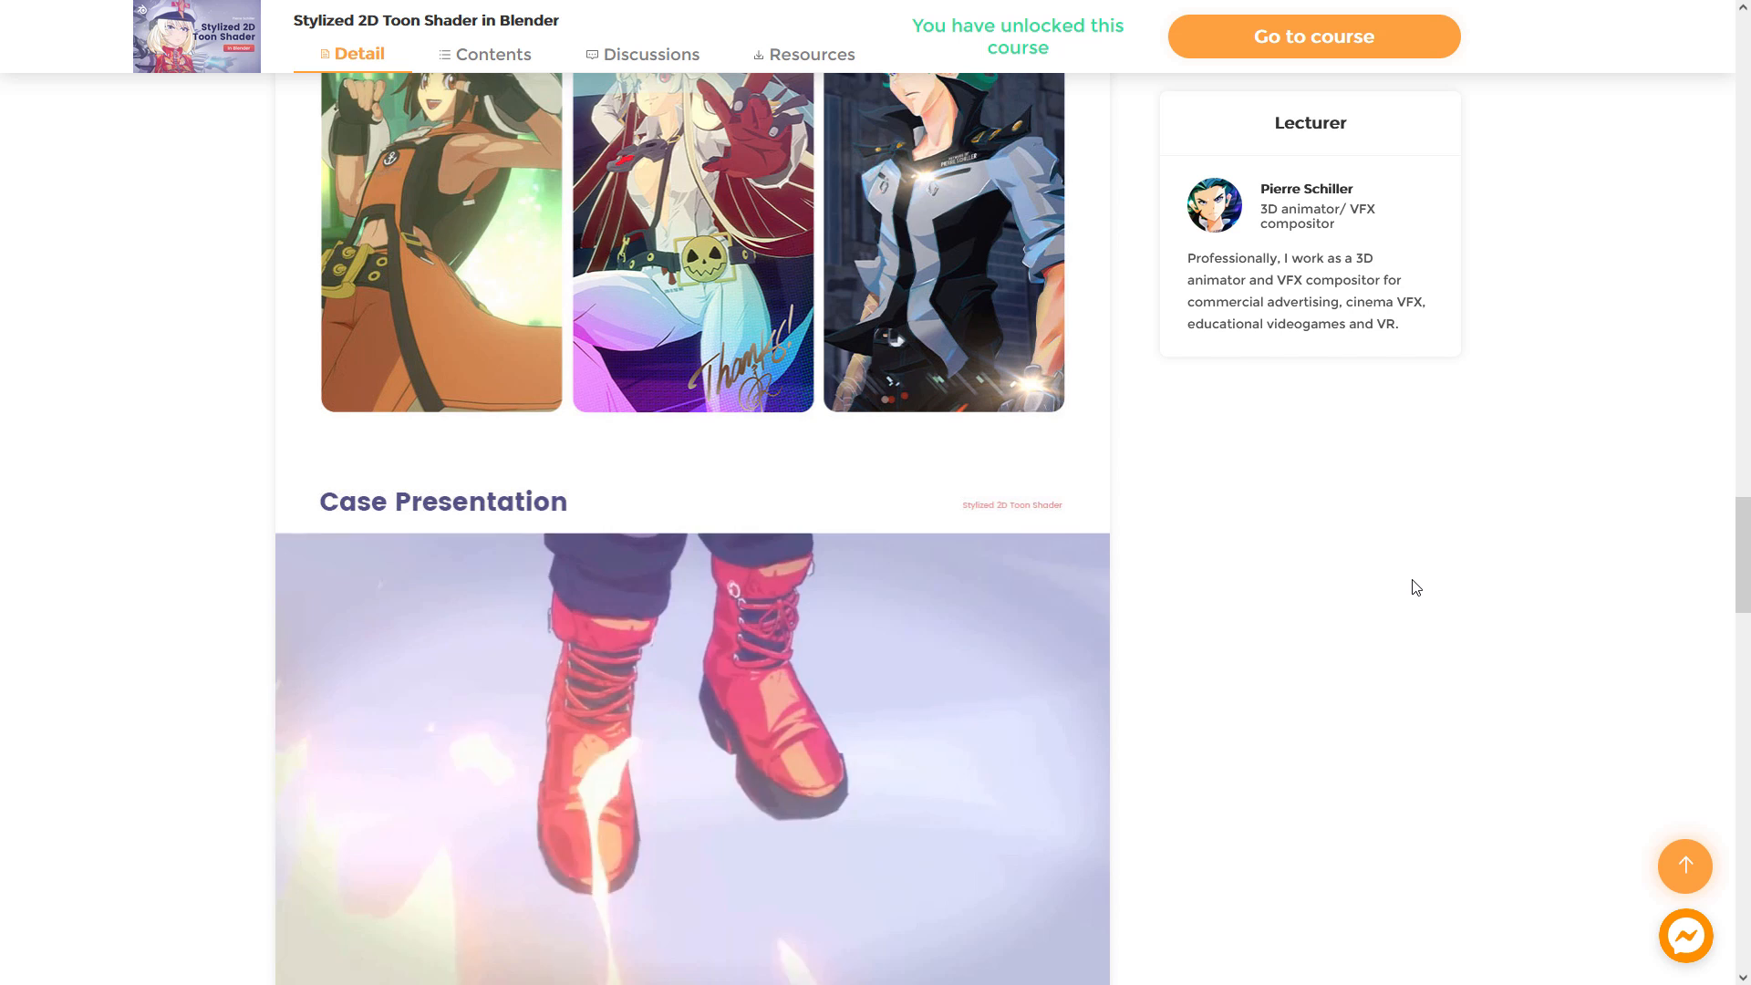
pyautogui.scroll(-3)
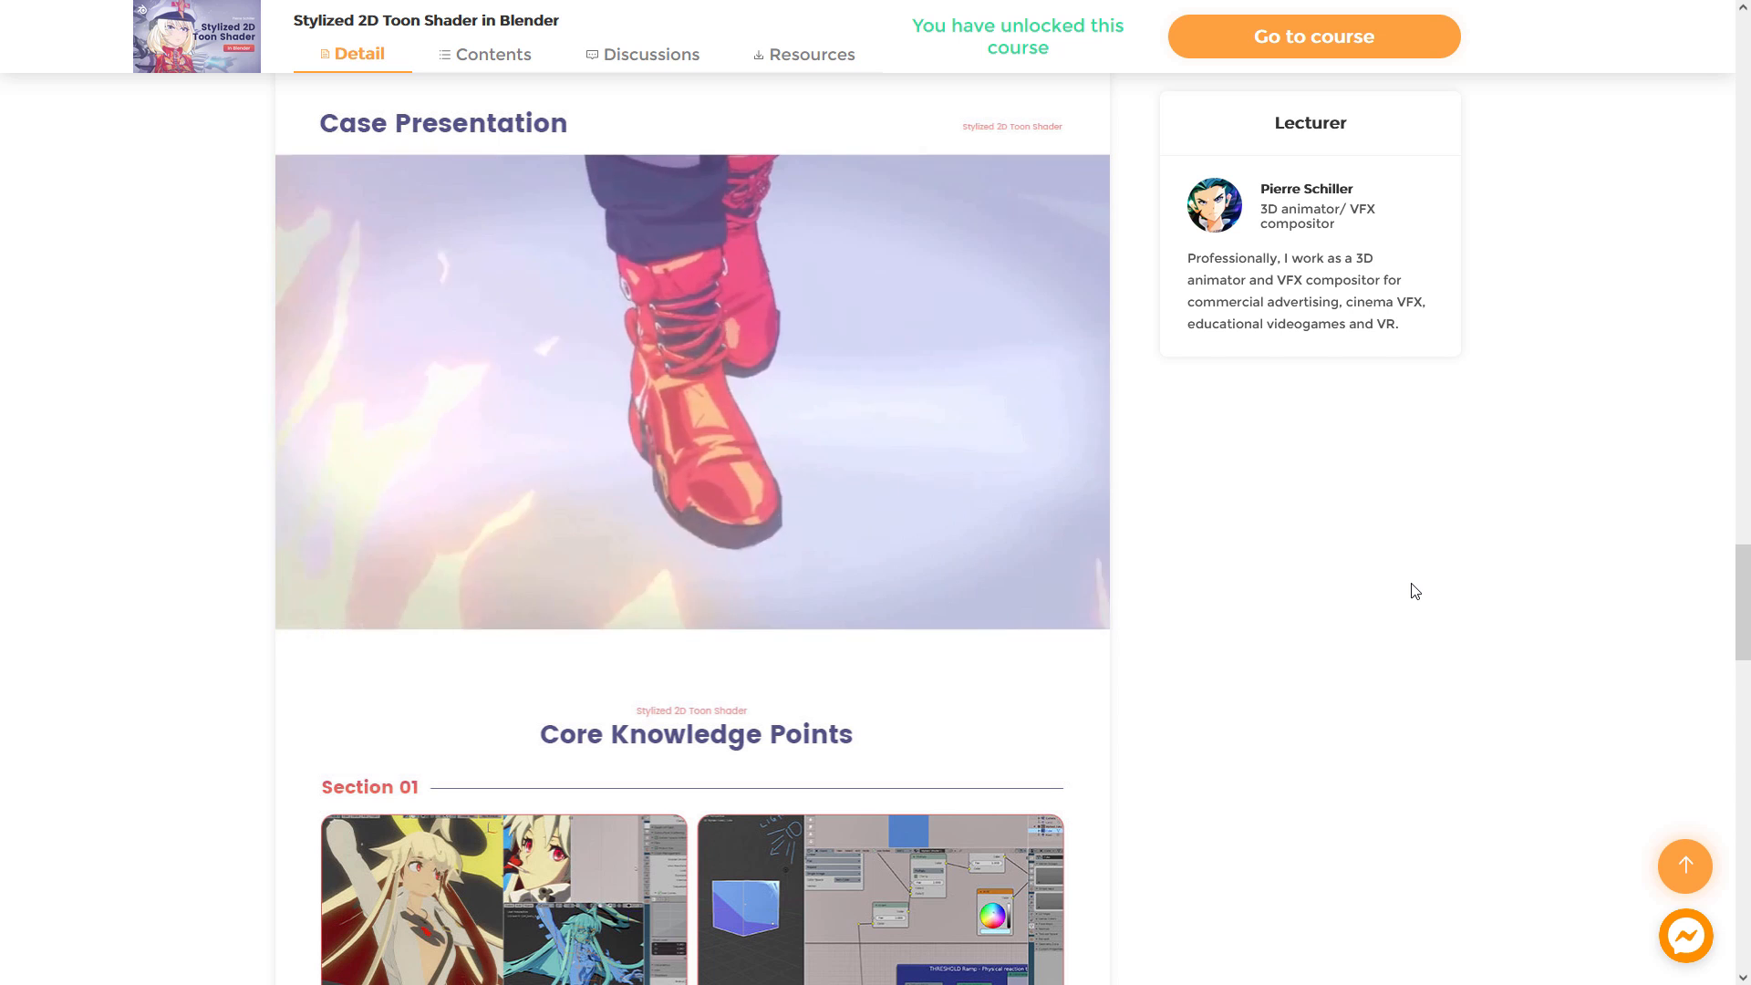
pyautogui.scroll(-3)
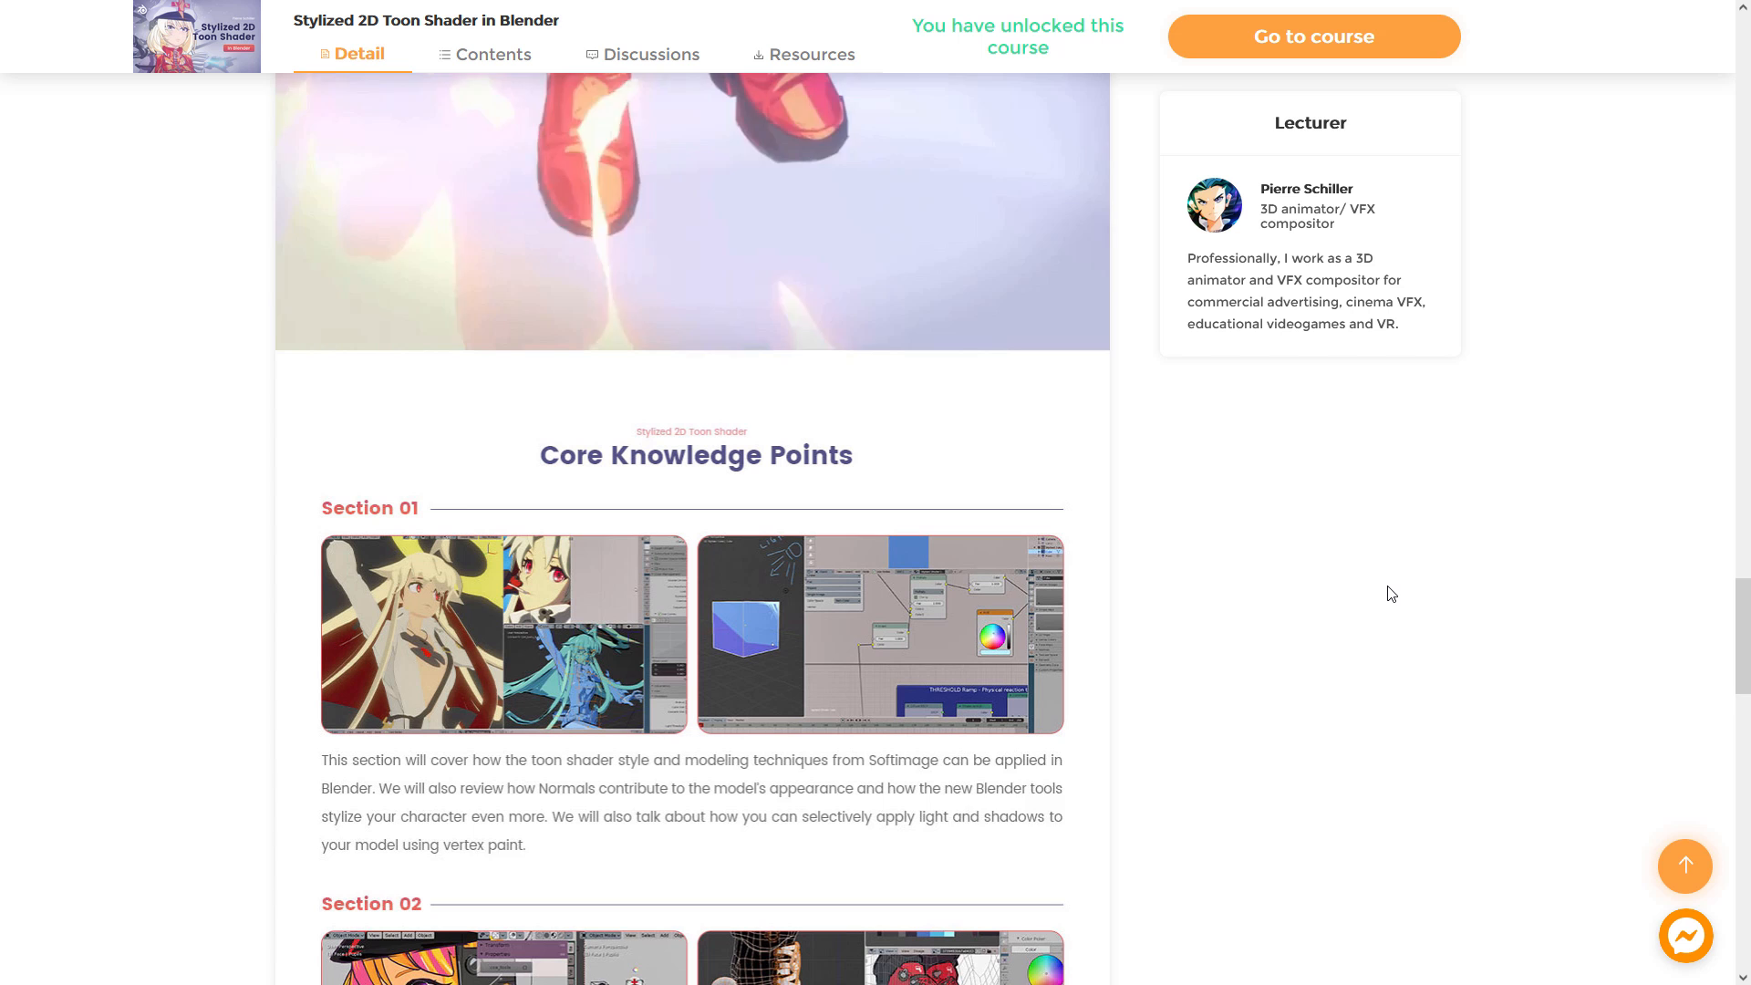
pyautogui.scroll(-3)
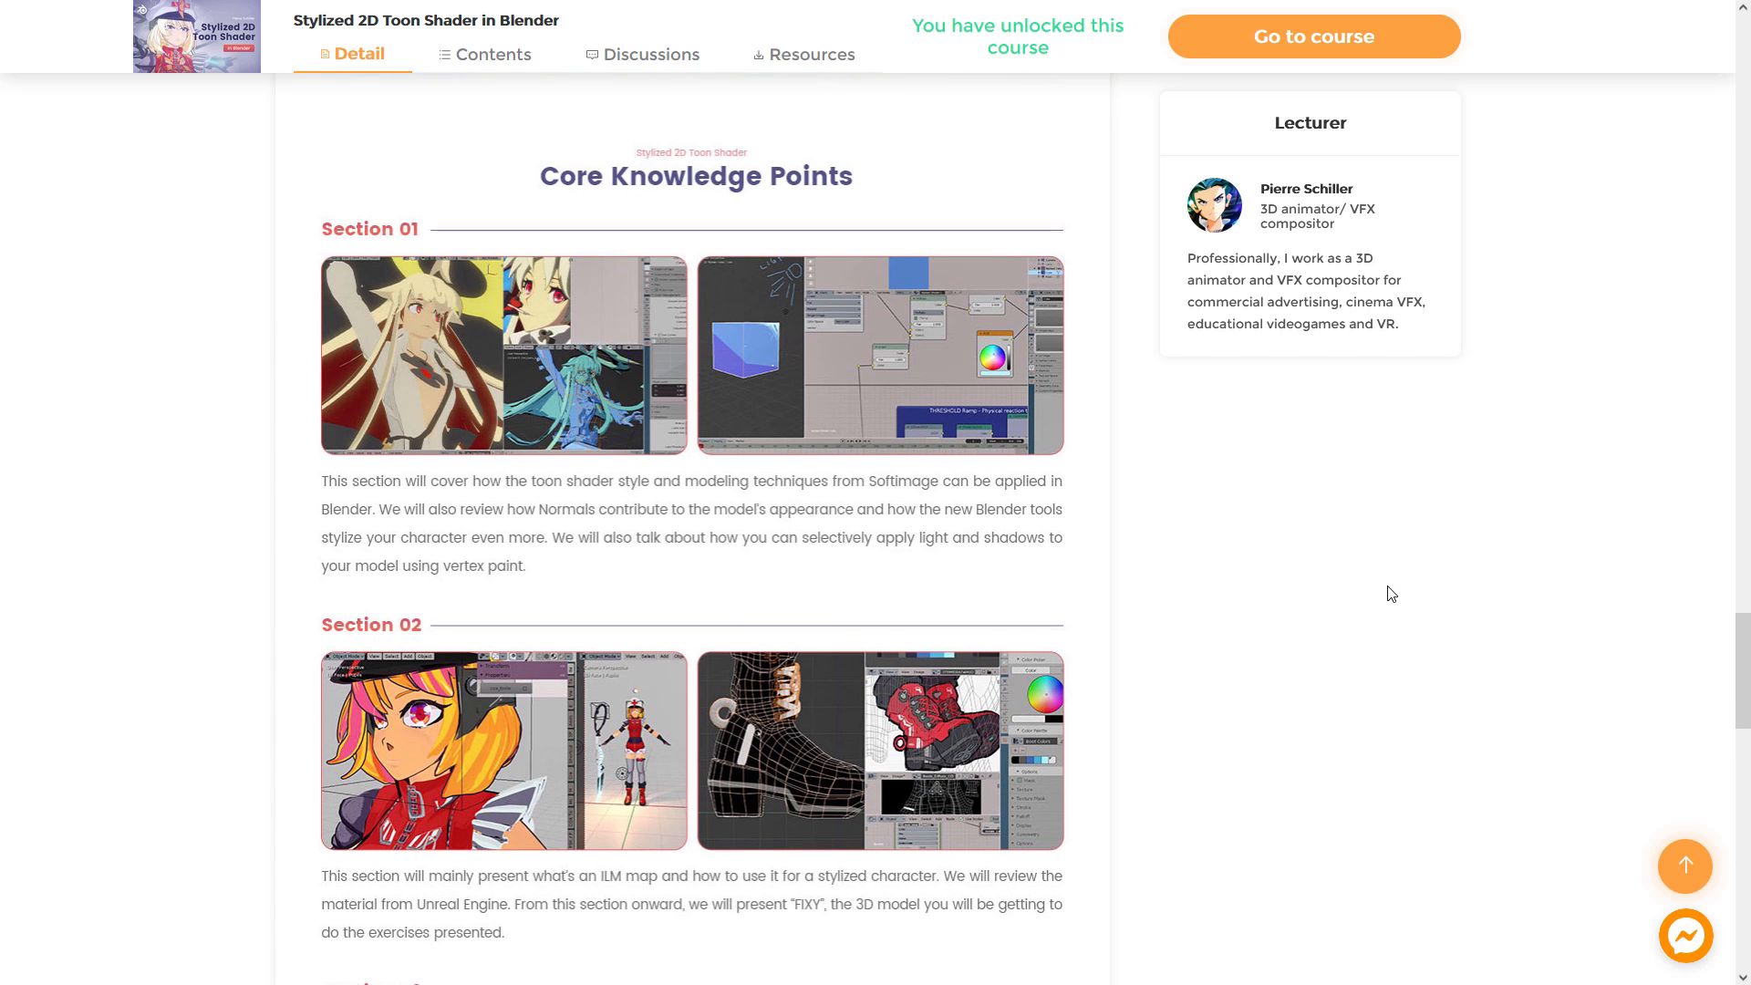
pyautogui.scroll(-3)
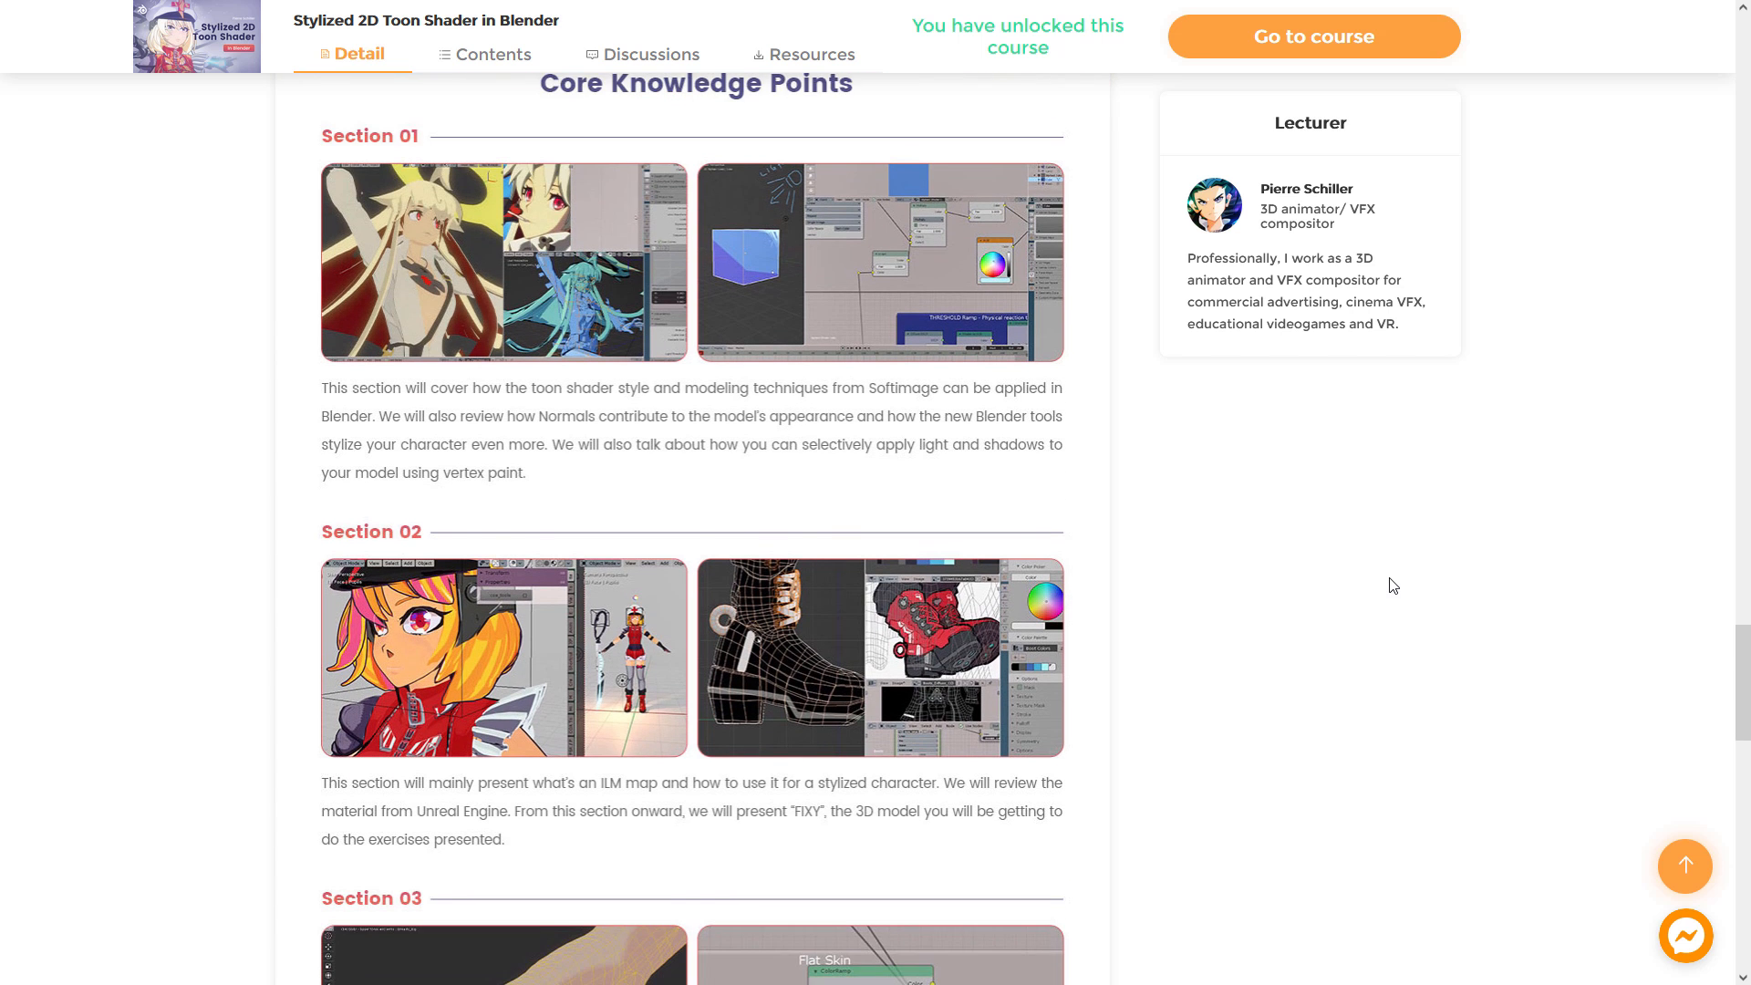
pyautogui.scroll(-3)
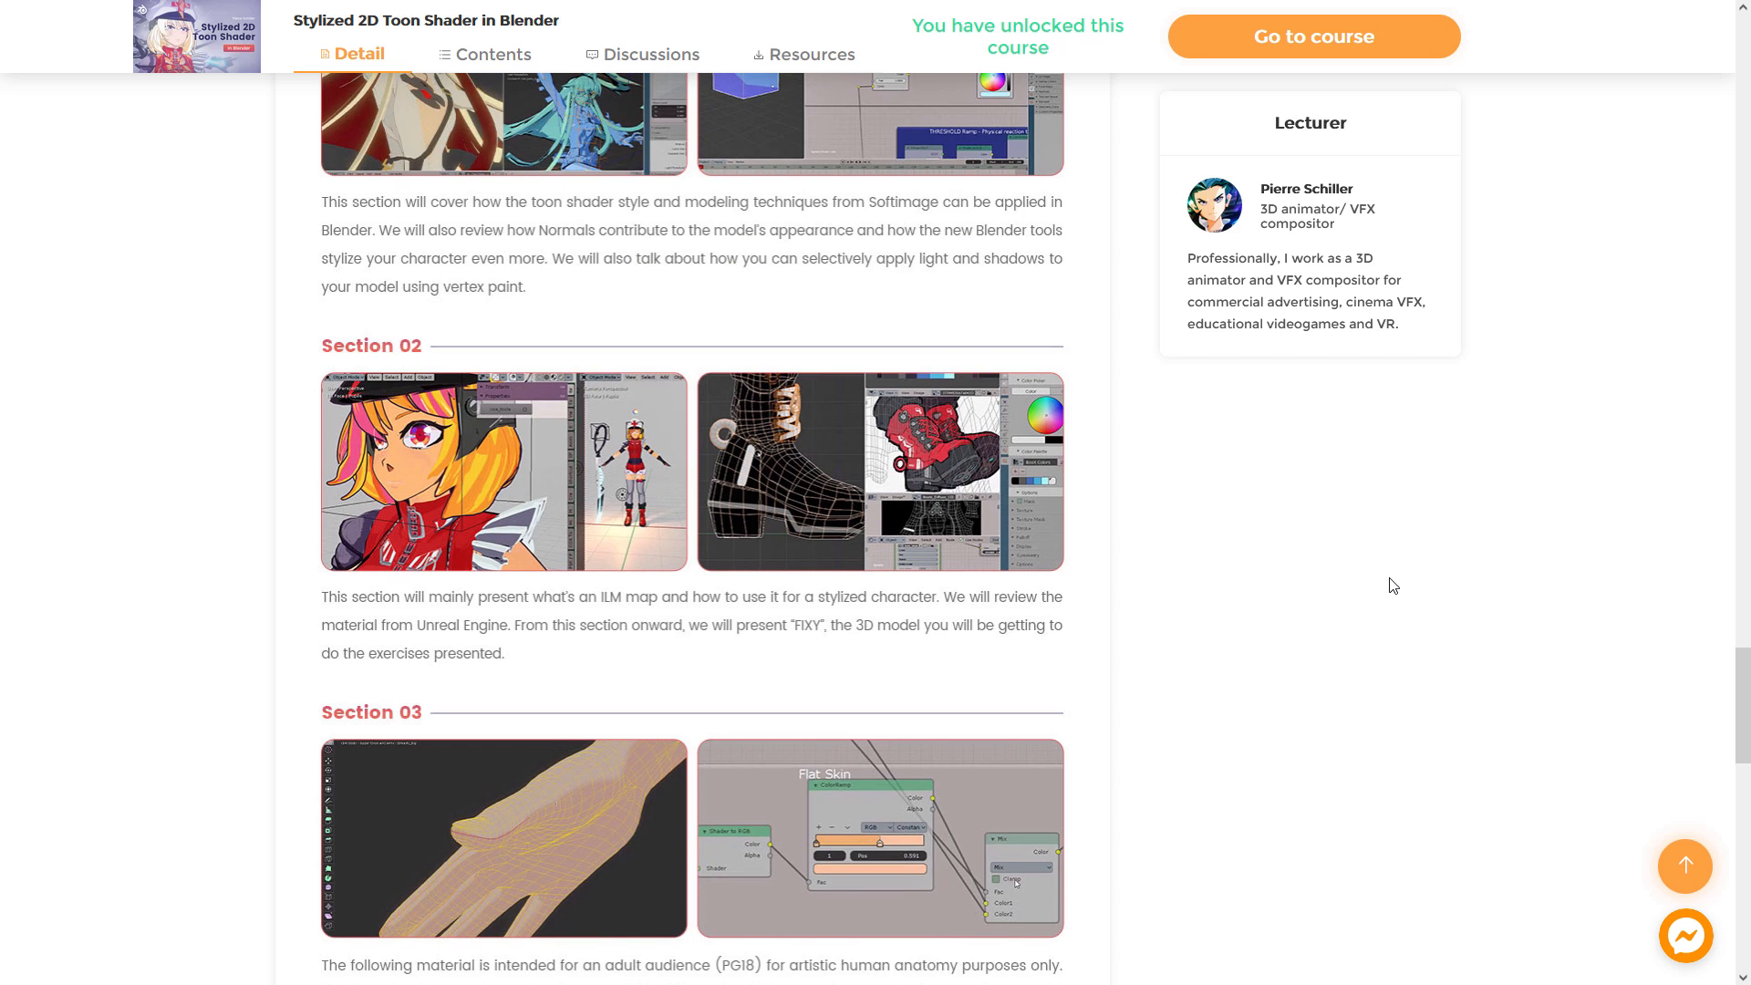
pyautogui.scroll(-3)
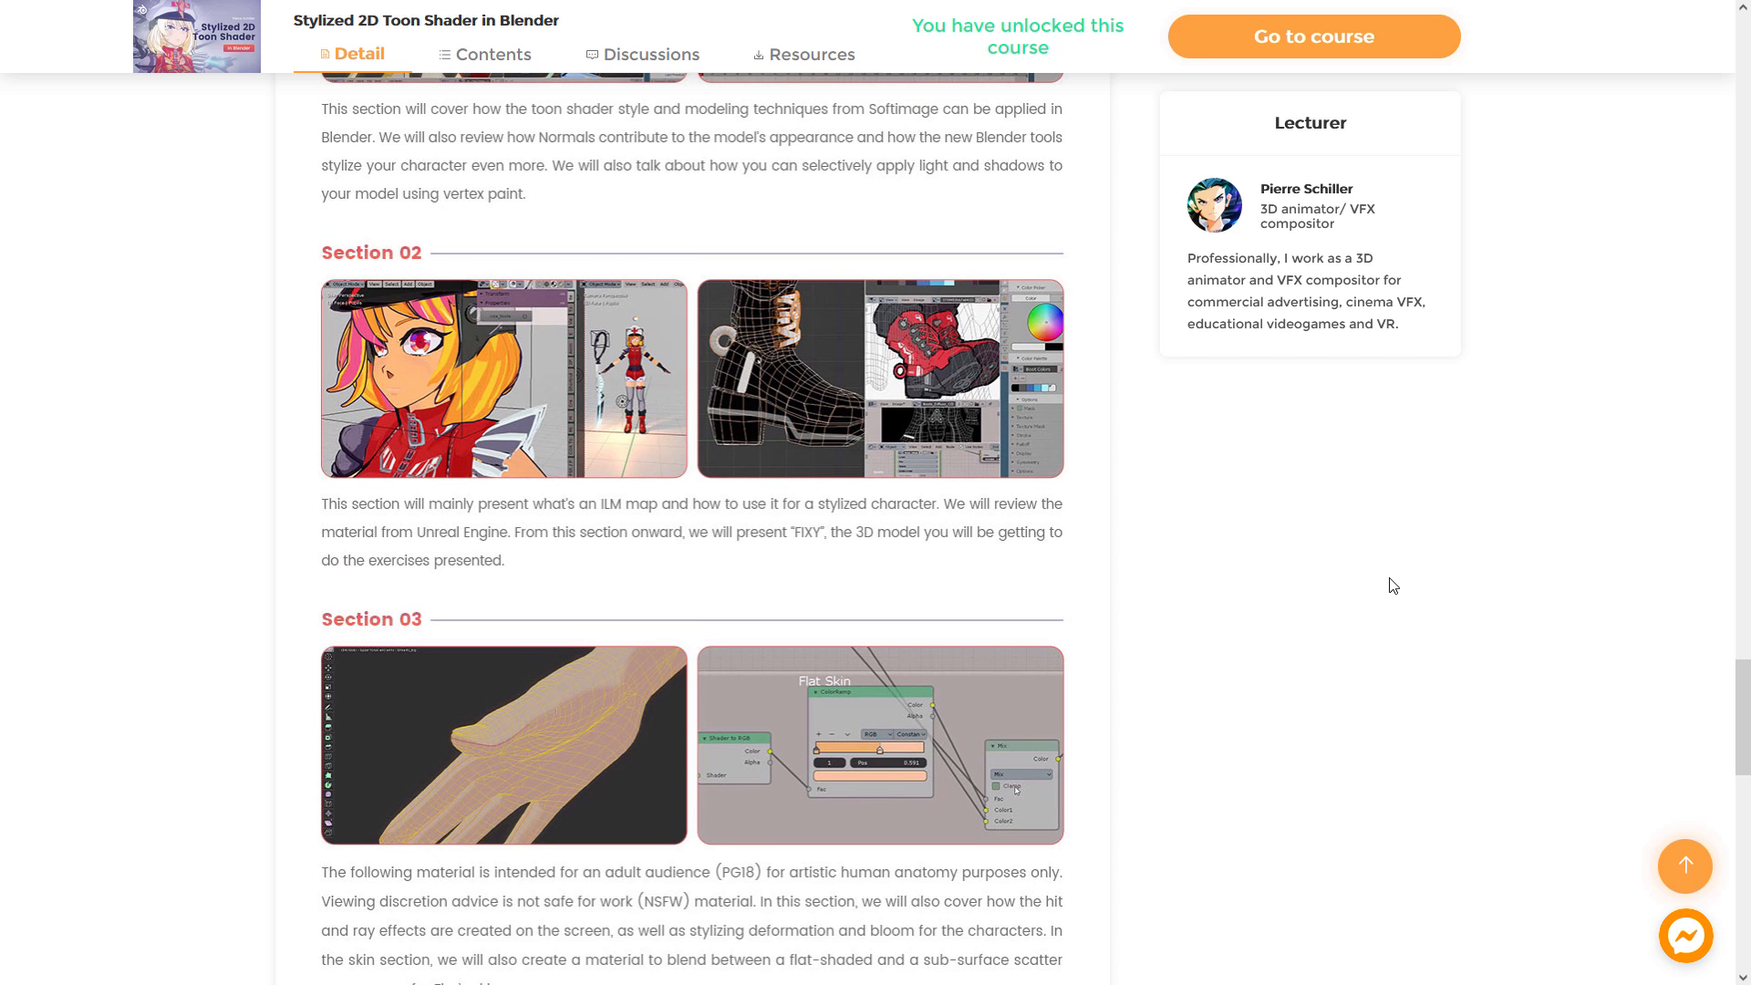
pyautogui.scroll(-3)
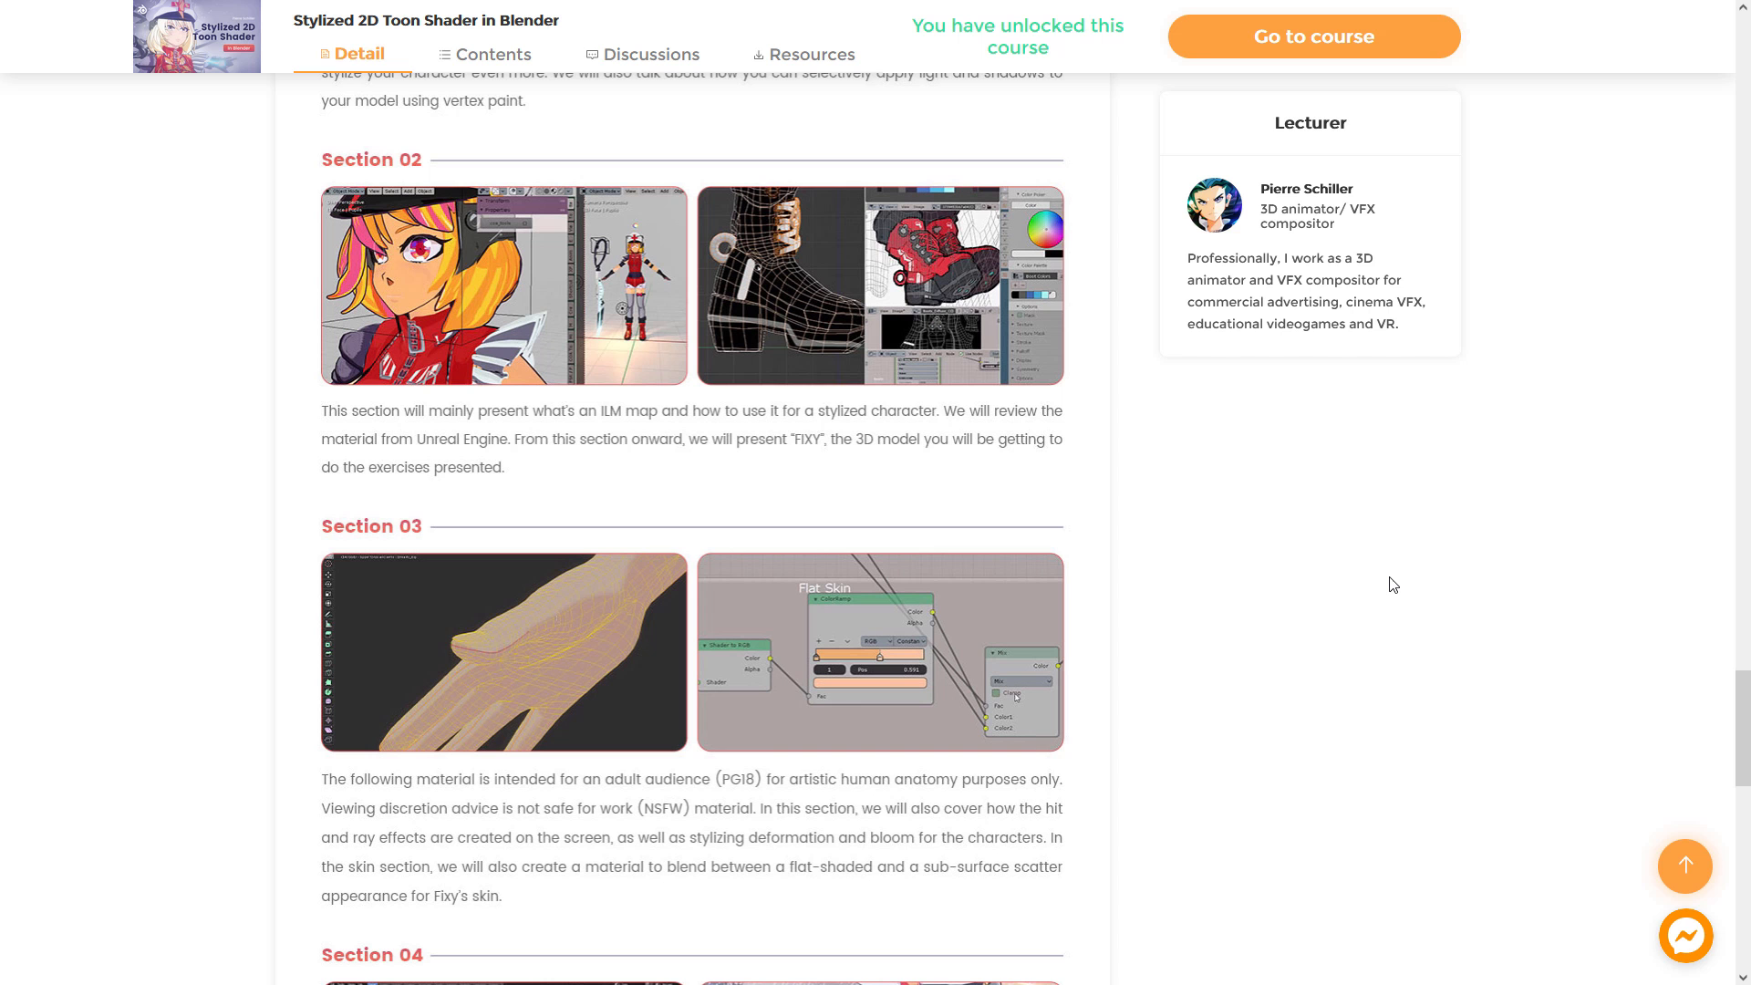
pyautogui.moveTo(1391, 584)
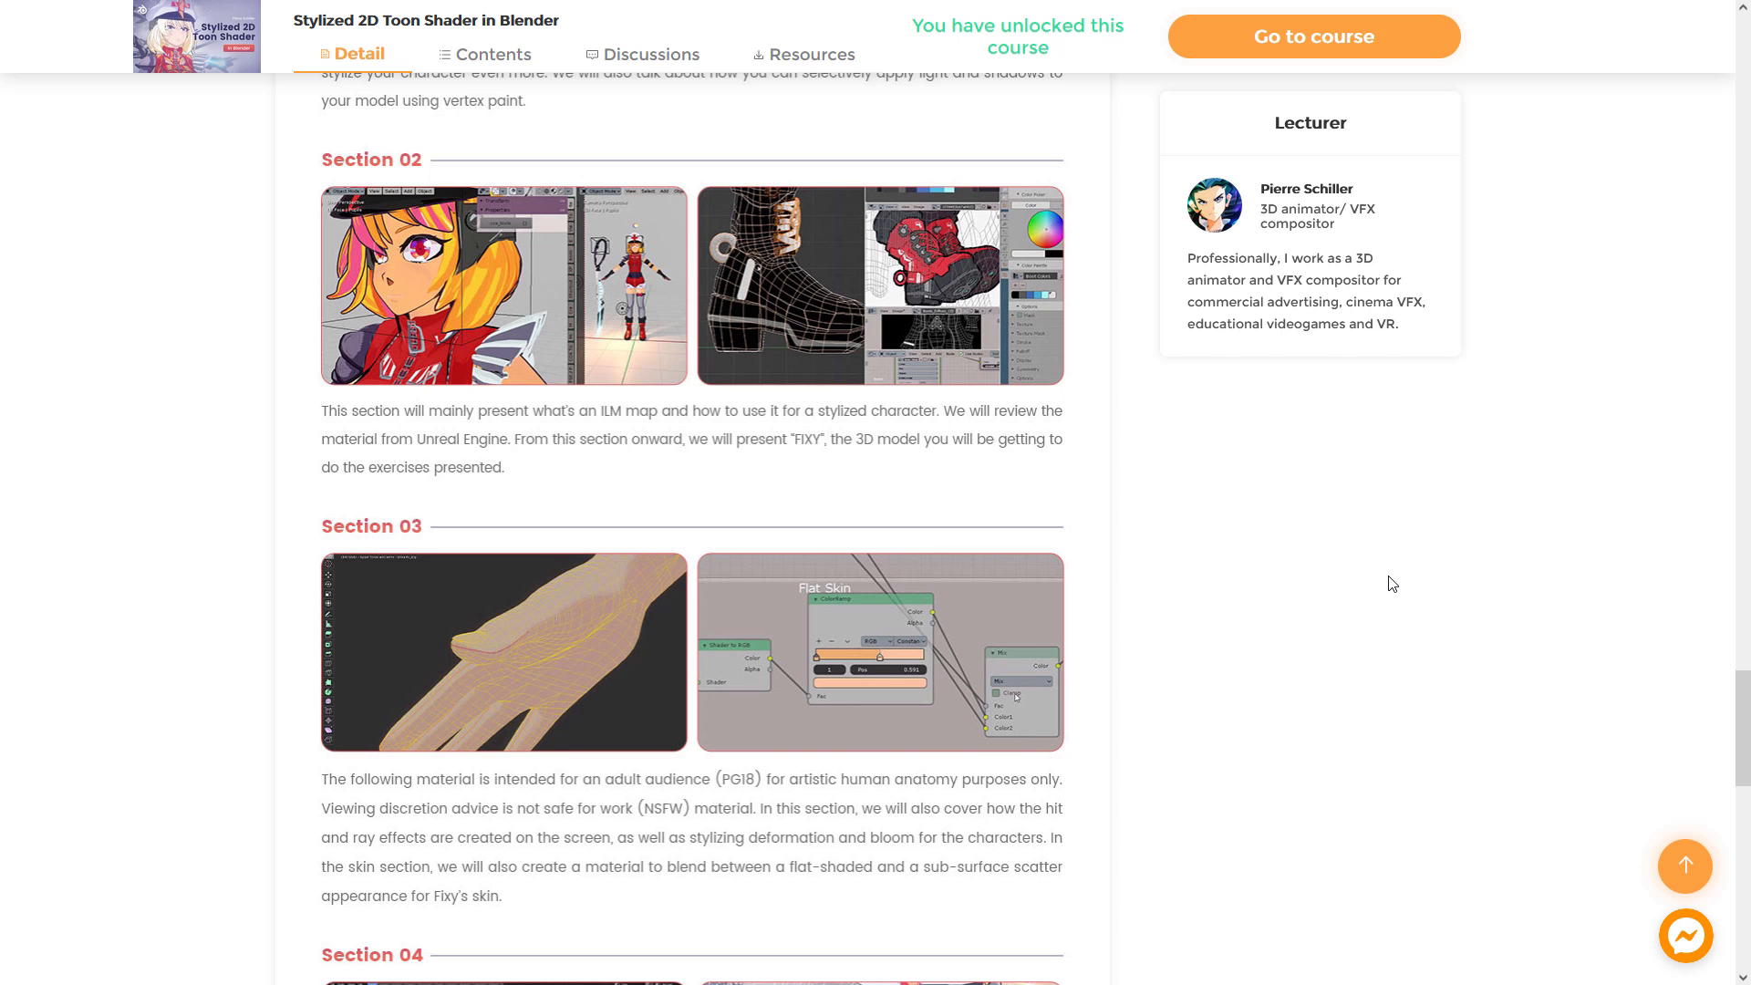